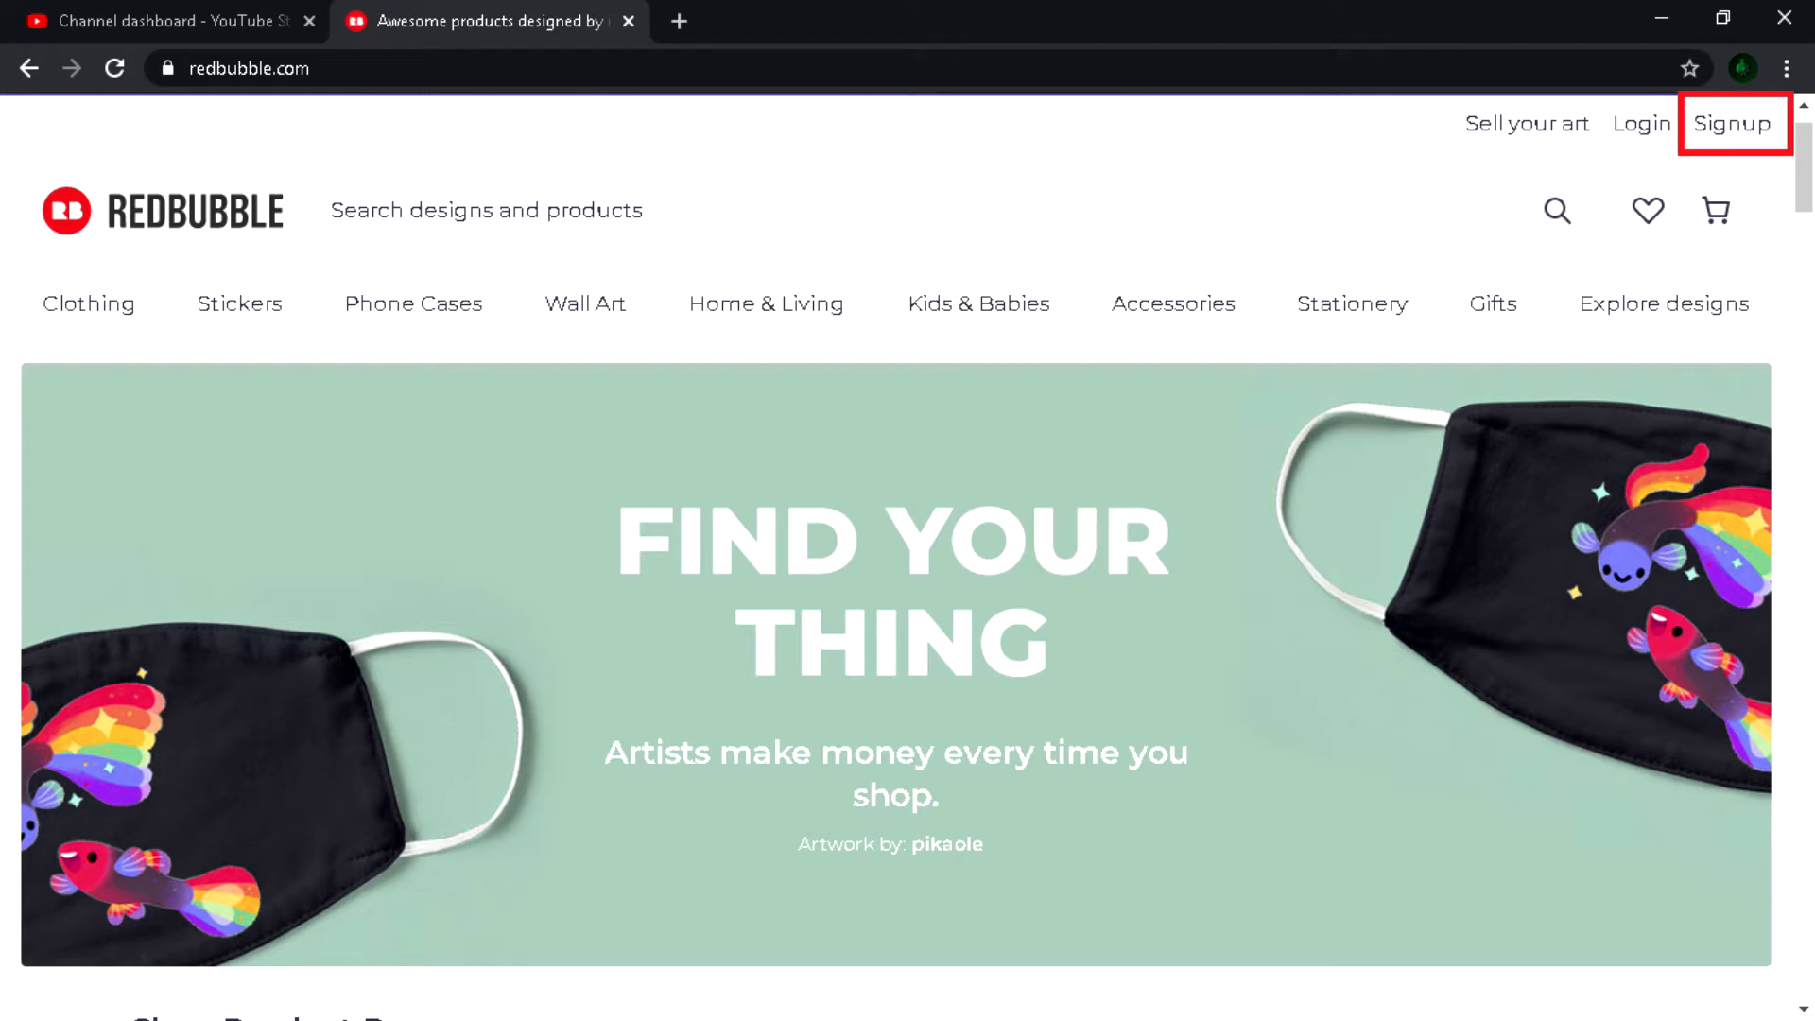
# Choose Add New Work from the Redbubble account menu.
pyautogui.click(1732, 123)
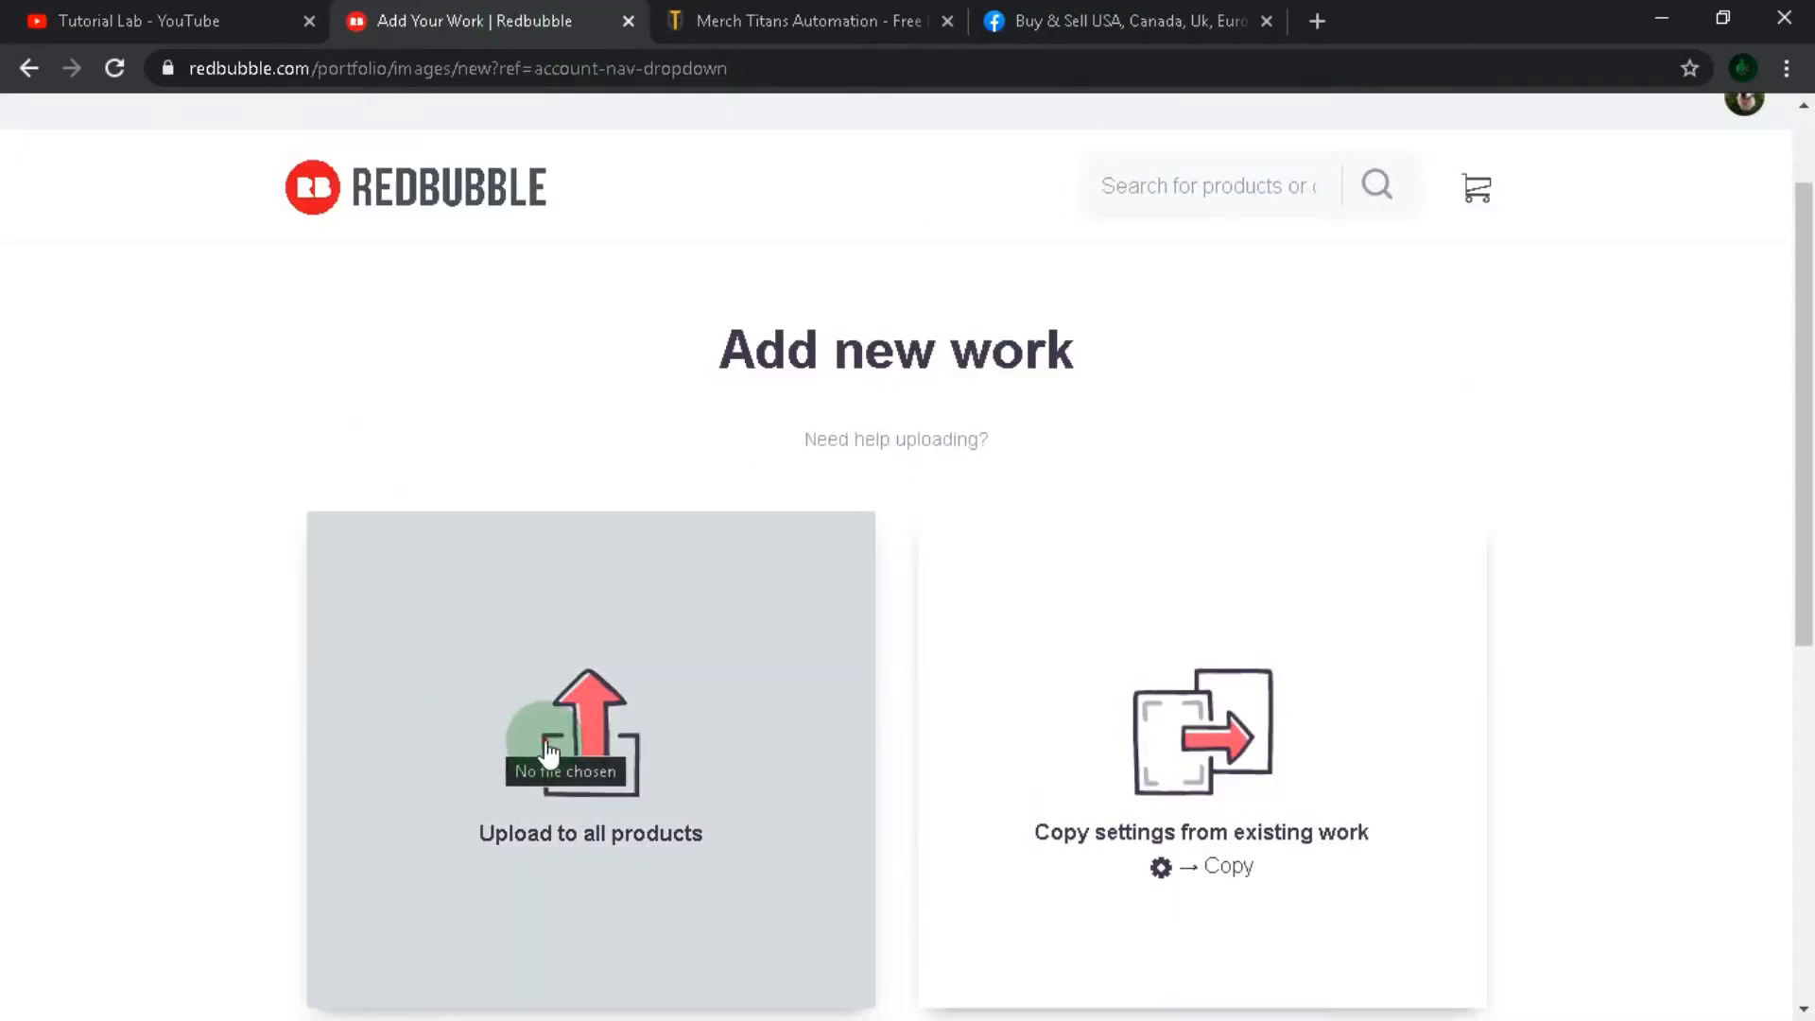
# Upload the dalmatian puppy test image and title it 'cutest dog on your t-shirt,phone case and etc.'.
pyautogui.click(590, 741)
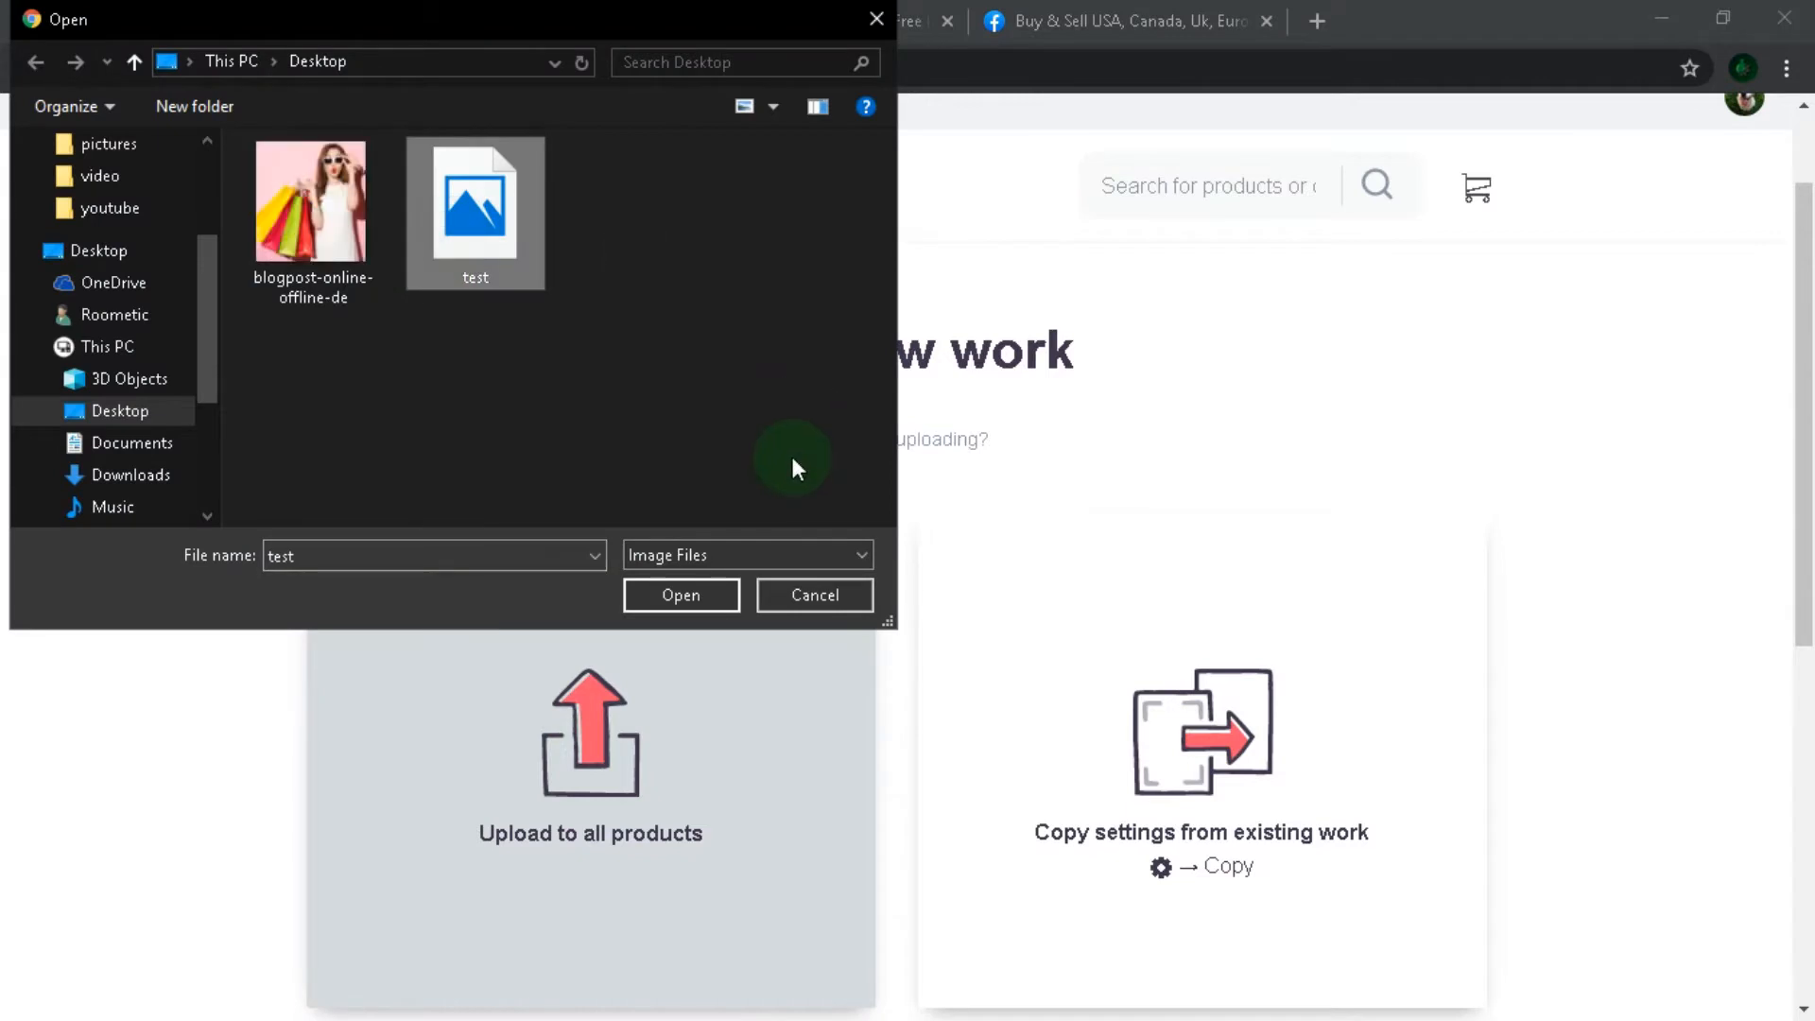
pyautogui.click(681, 595)
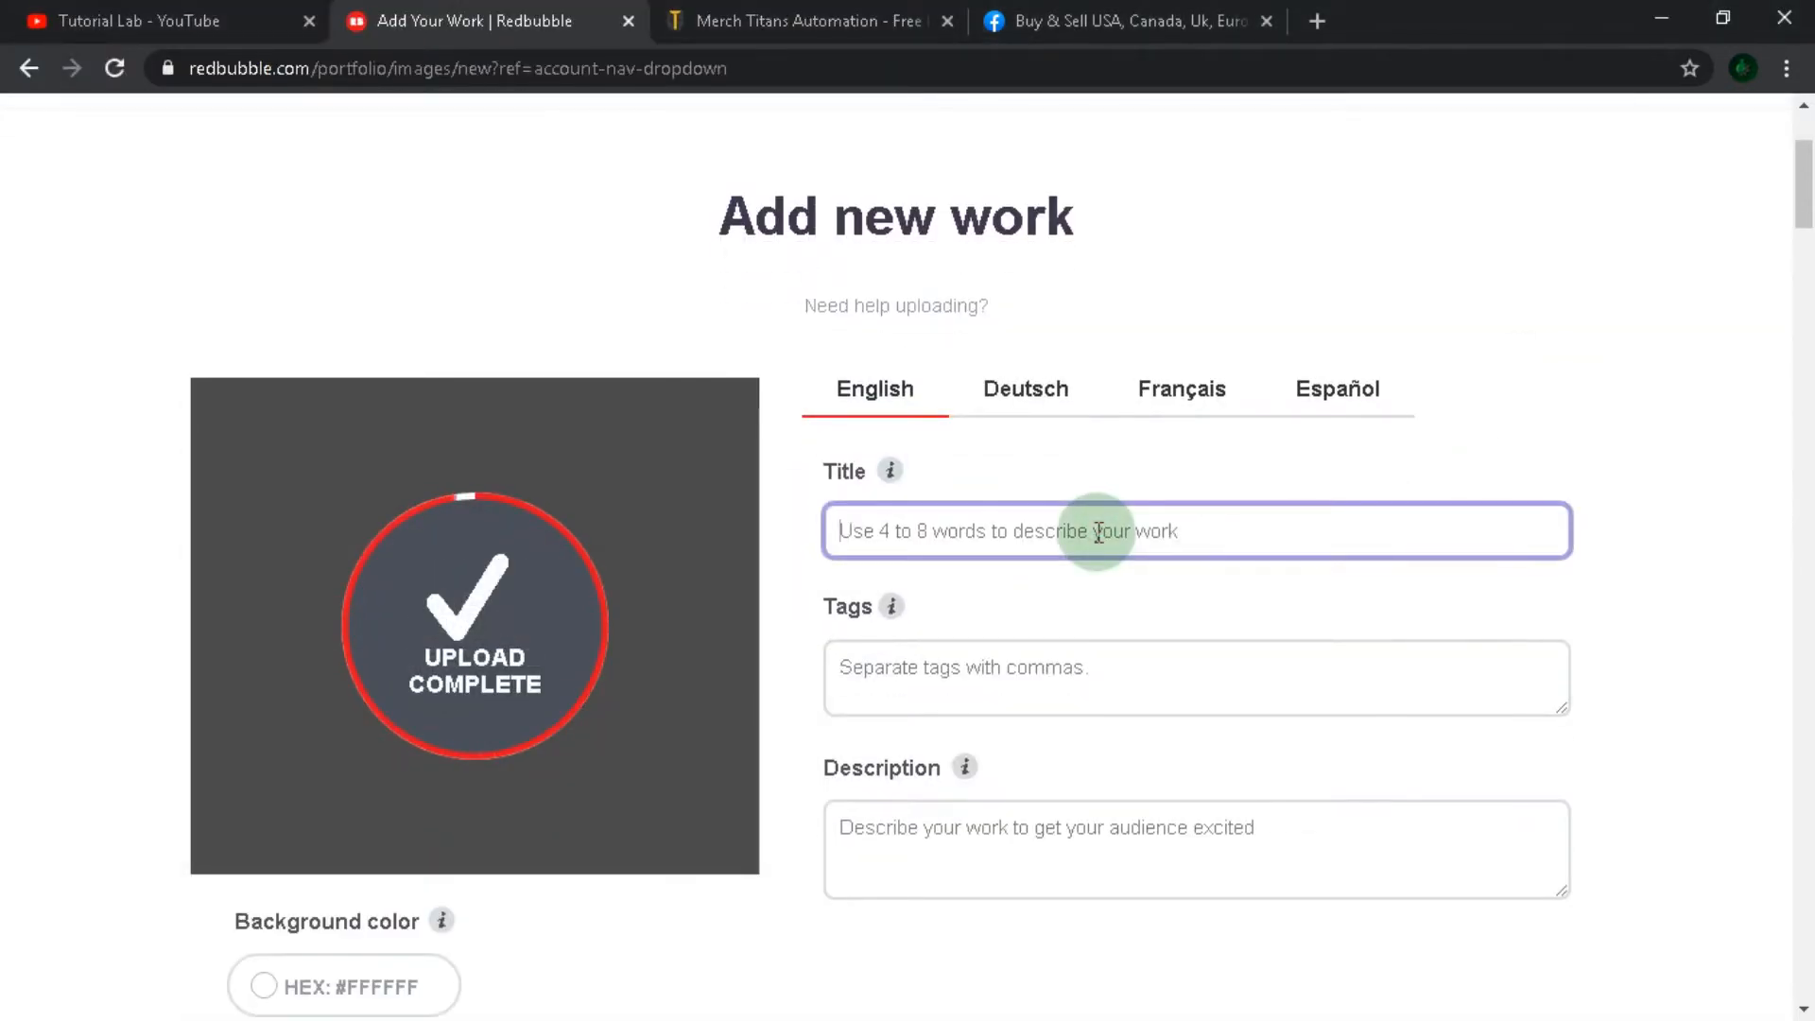
pyautogui.write('cutest dog on your t-shir')
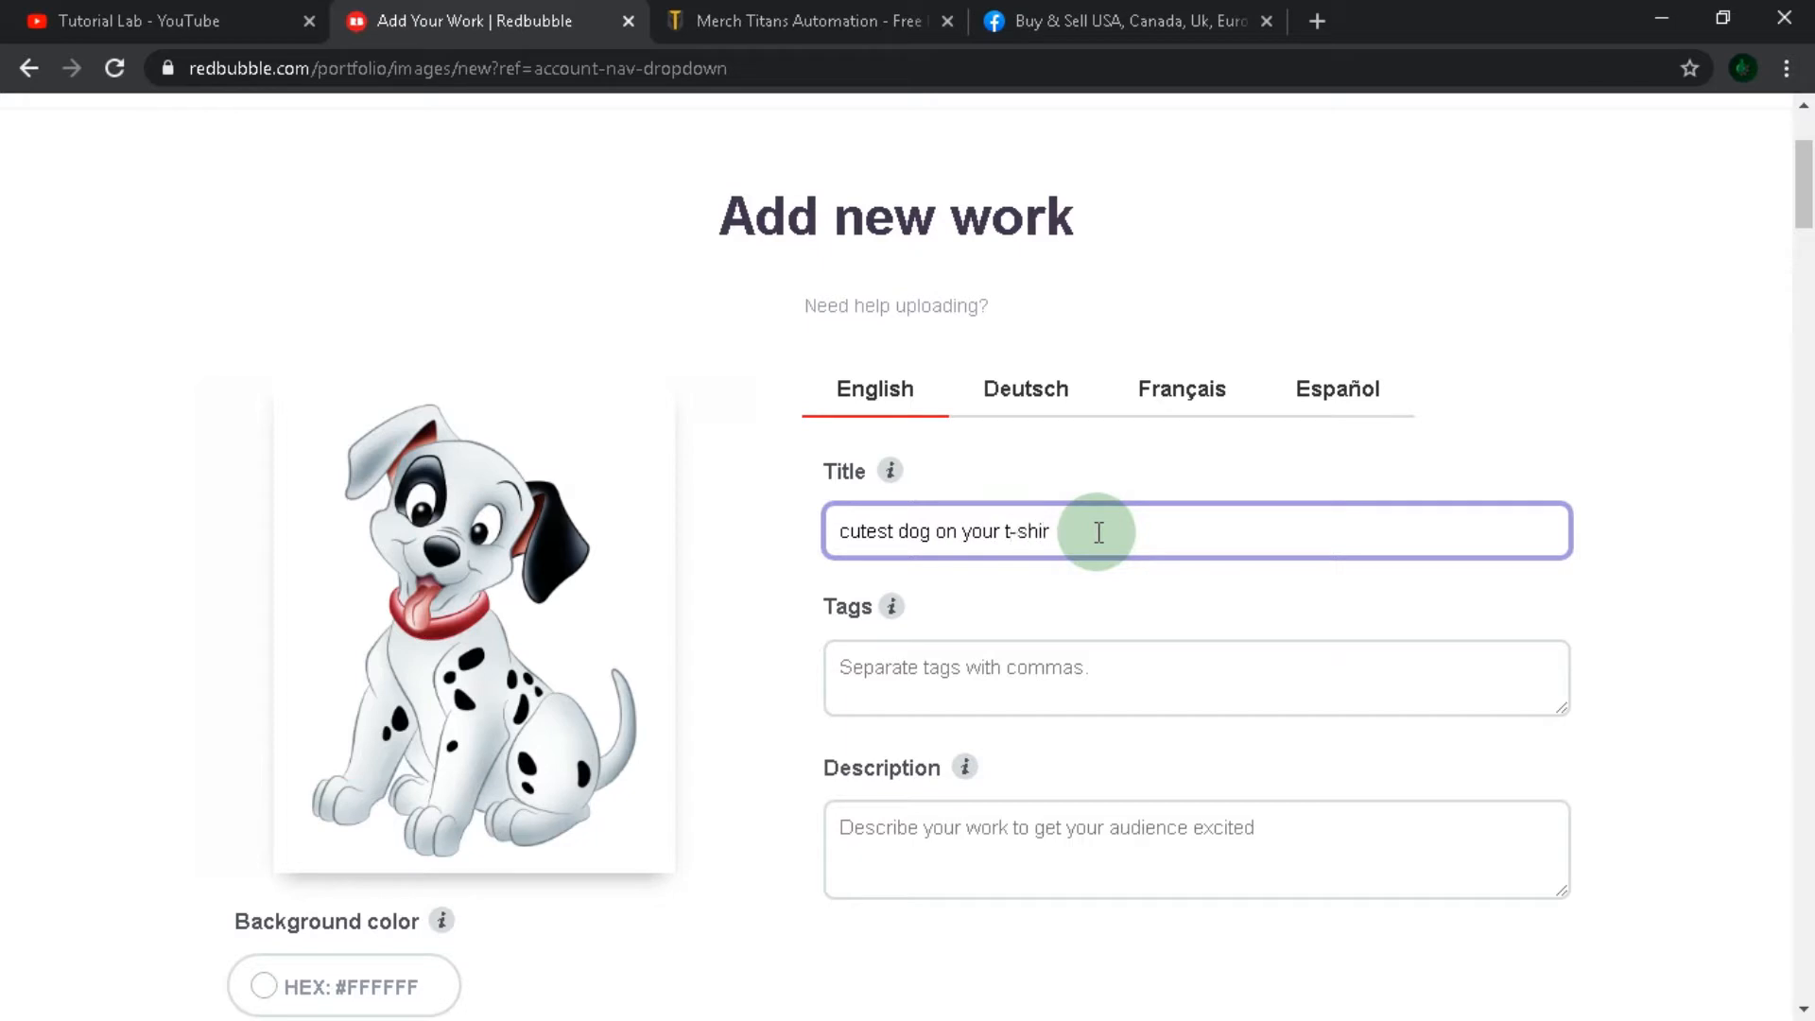
pyautogui.write('t,phone case and etc.')
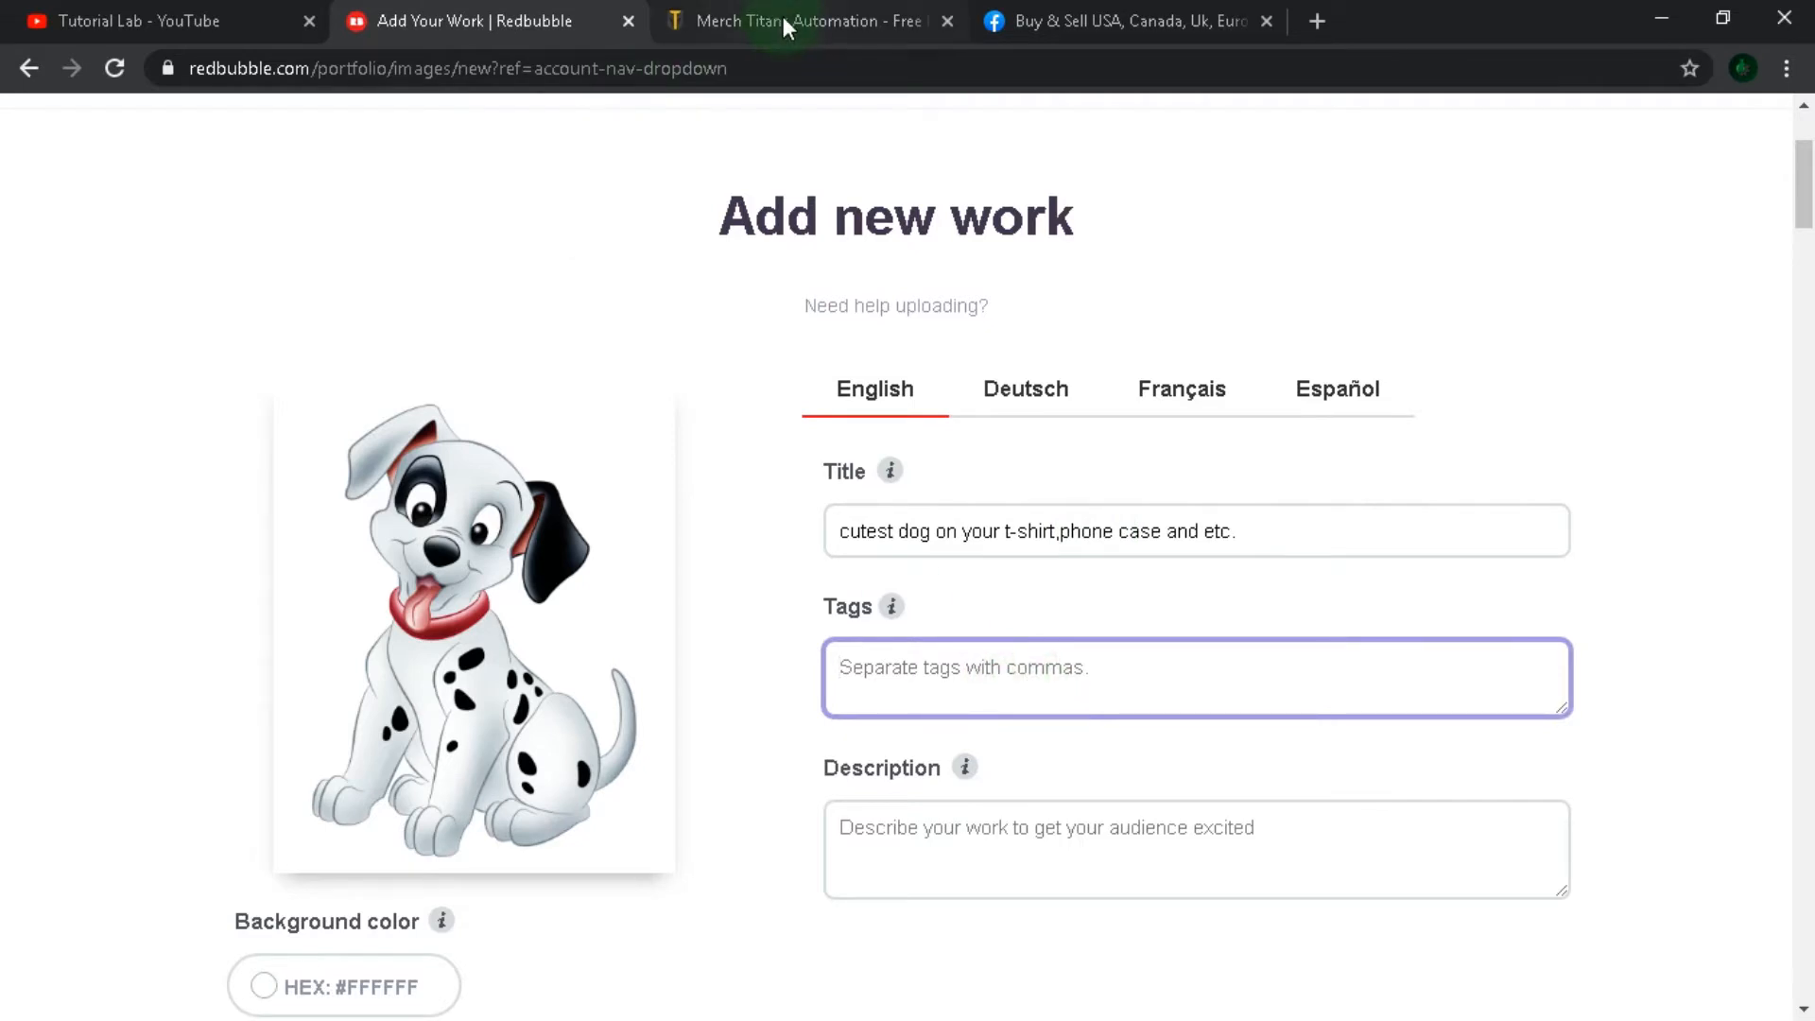
# Generate dog tags with Merch Titans and paste them into the work's Tags field.
pyautogui.click(804, 21)
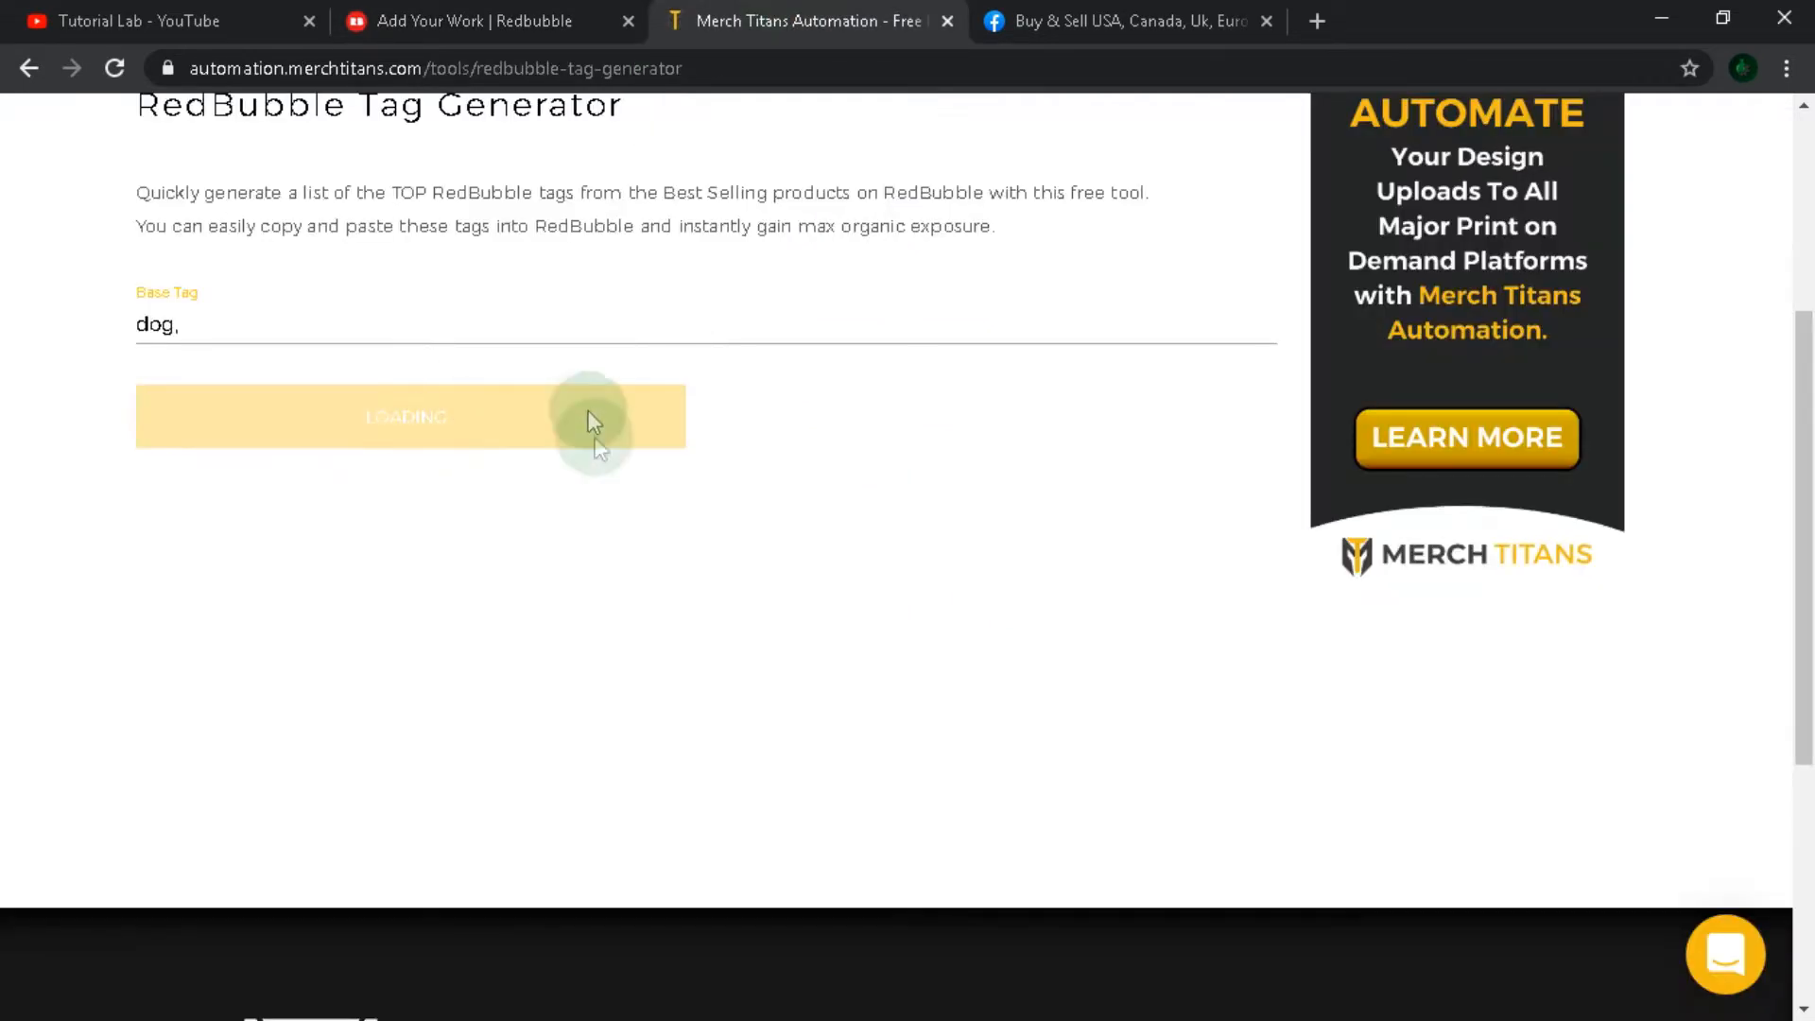
pyautogui.moveTo(520, 465)
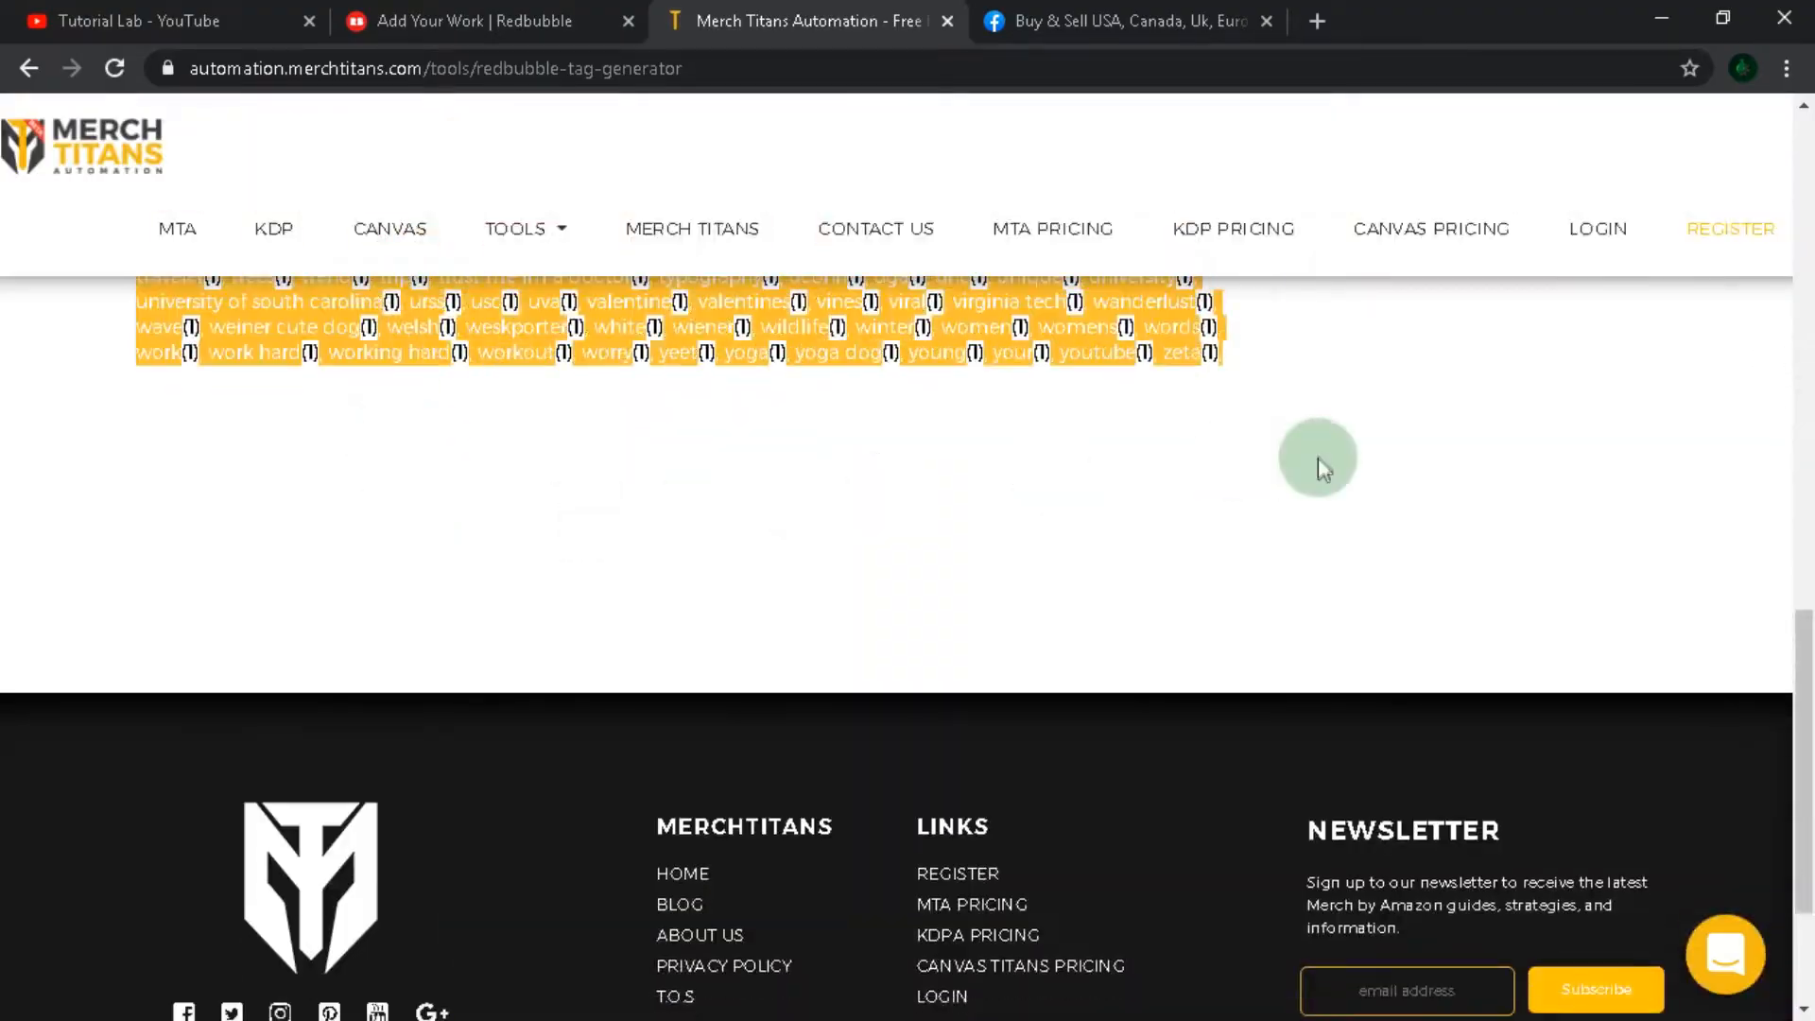
pyautogui.scroll(3)
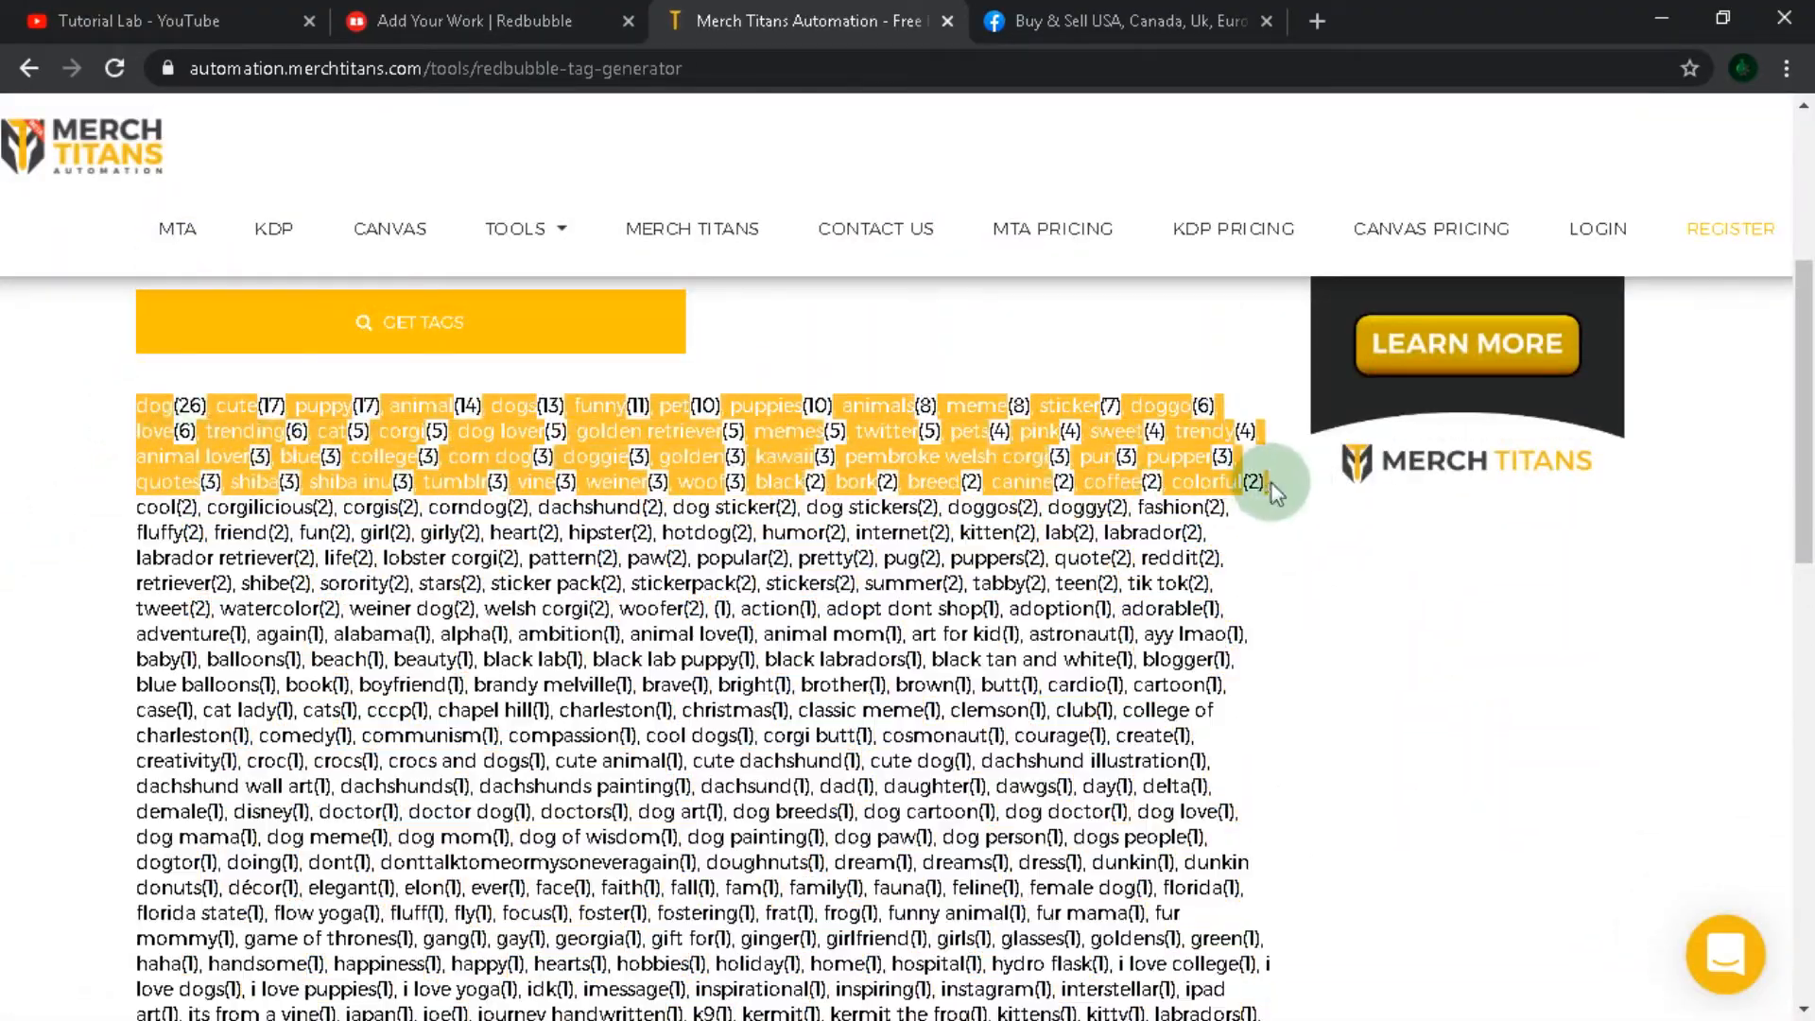
pyautogui.click(475, 20)
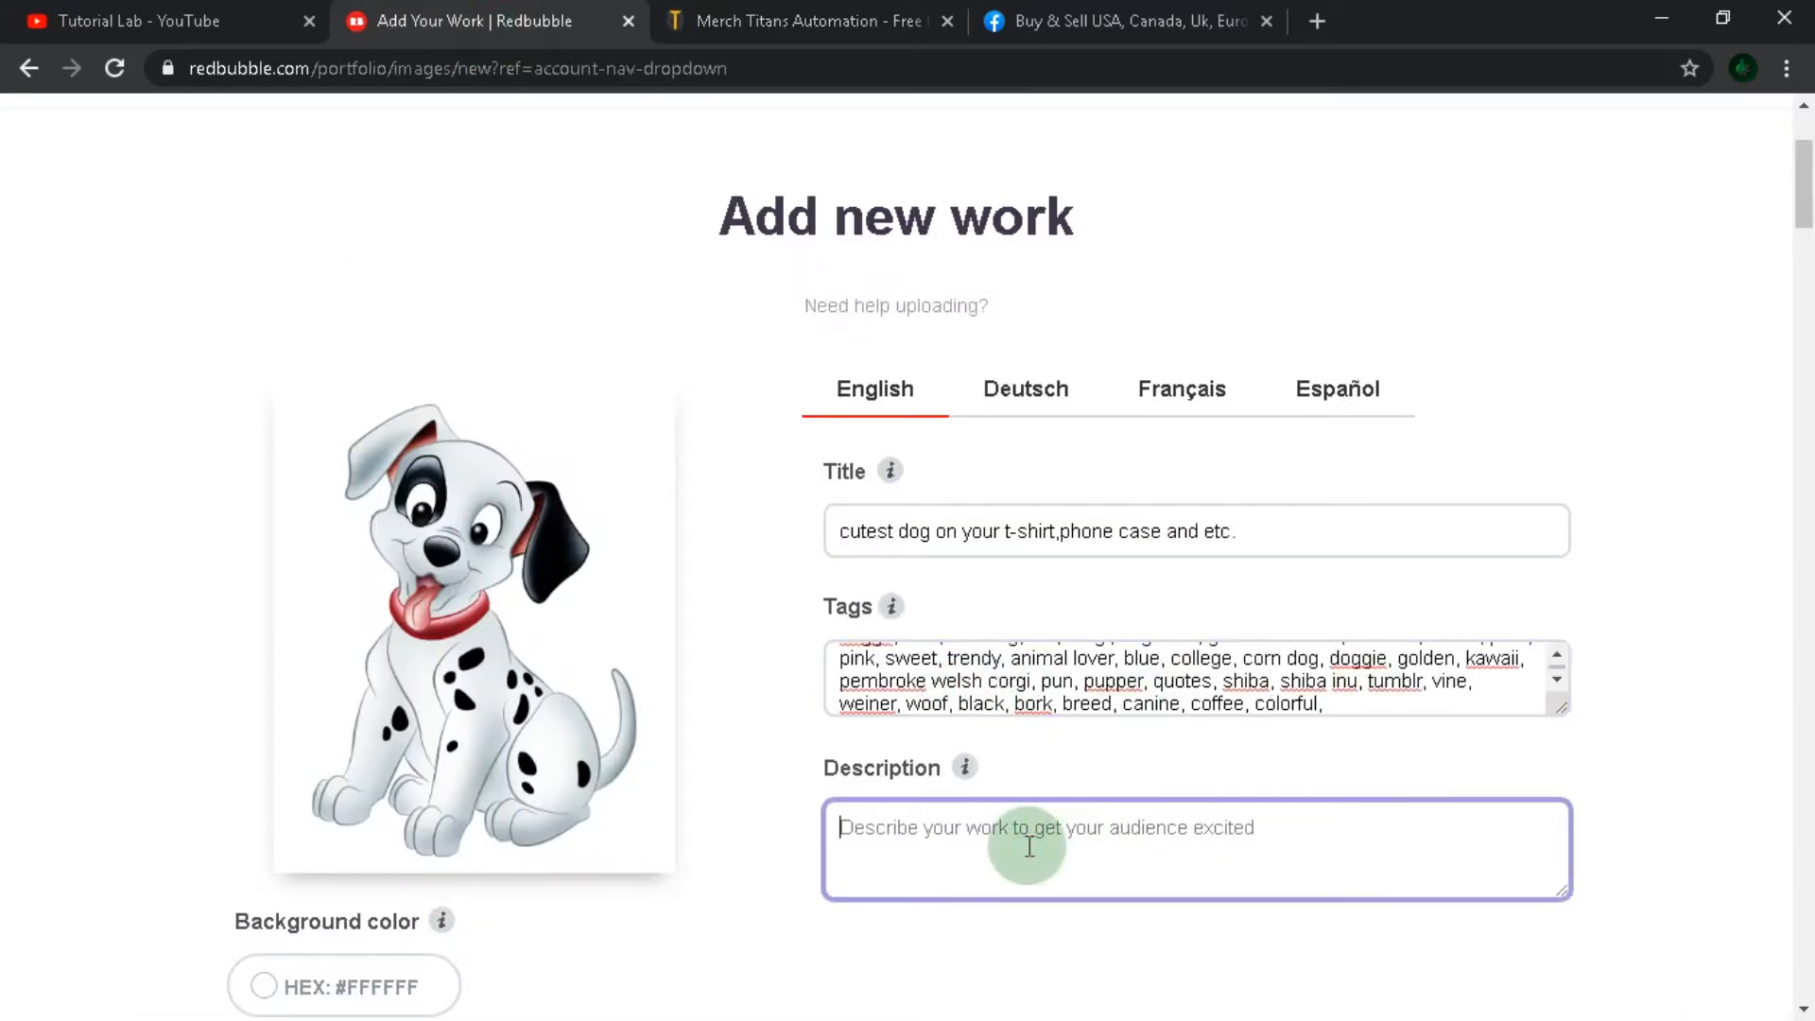
# Enter the description 'cutest puppies all around you. everywhere,anytime.'.
pyautogui.write('cutest puppies')
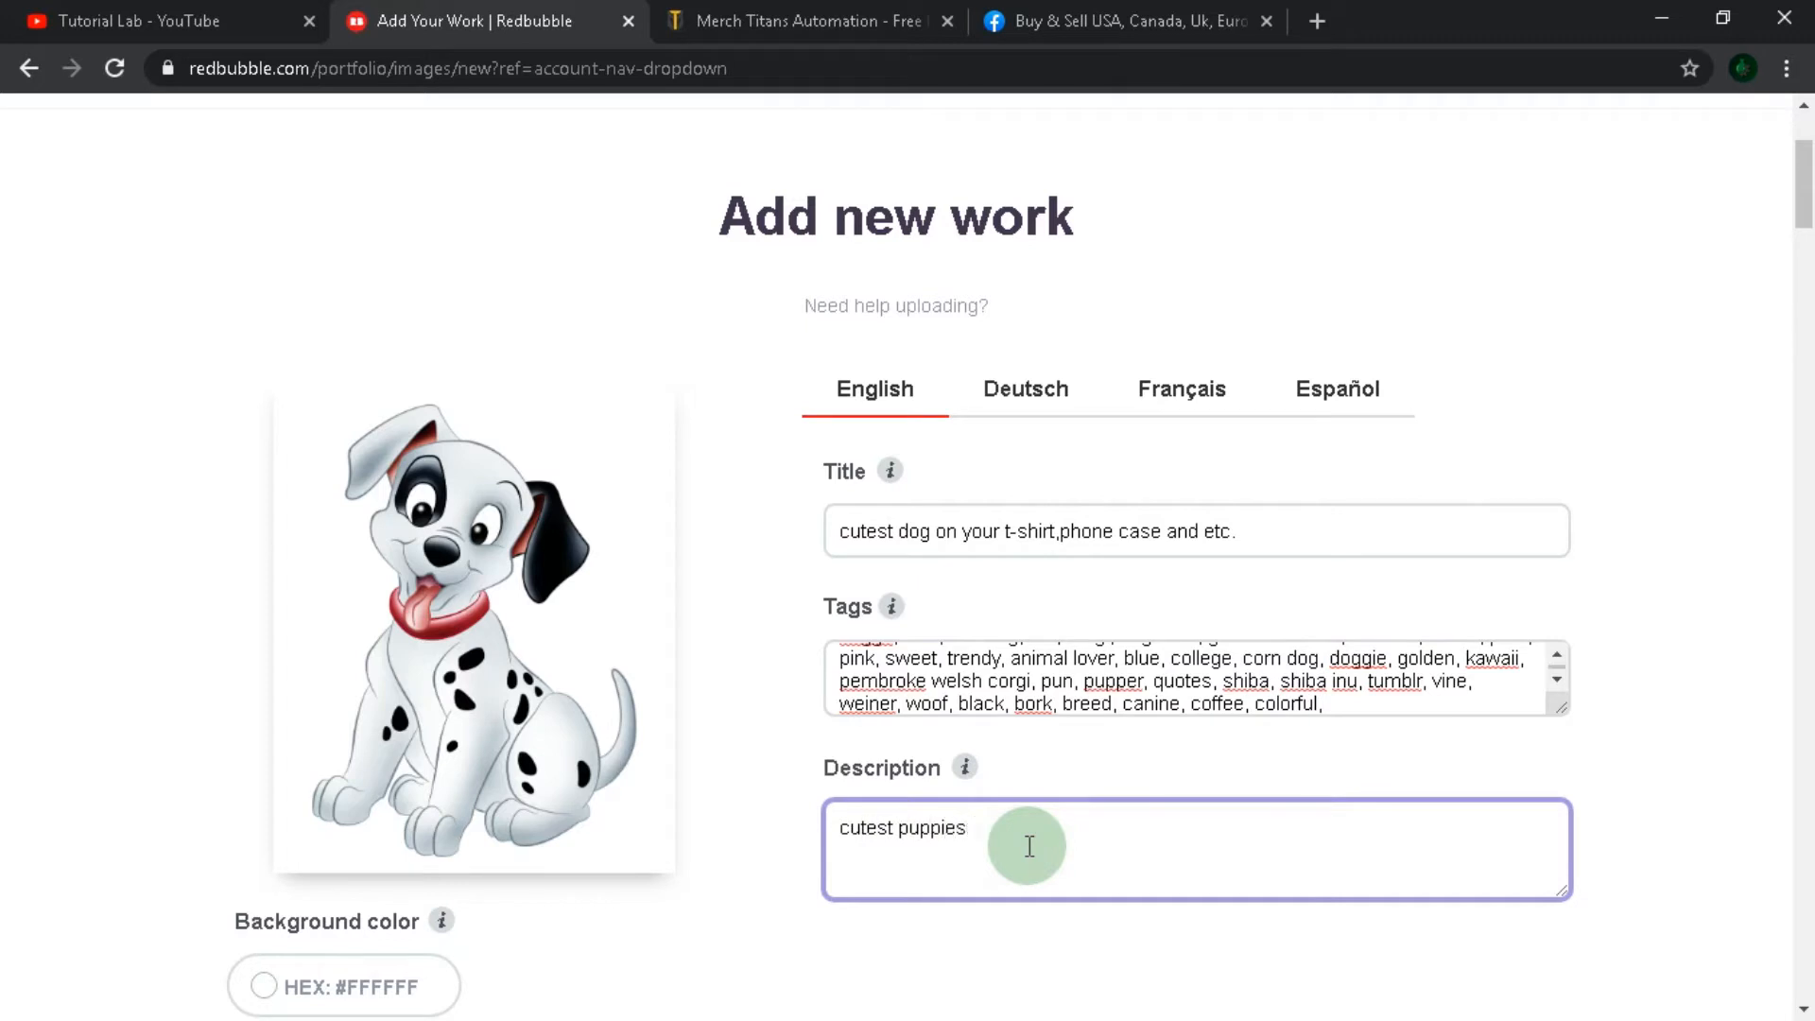
pyautogui.write('all around you.')
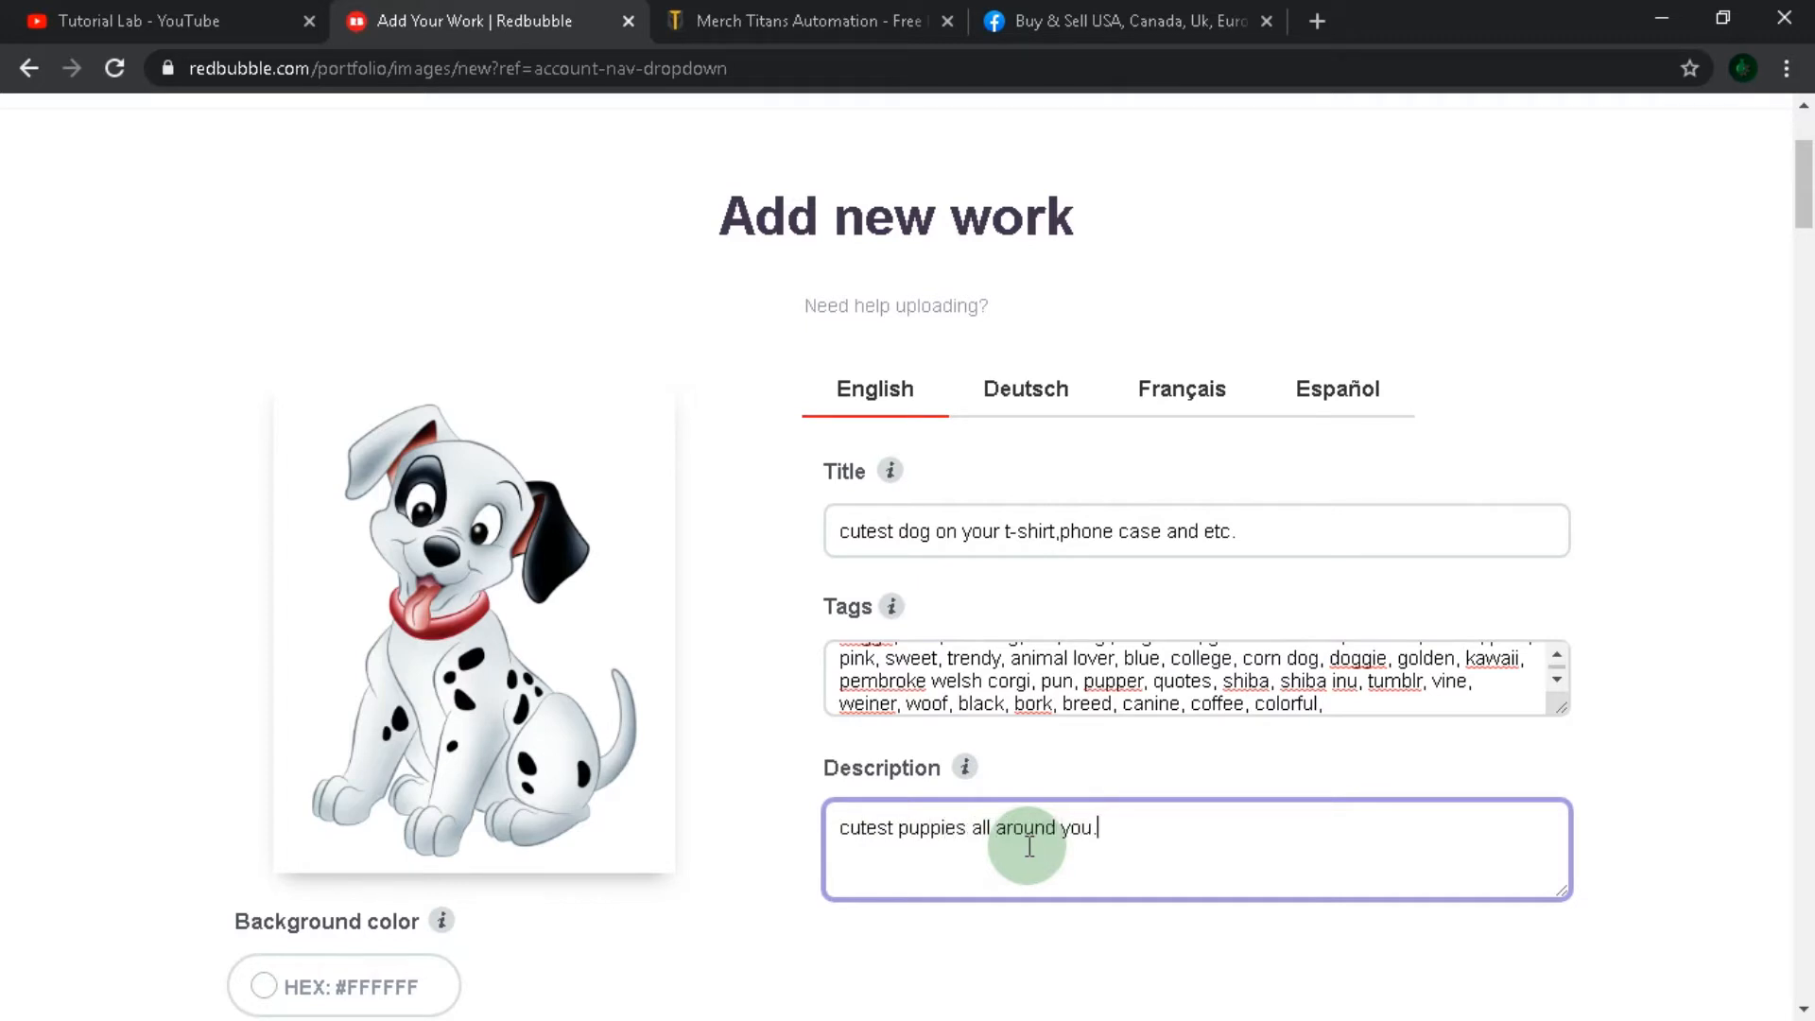
pyautogui.write('everywhere,anytime.')
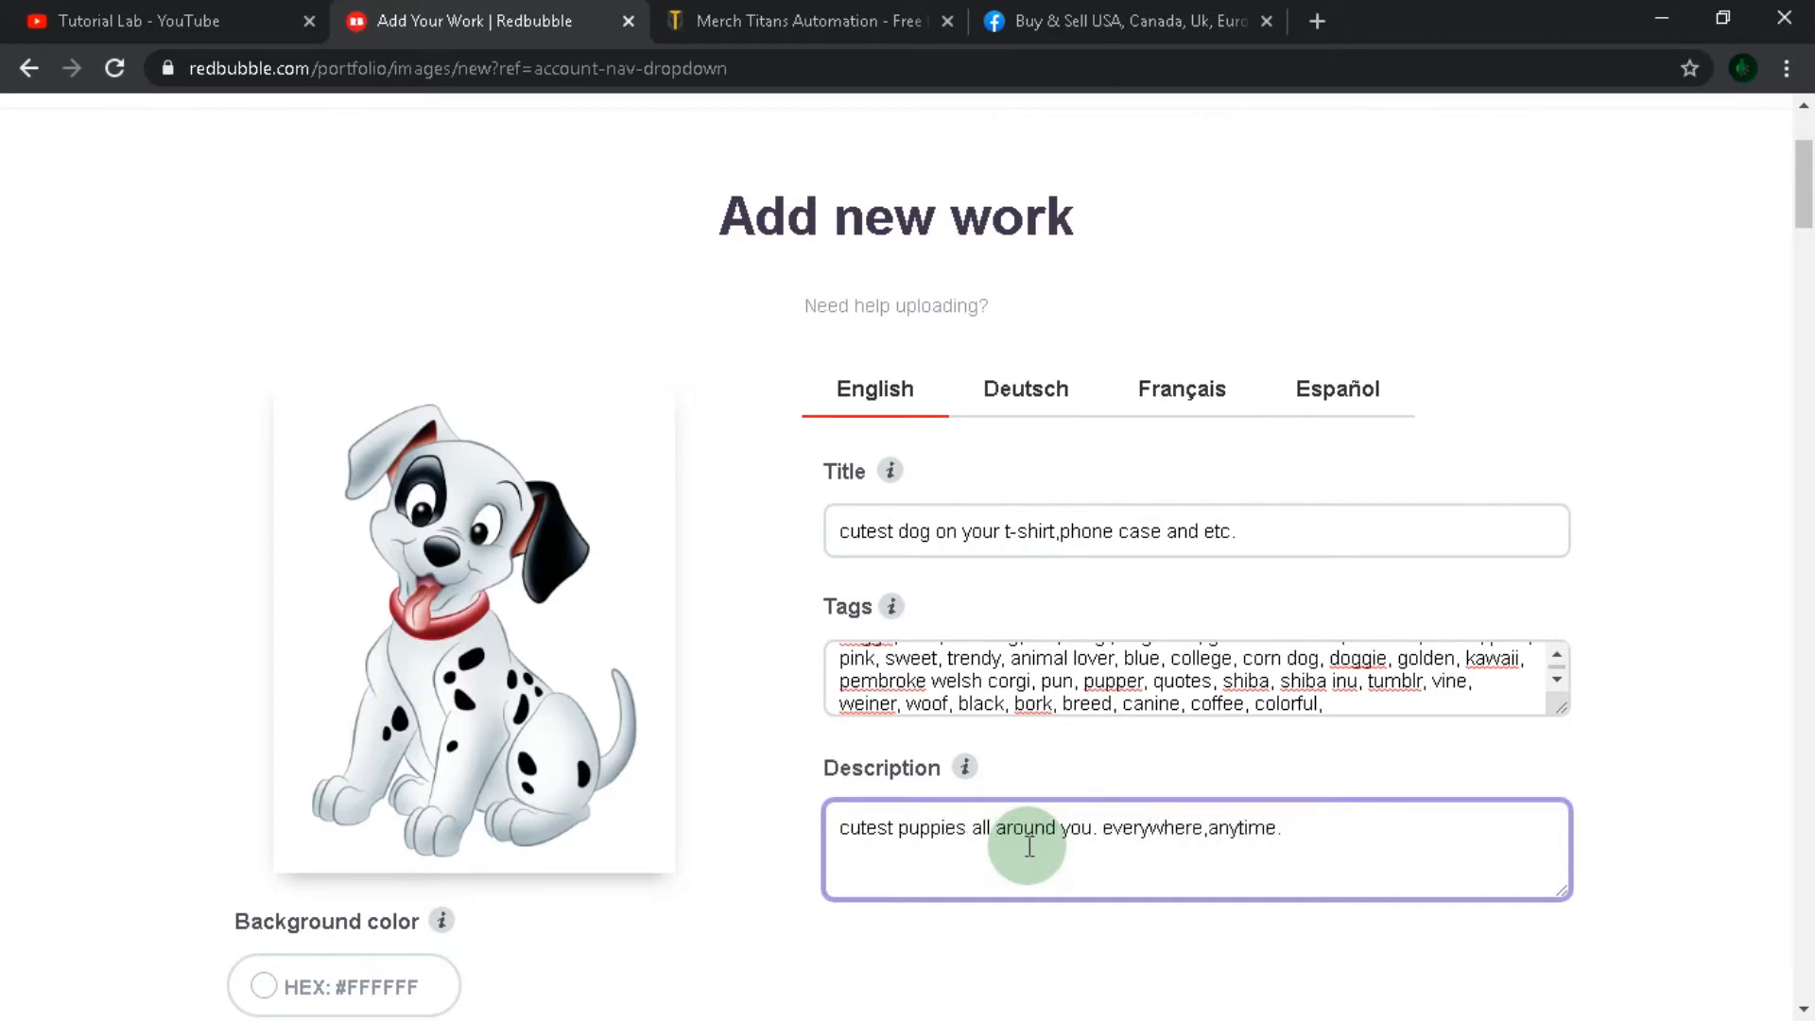
pyautogui.scroll(-3)
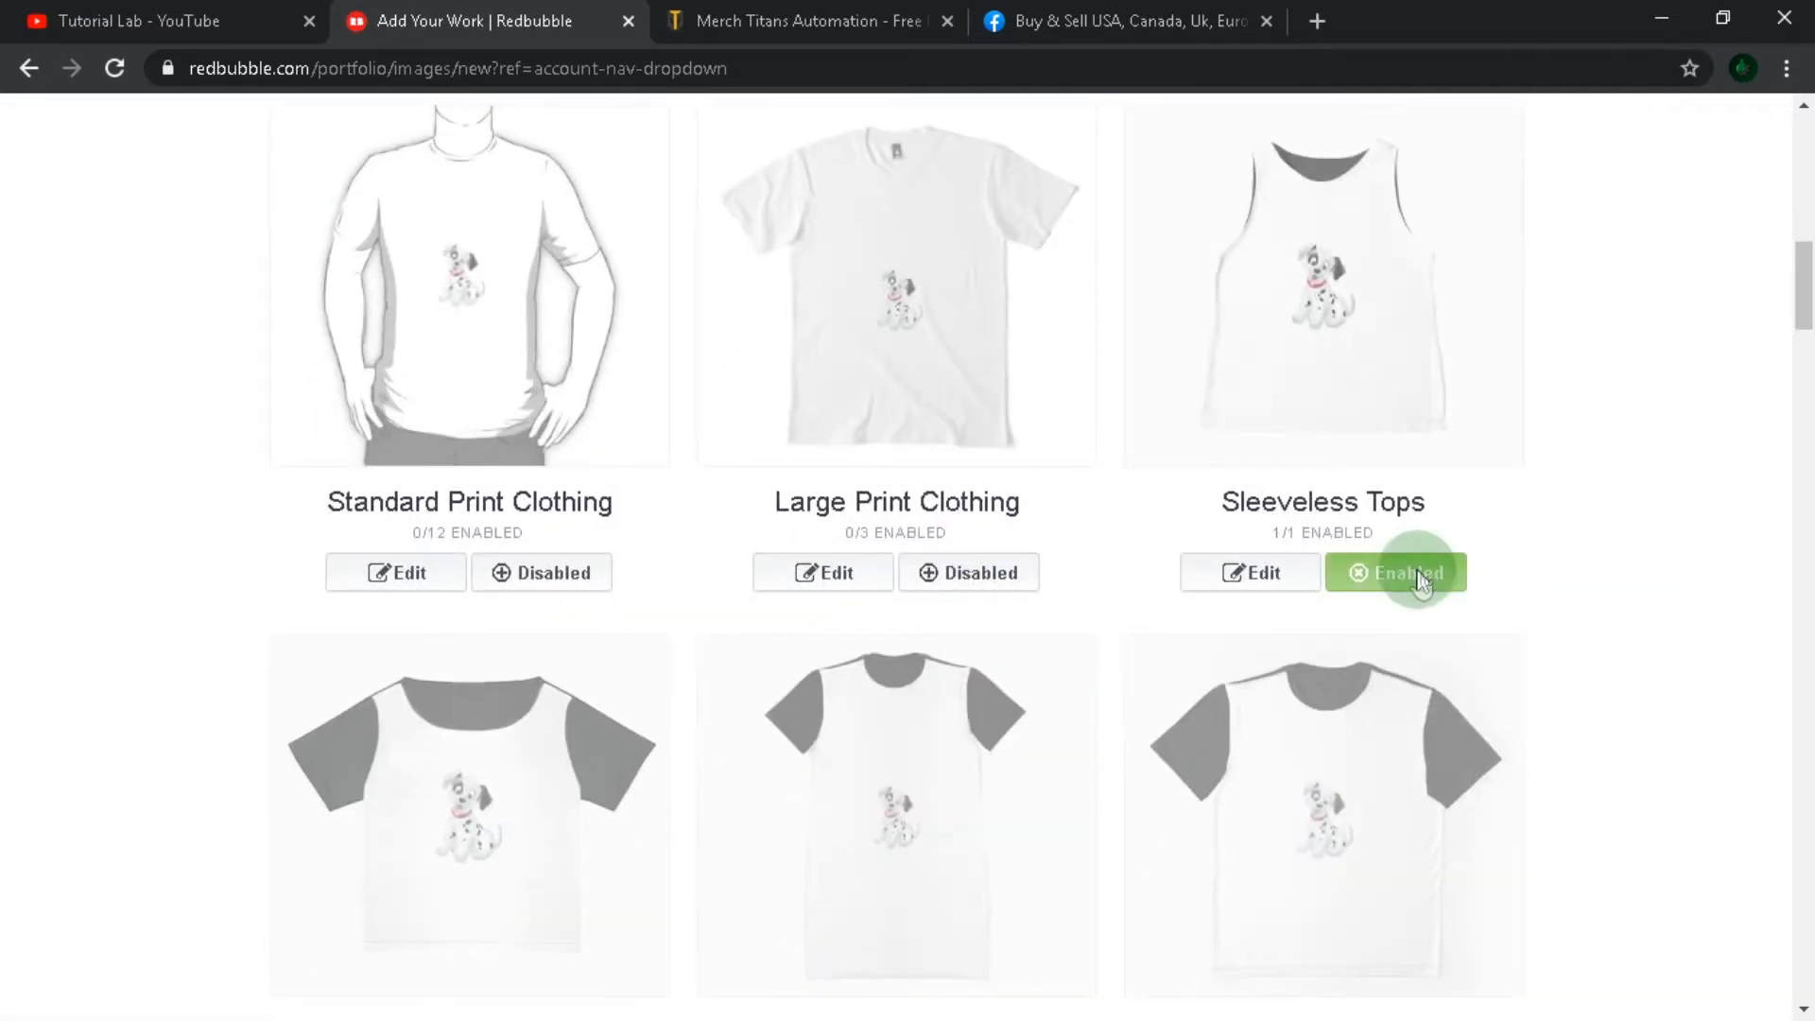
# Enable Sleeveless Tops with the artwork sized to 80% and centred horizontally.
pyautogui.scroll(-3)
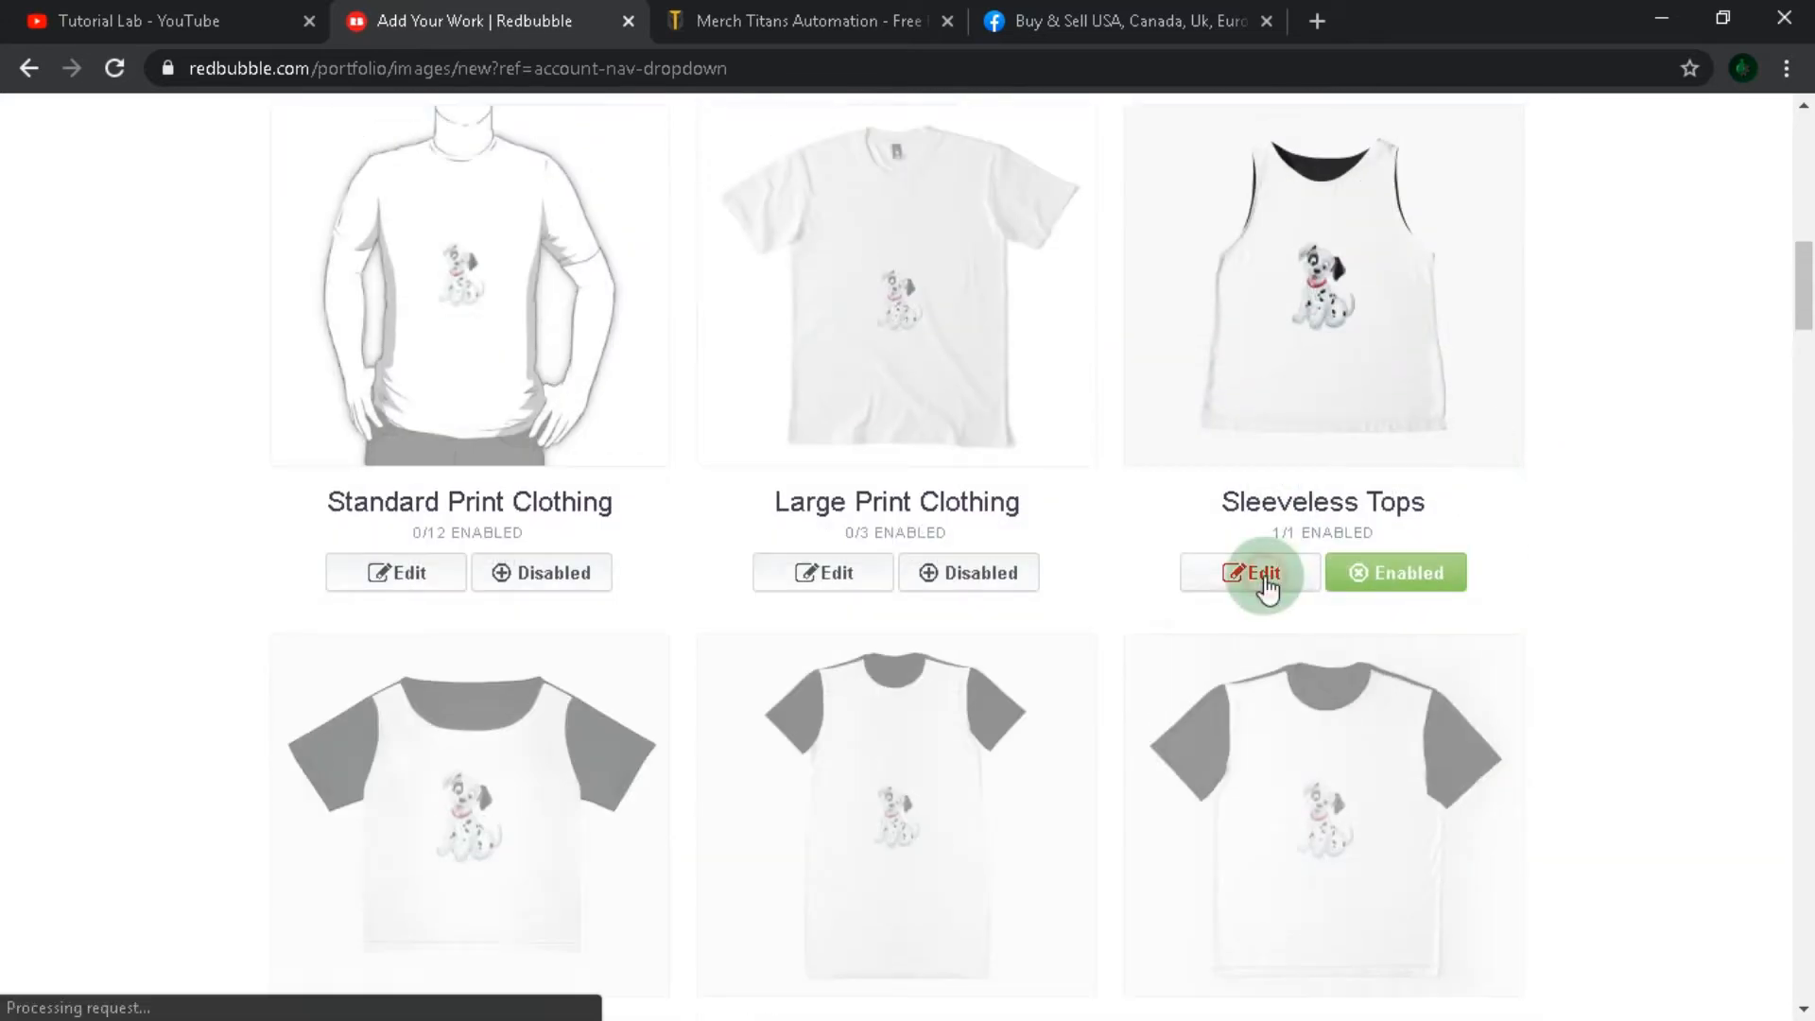
pyautogui.click(1248, 572)
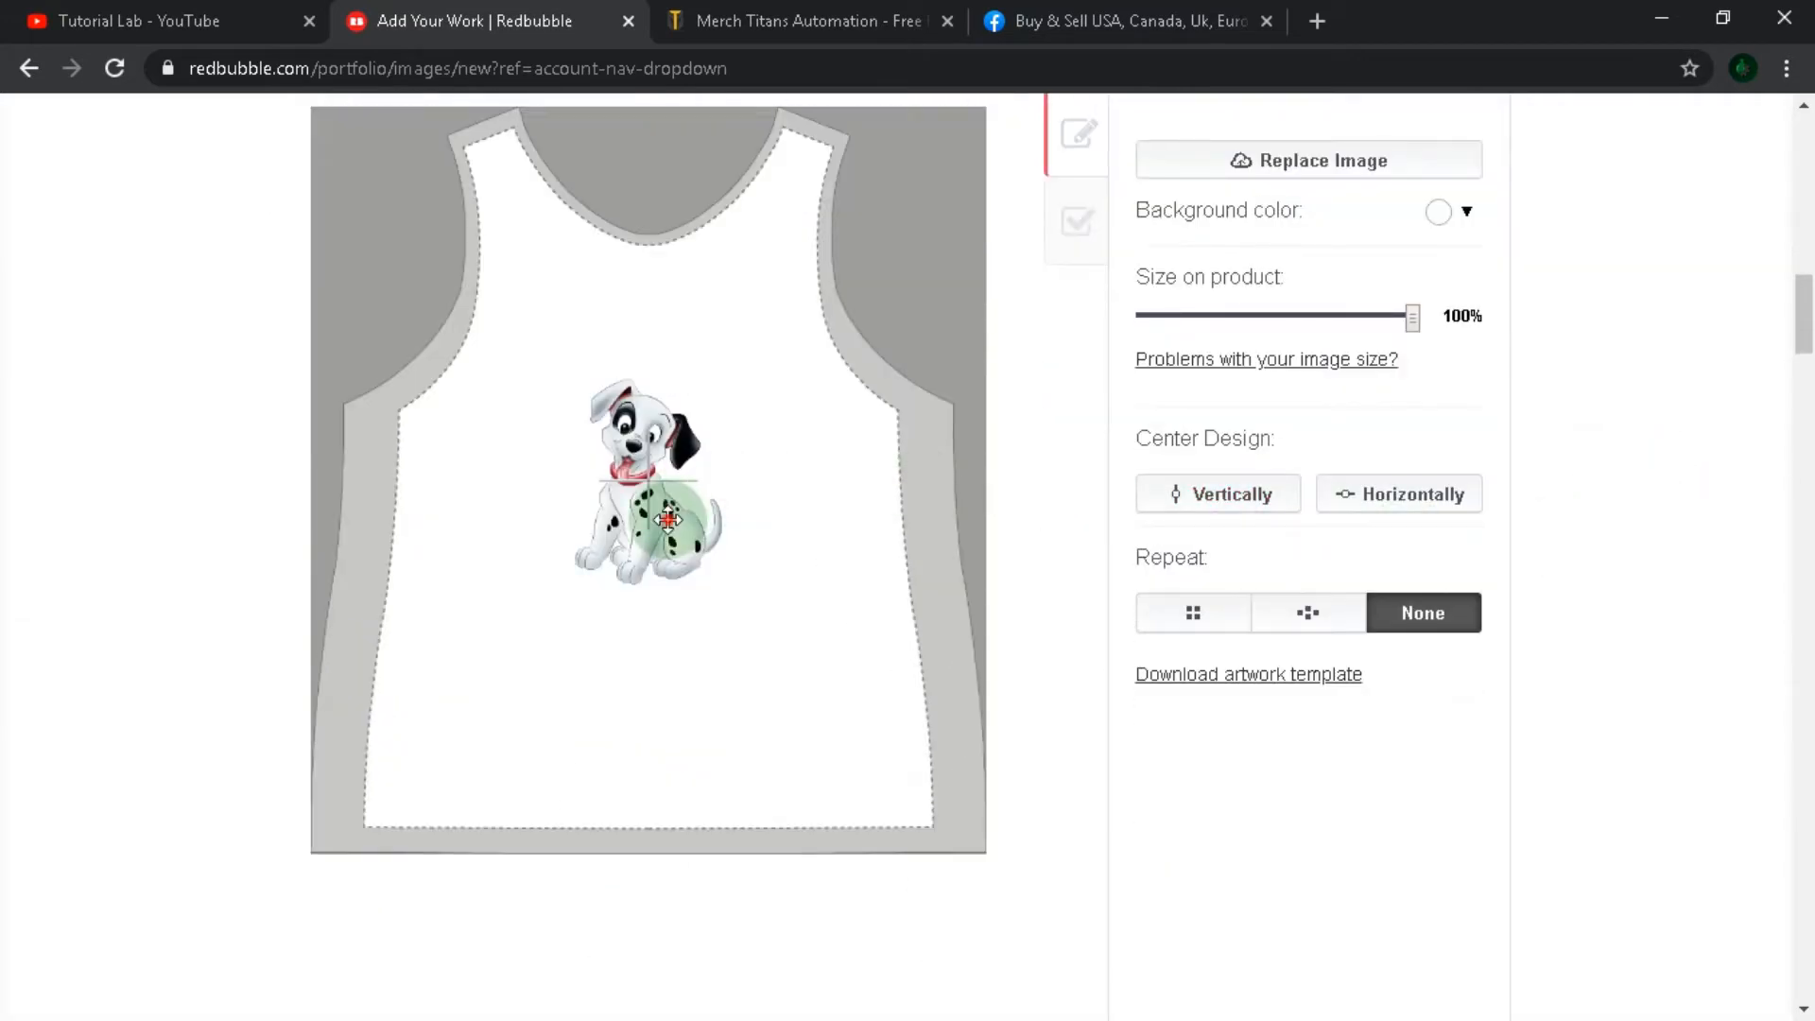
pyautogui.click(1397, 494)
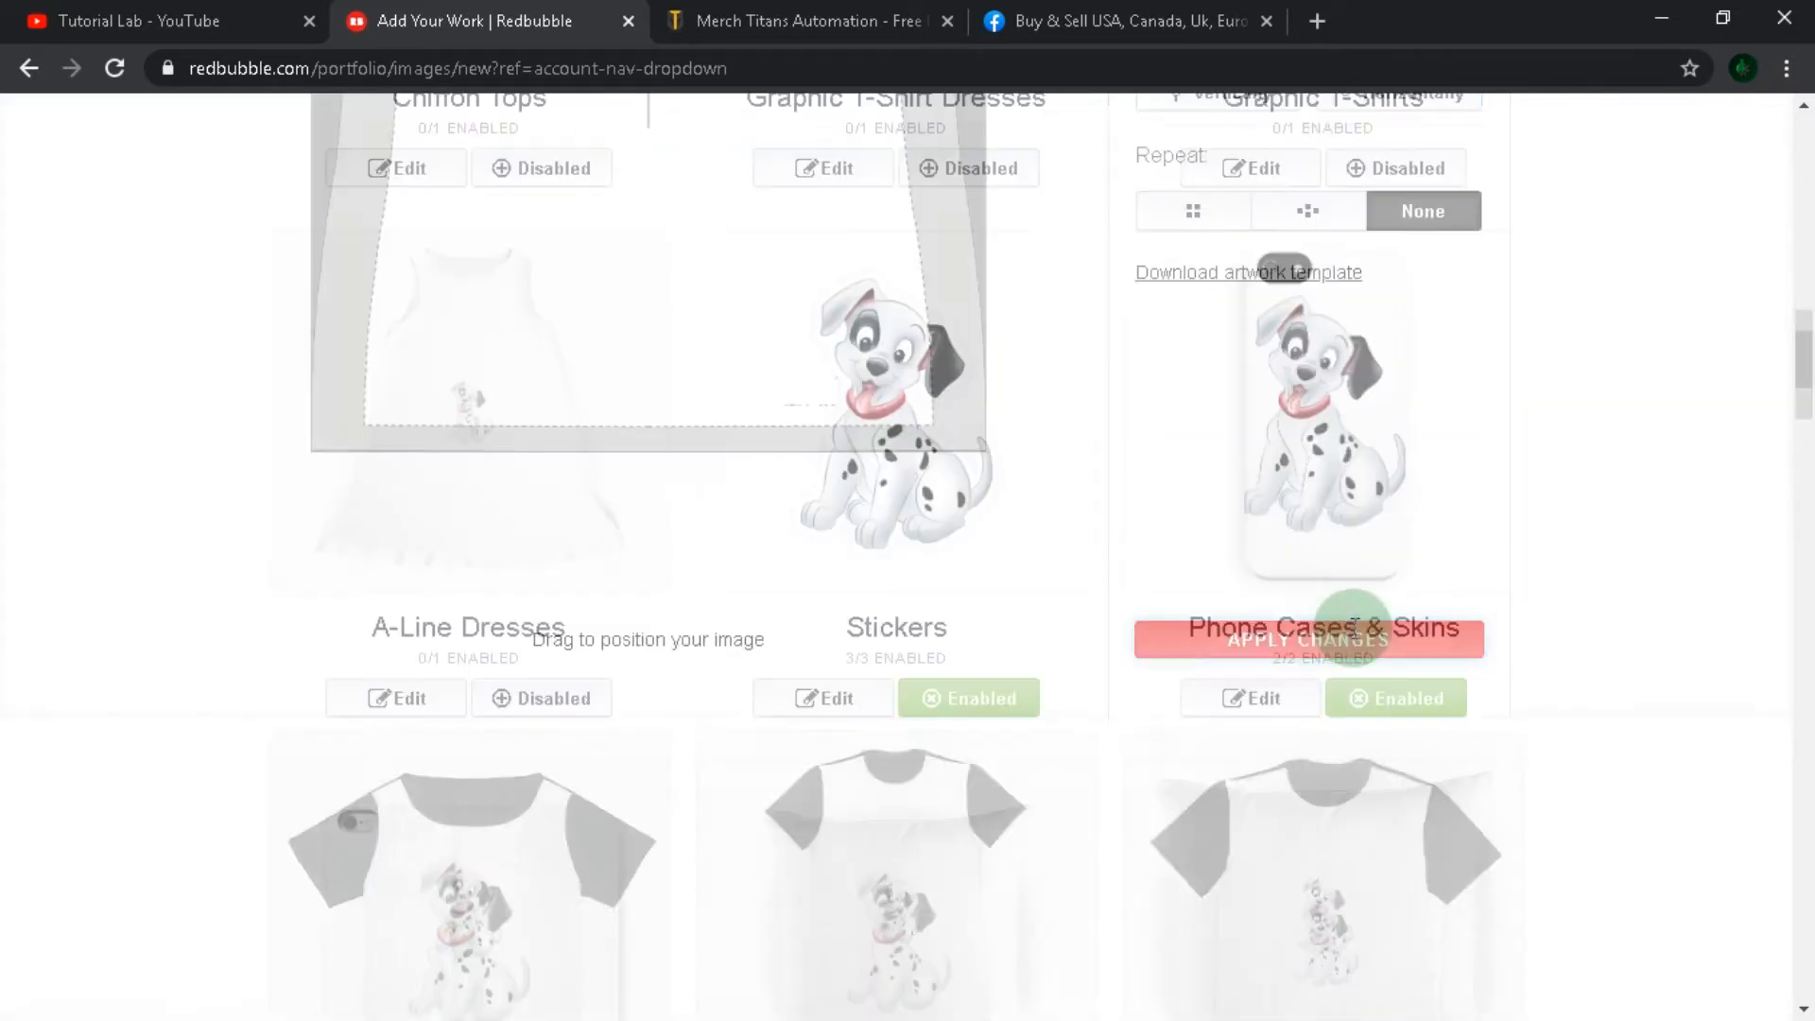
pyautogui.scroll(-3)
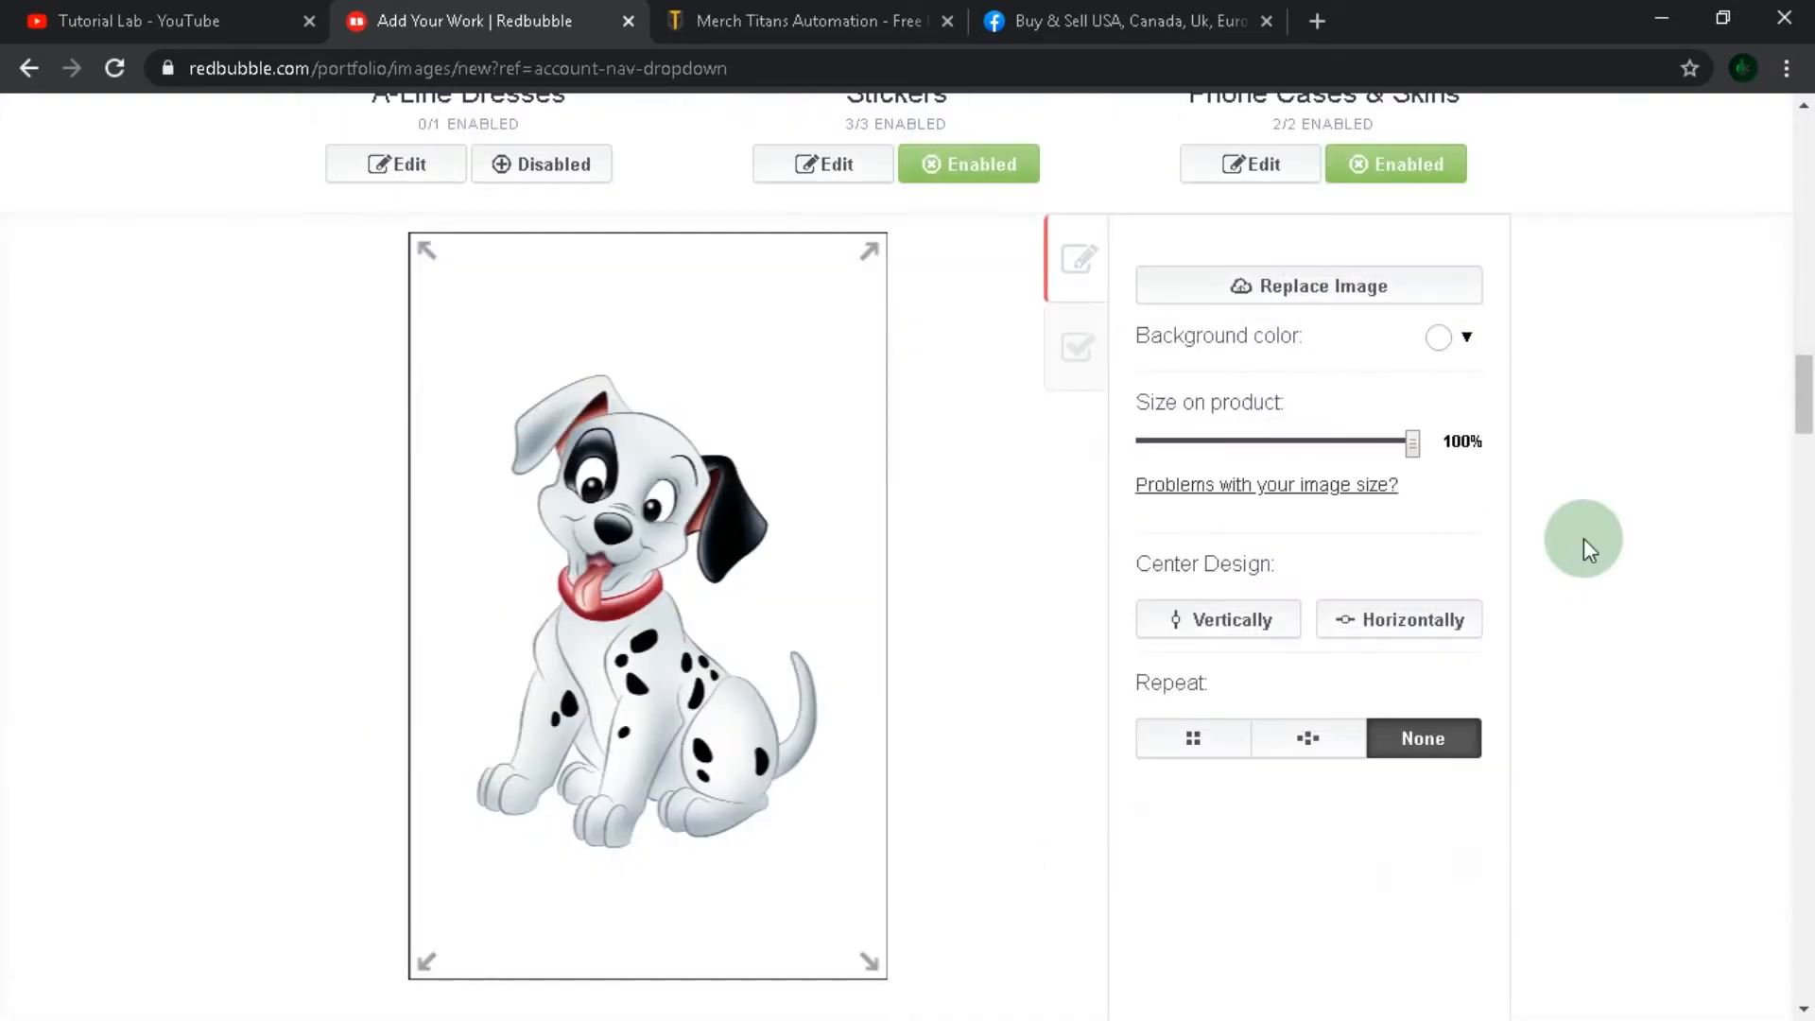
pyautogui.scroll(3)
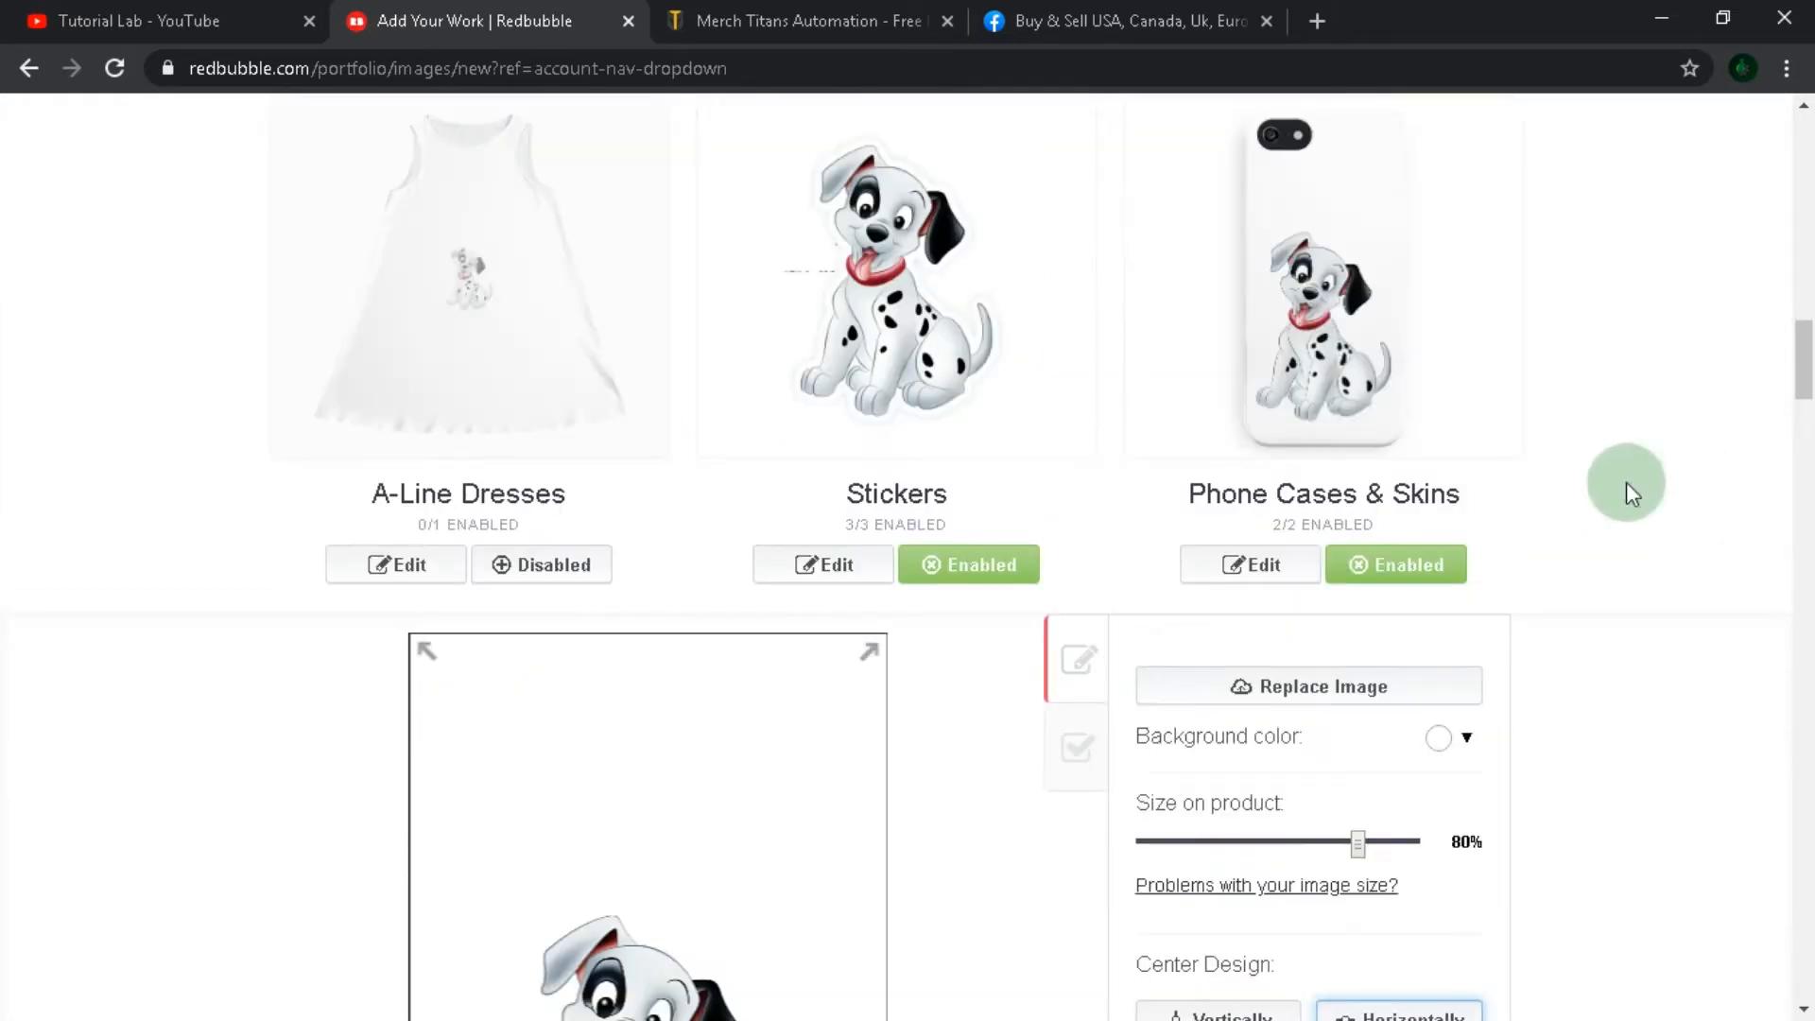
pyautogui.scroll(-3)
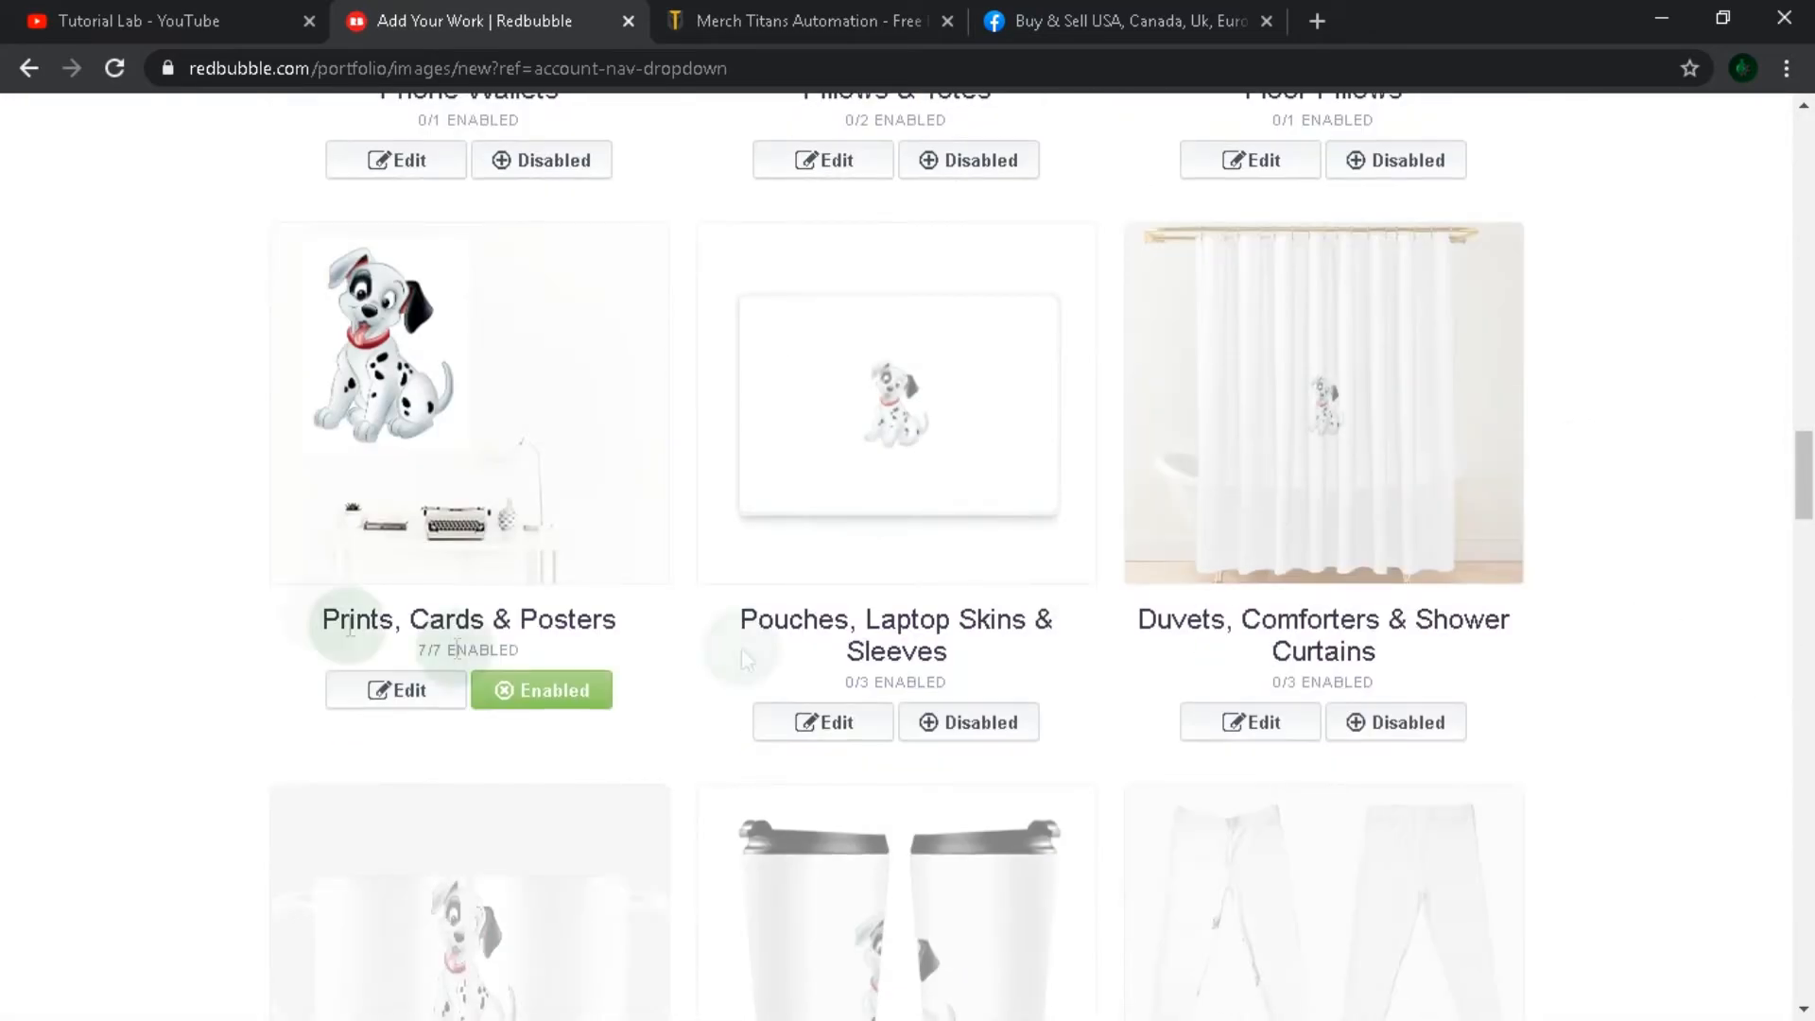
# Enable Socks with the puppy repeated in an Offset grid pattern.
pyautogui.scroll(-3)
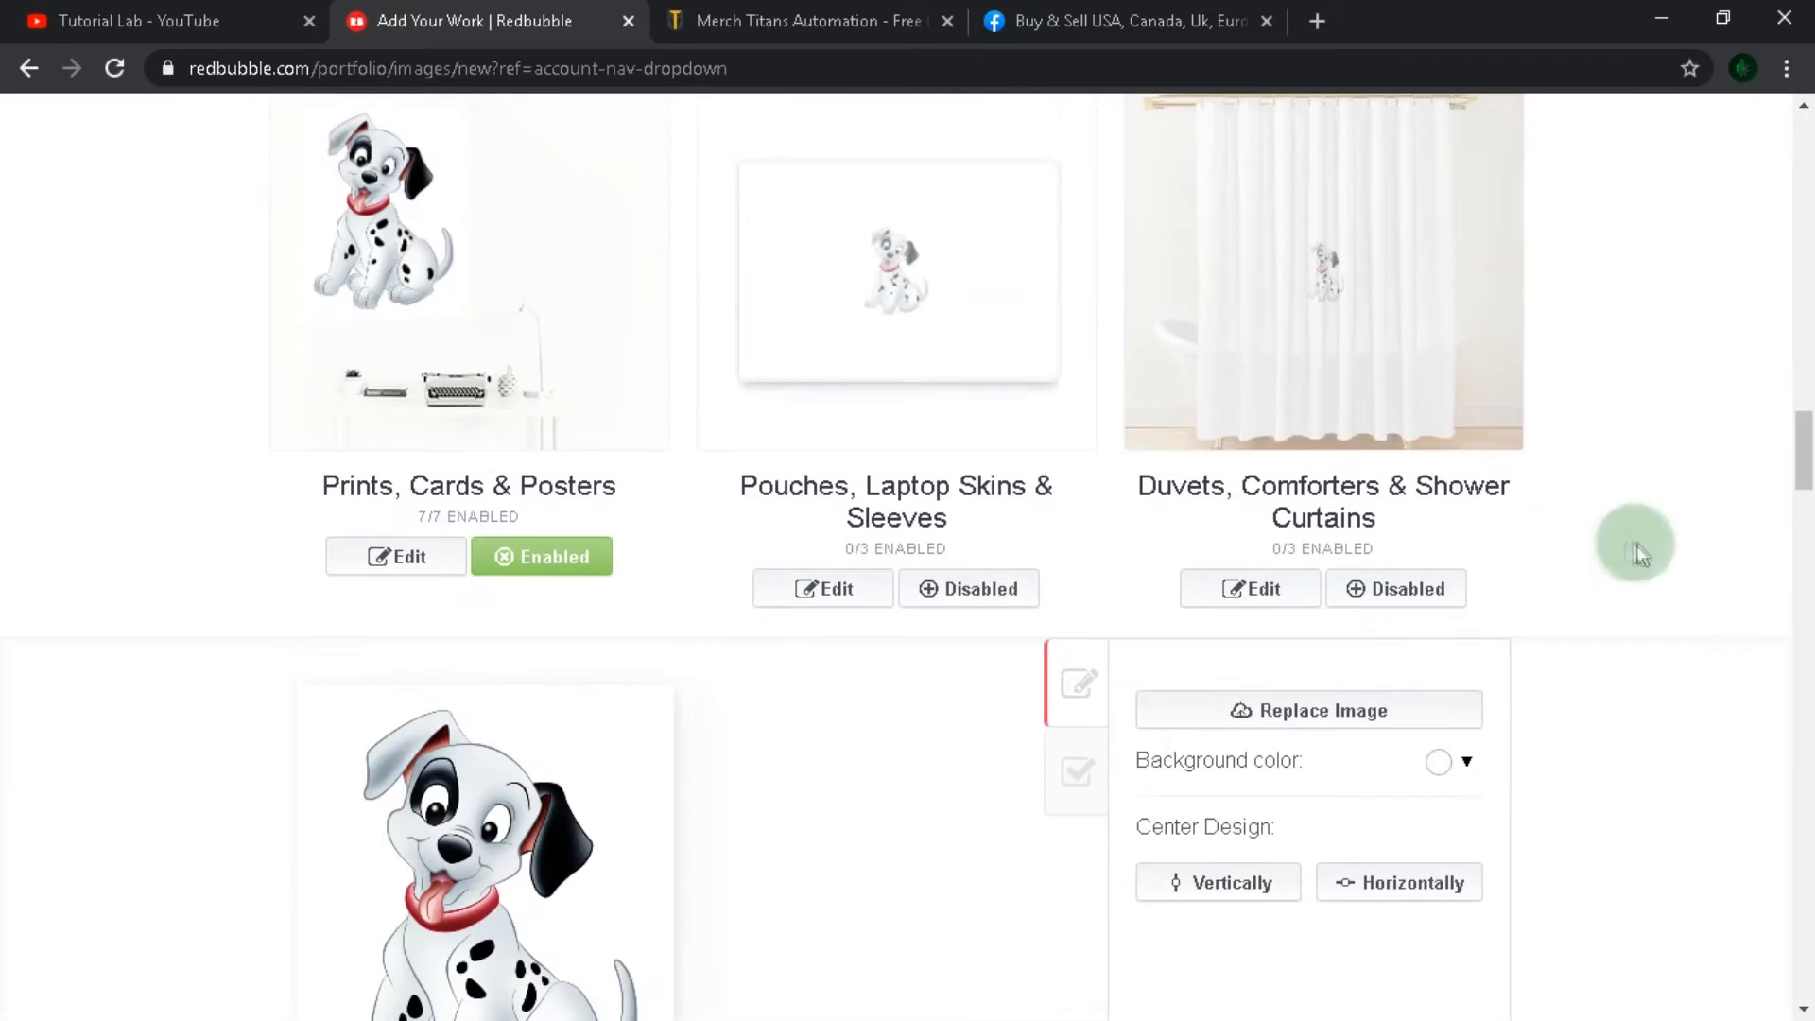
pyautogui.click(968, 588)
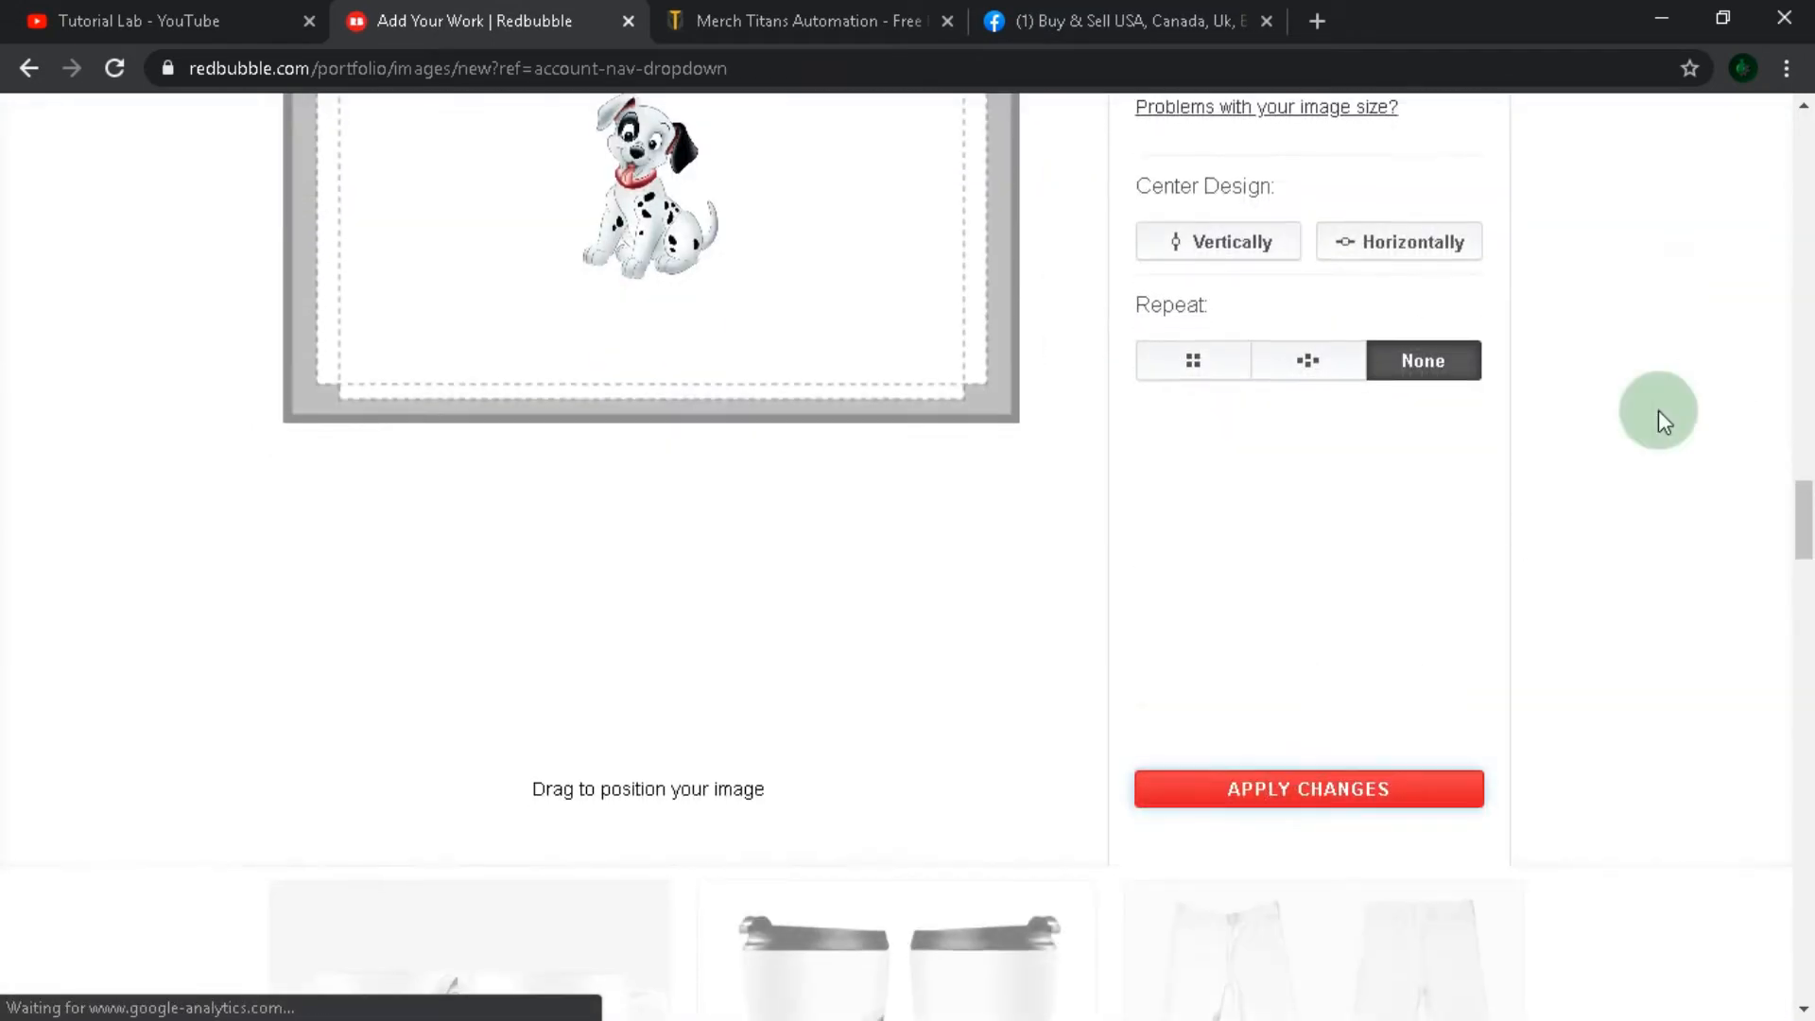
pyautogui.scroll(-3)
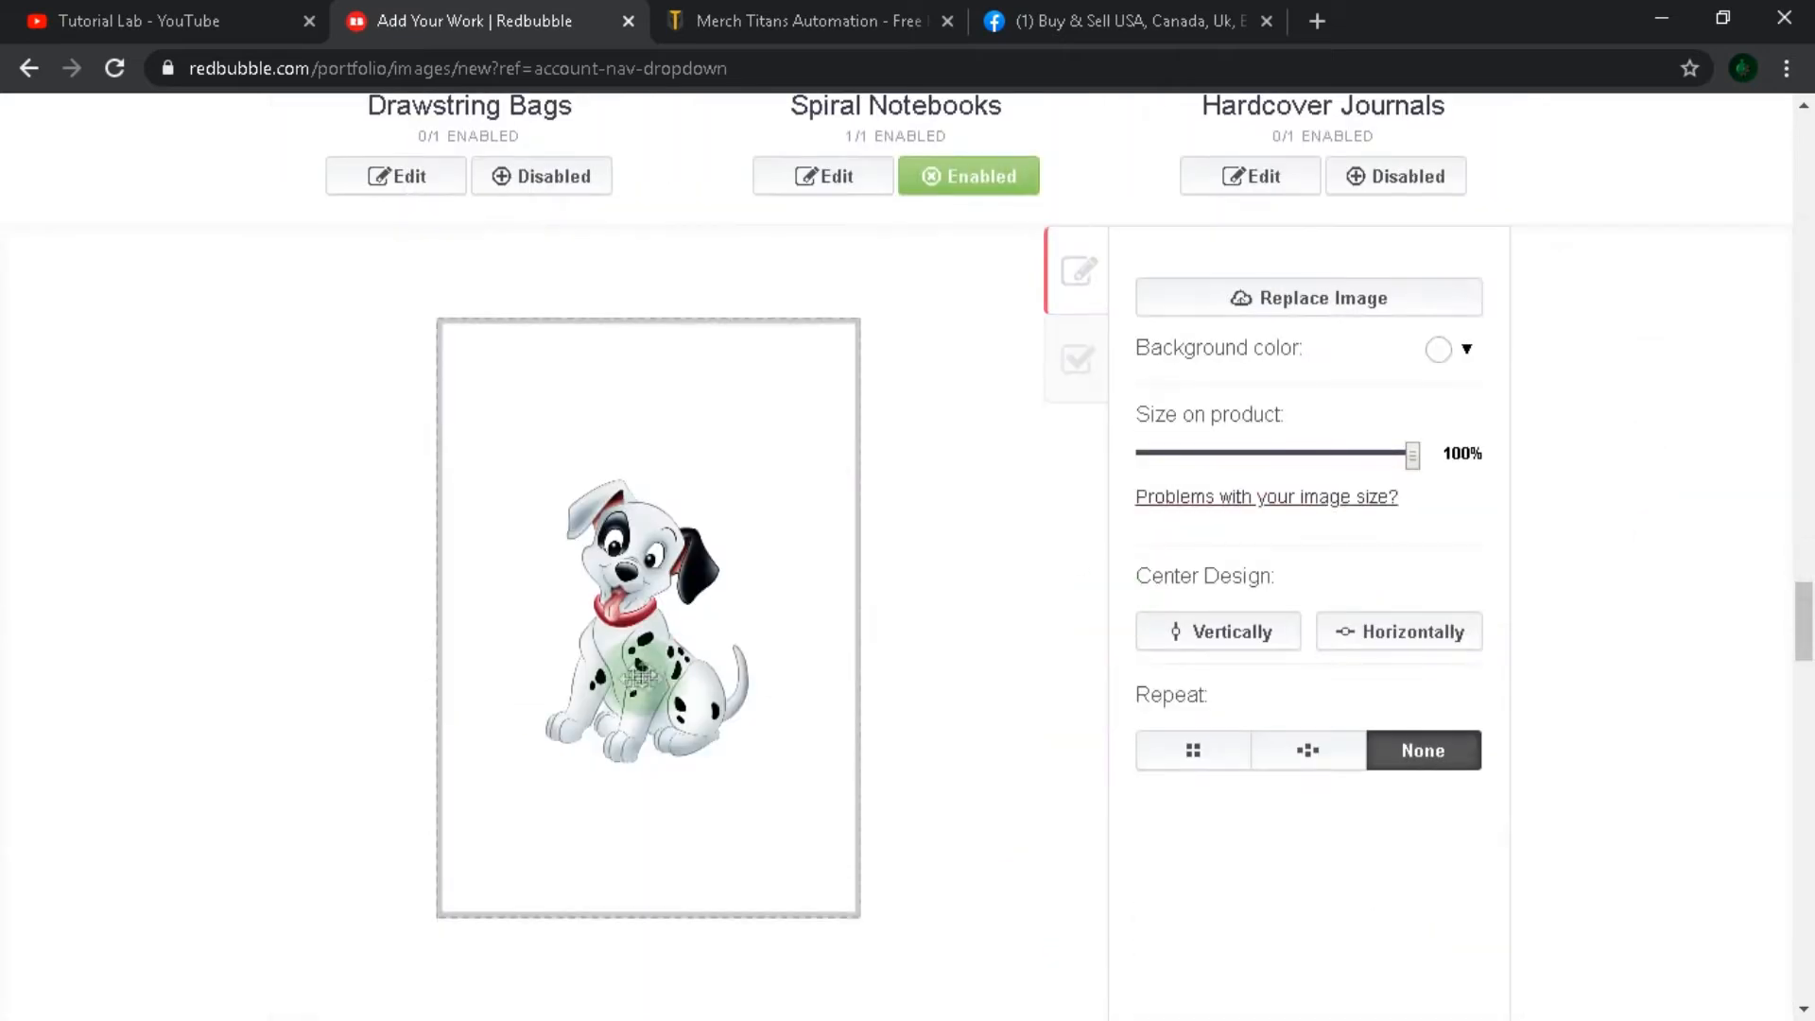
pyautogui.scroll(-3)
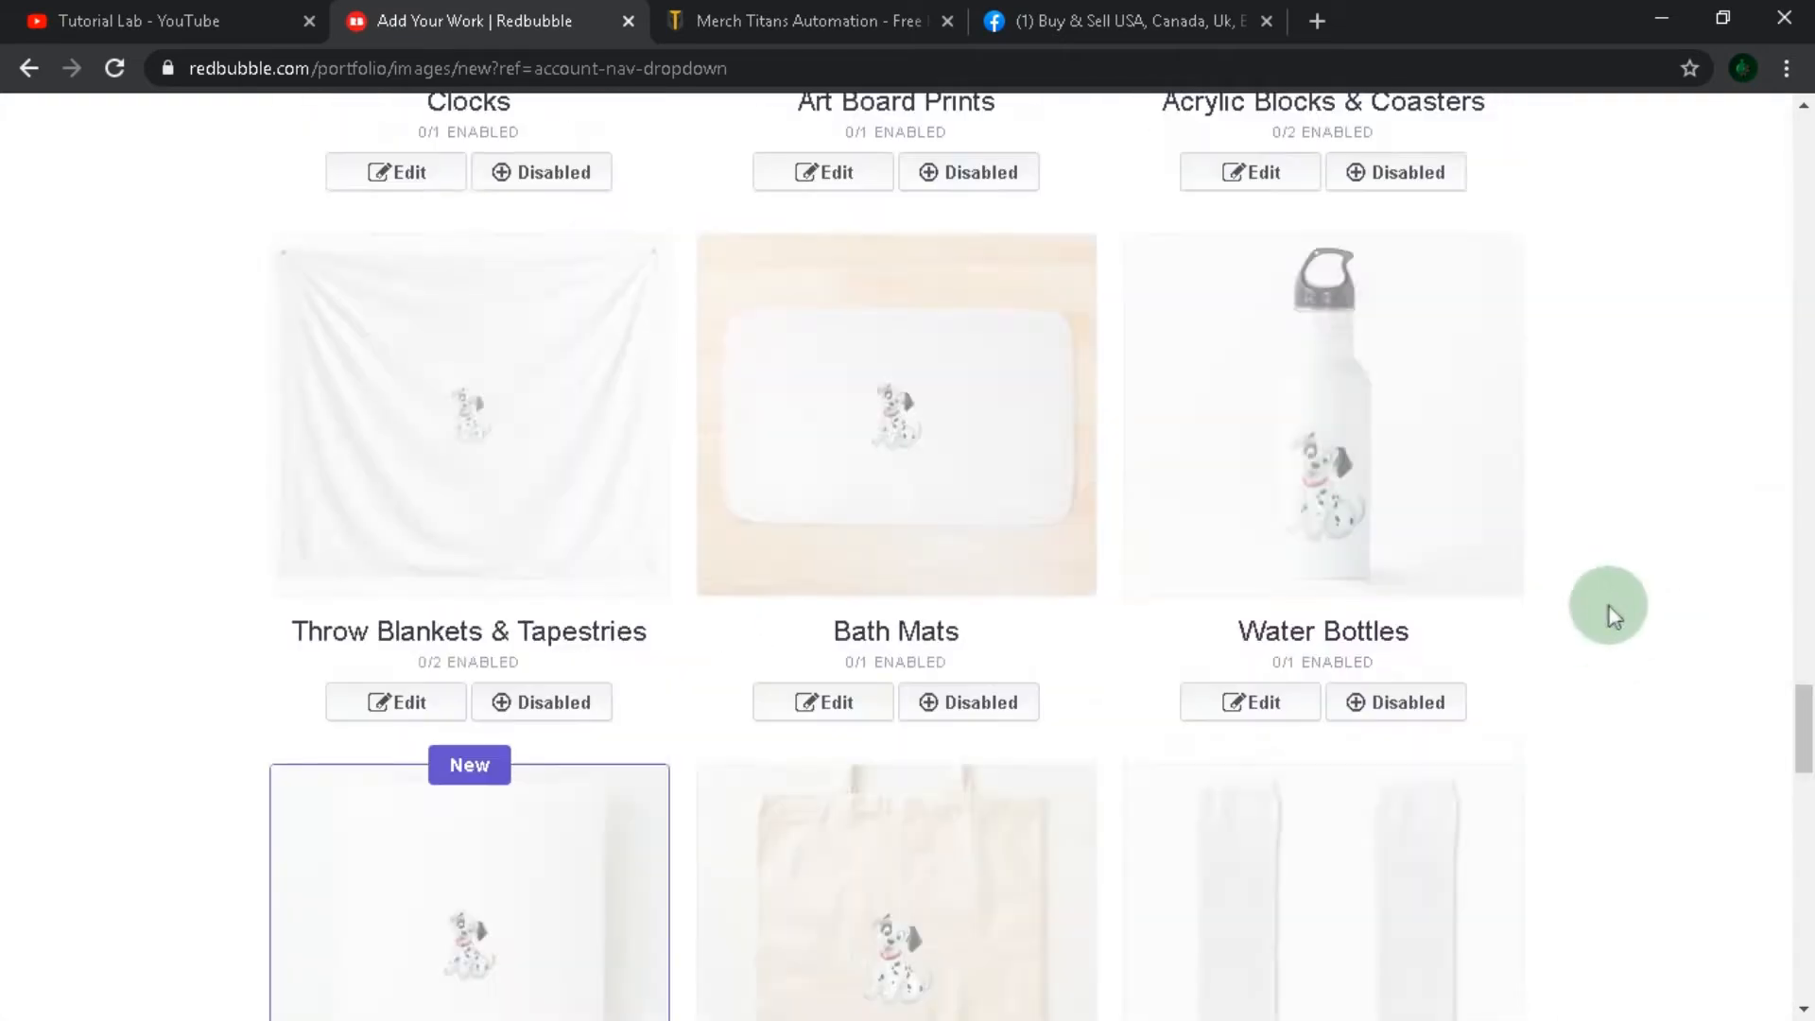
pyautogui.scroll(-3)
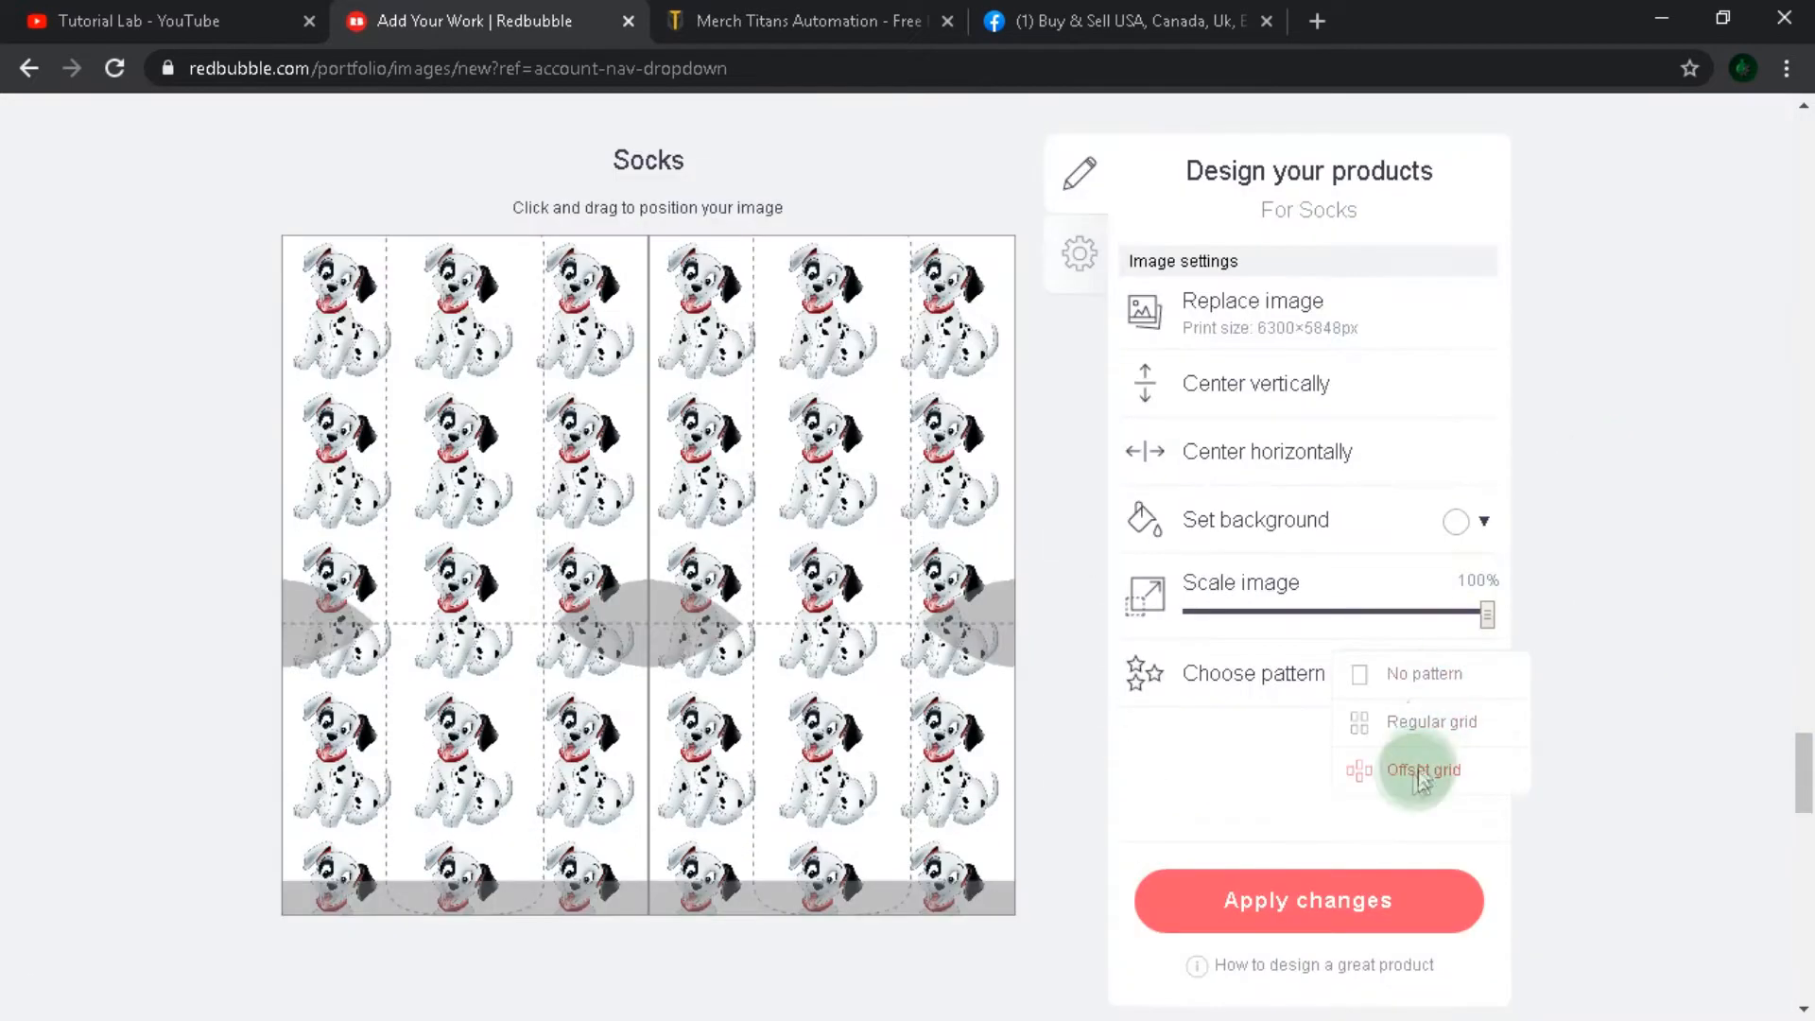
pyautogui.scroll(3)
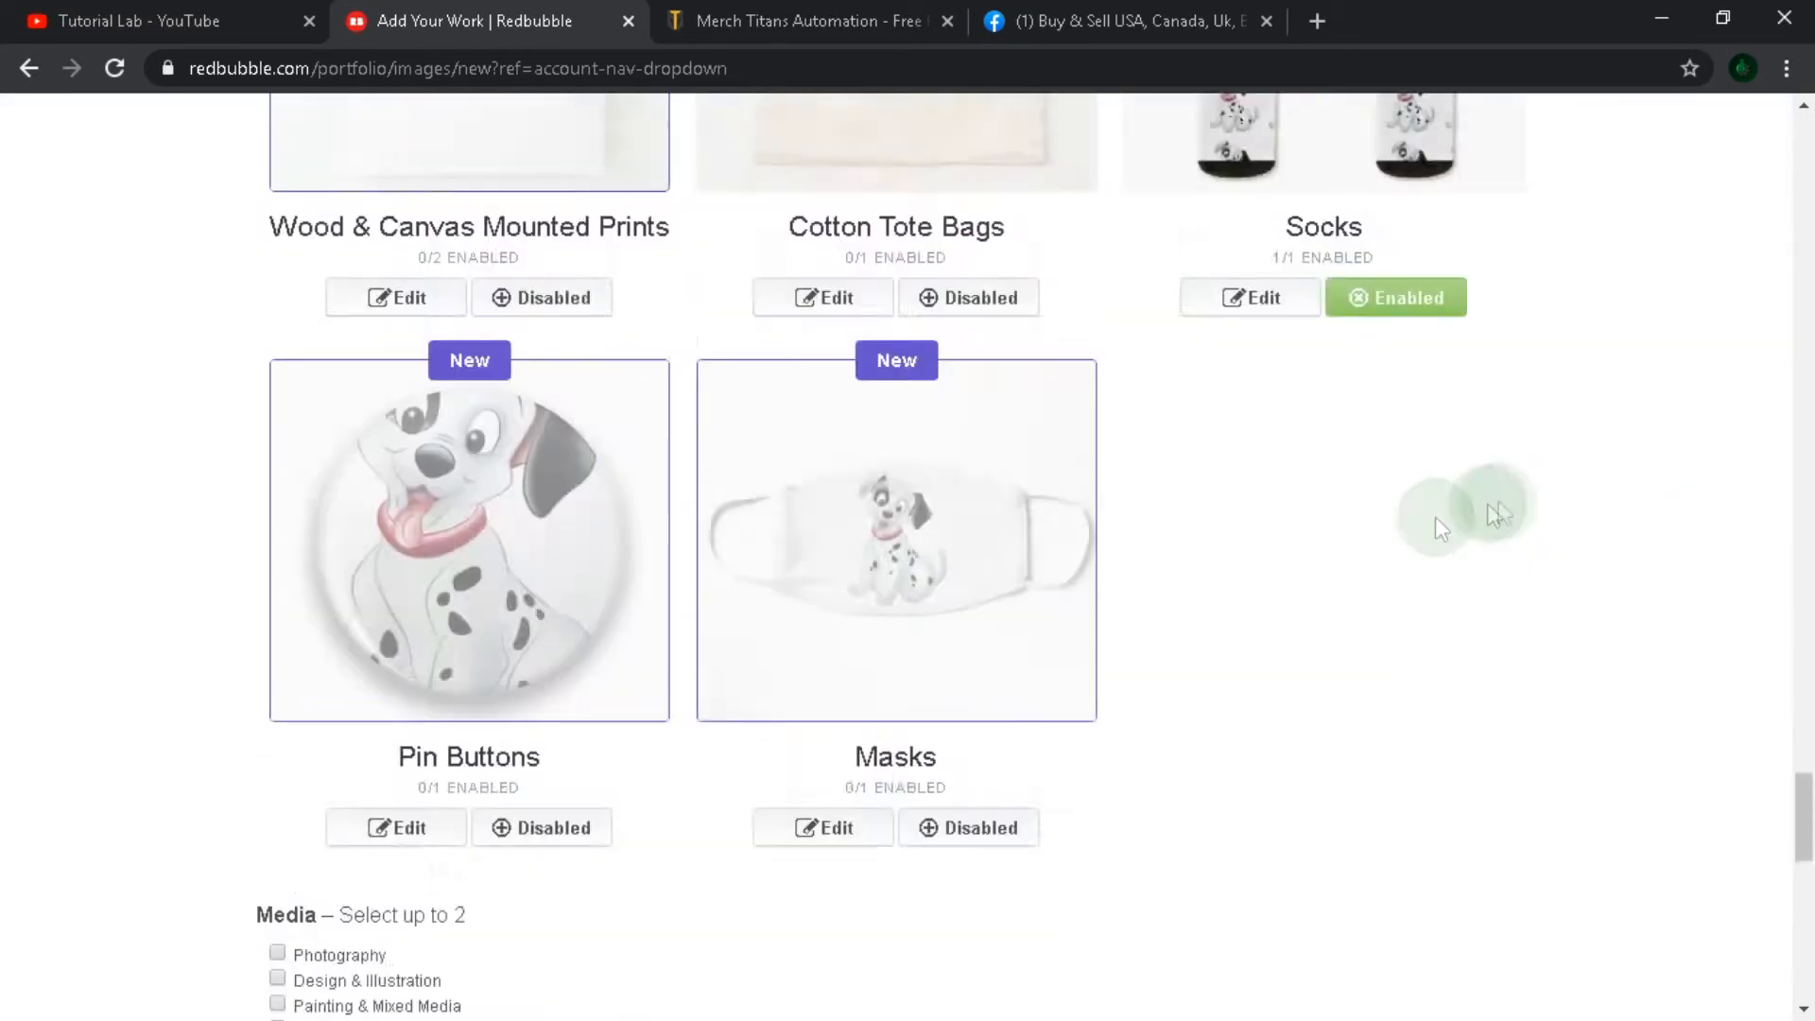
# Set media to Design & Illustration, mature content to No, confirm rights, and save.
pyautogui.scroll(-3)
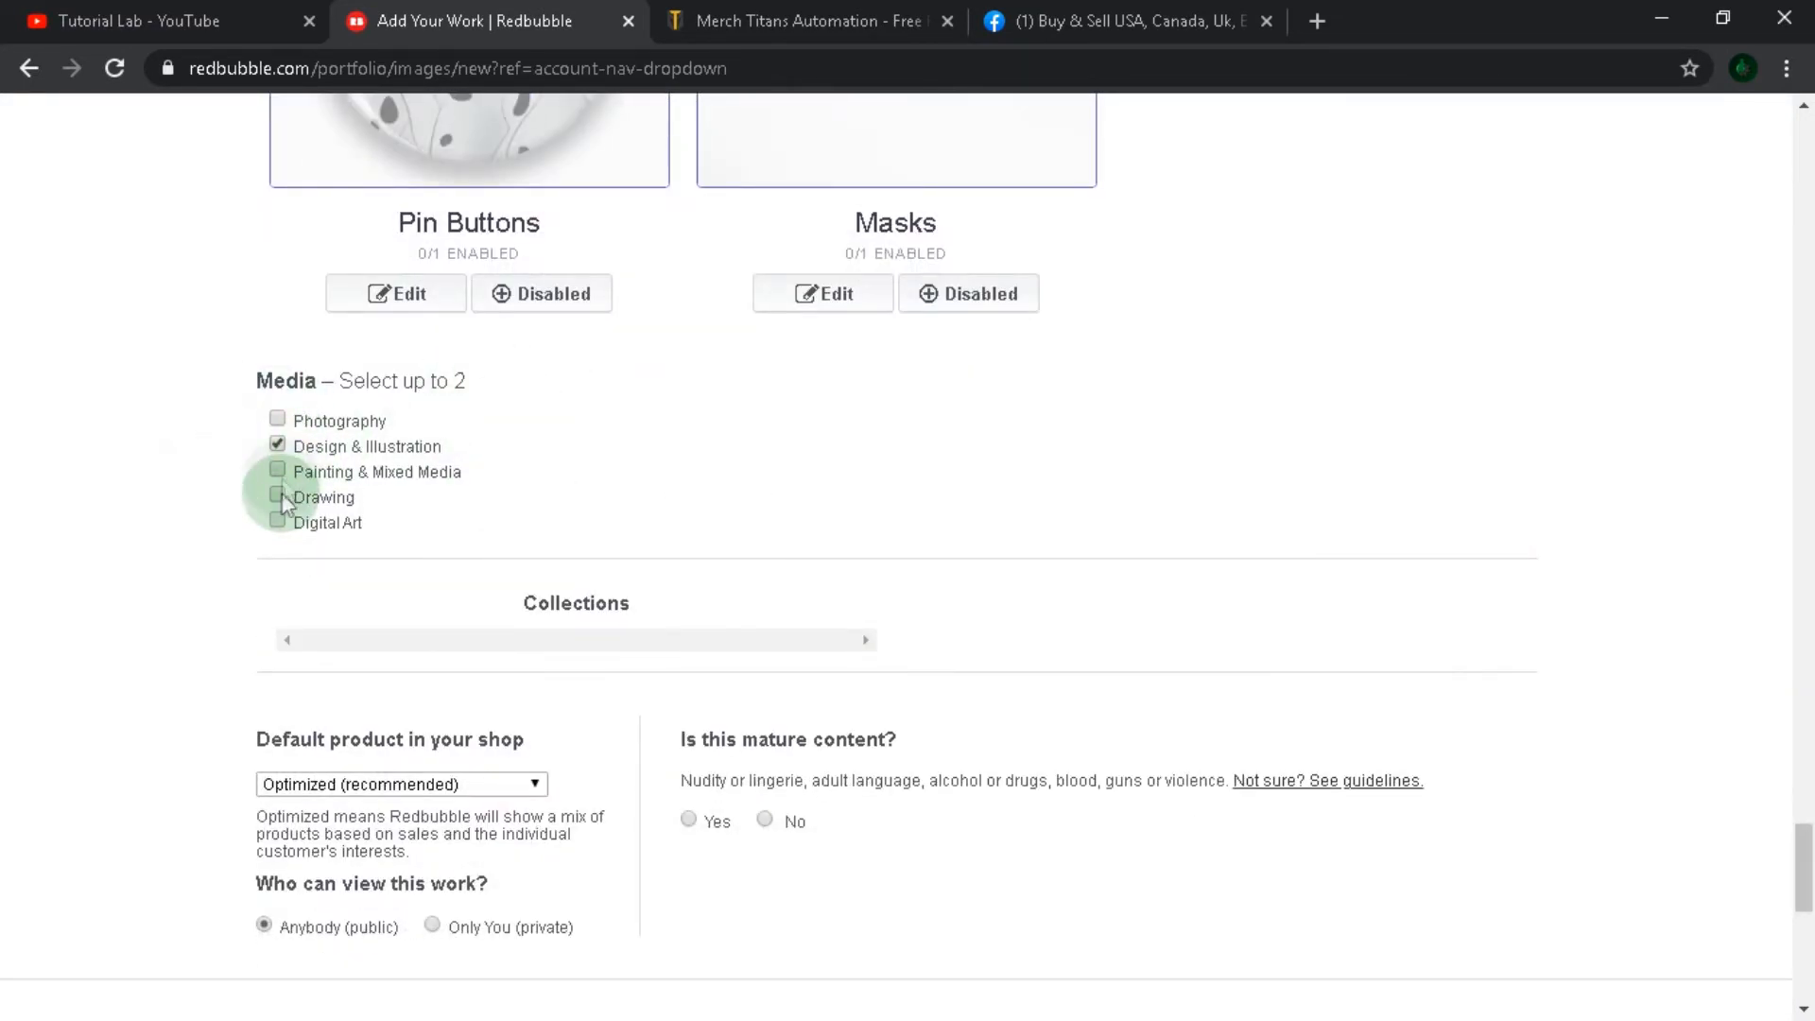
pyautogui.scroll(-3)
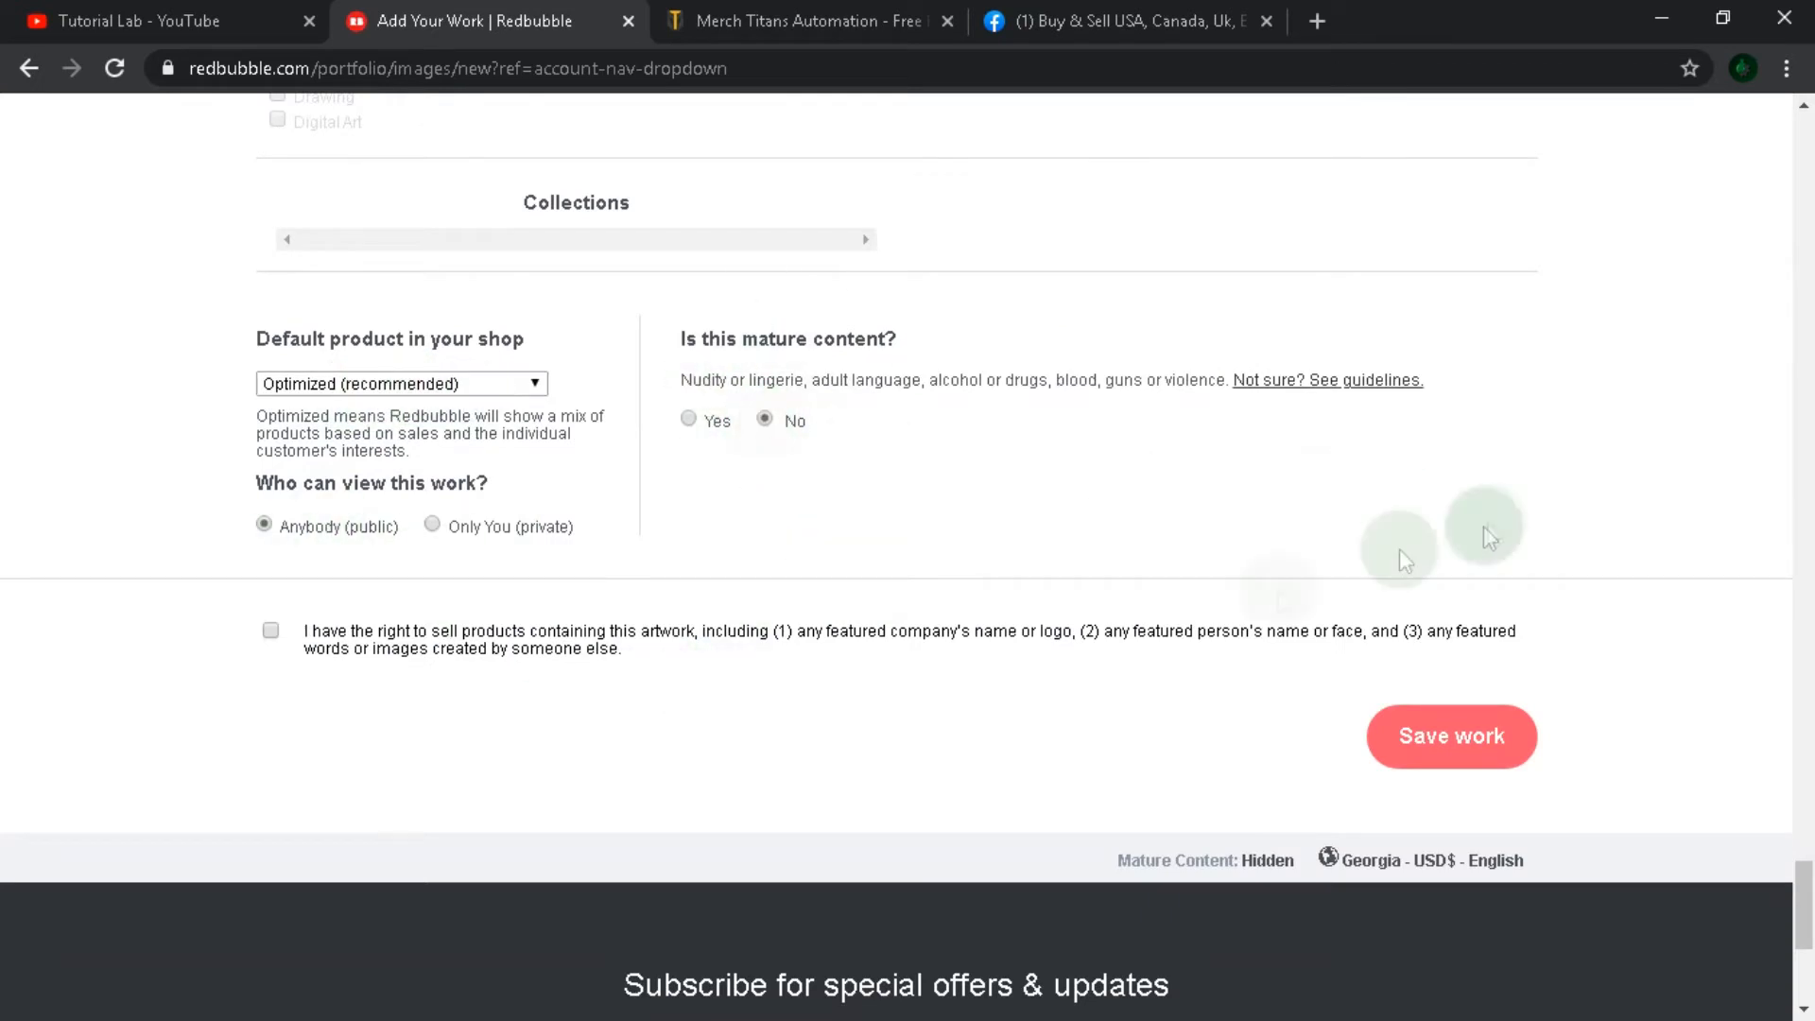
pyautogui.click(1450, 736)
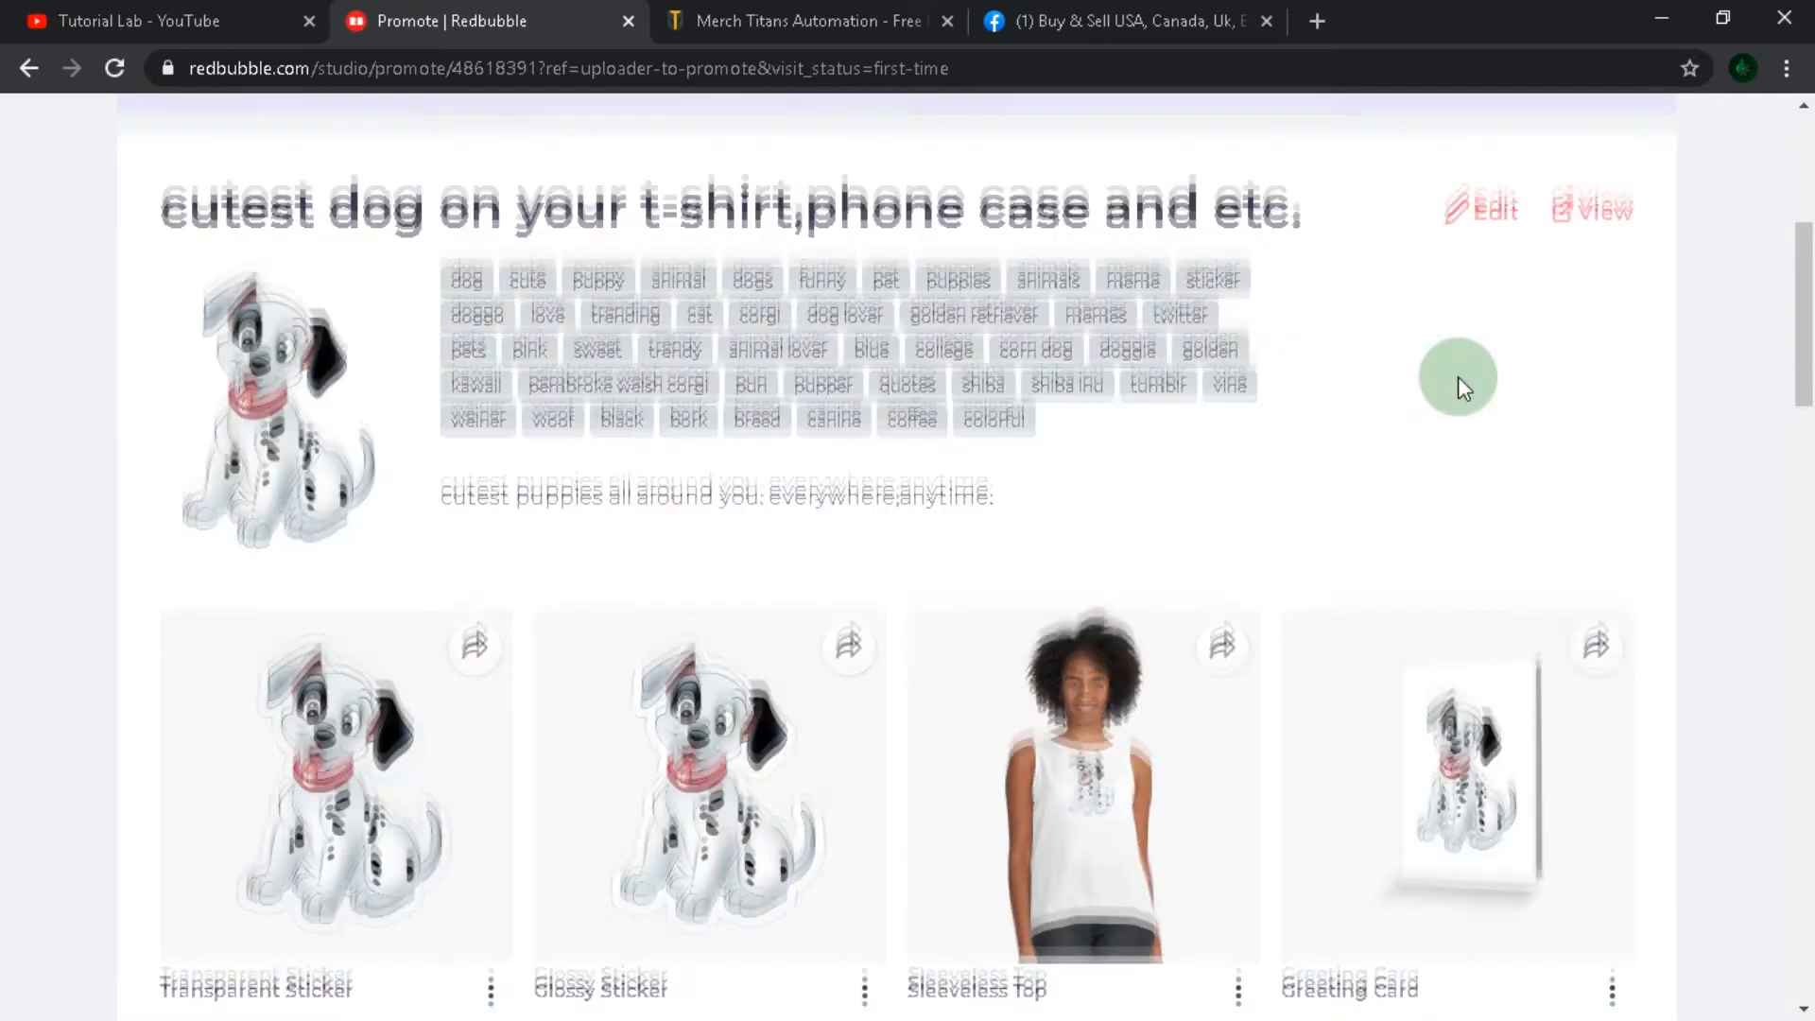
# Scroll through the new puppy products on the Promote page, then view the public page.
pyautogui.scroll(-3)
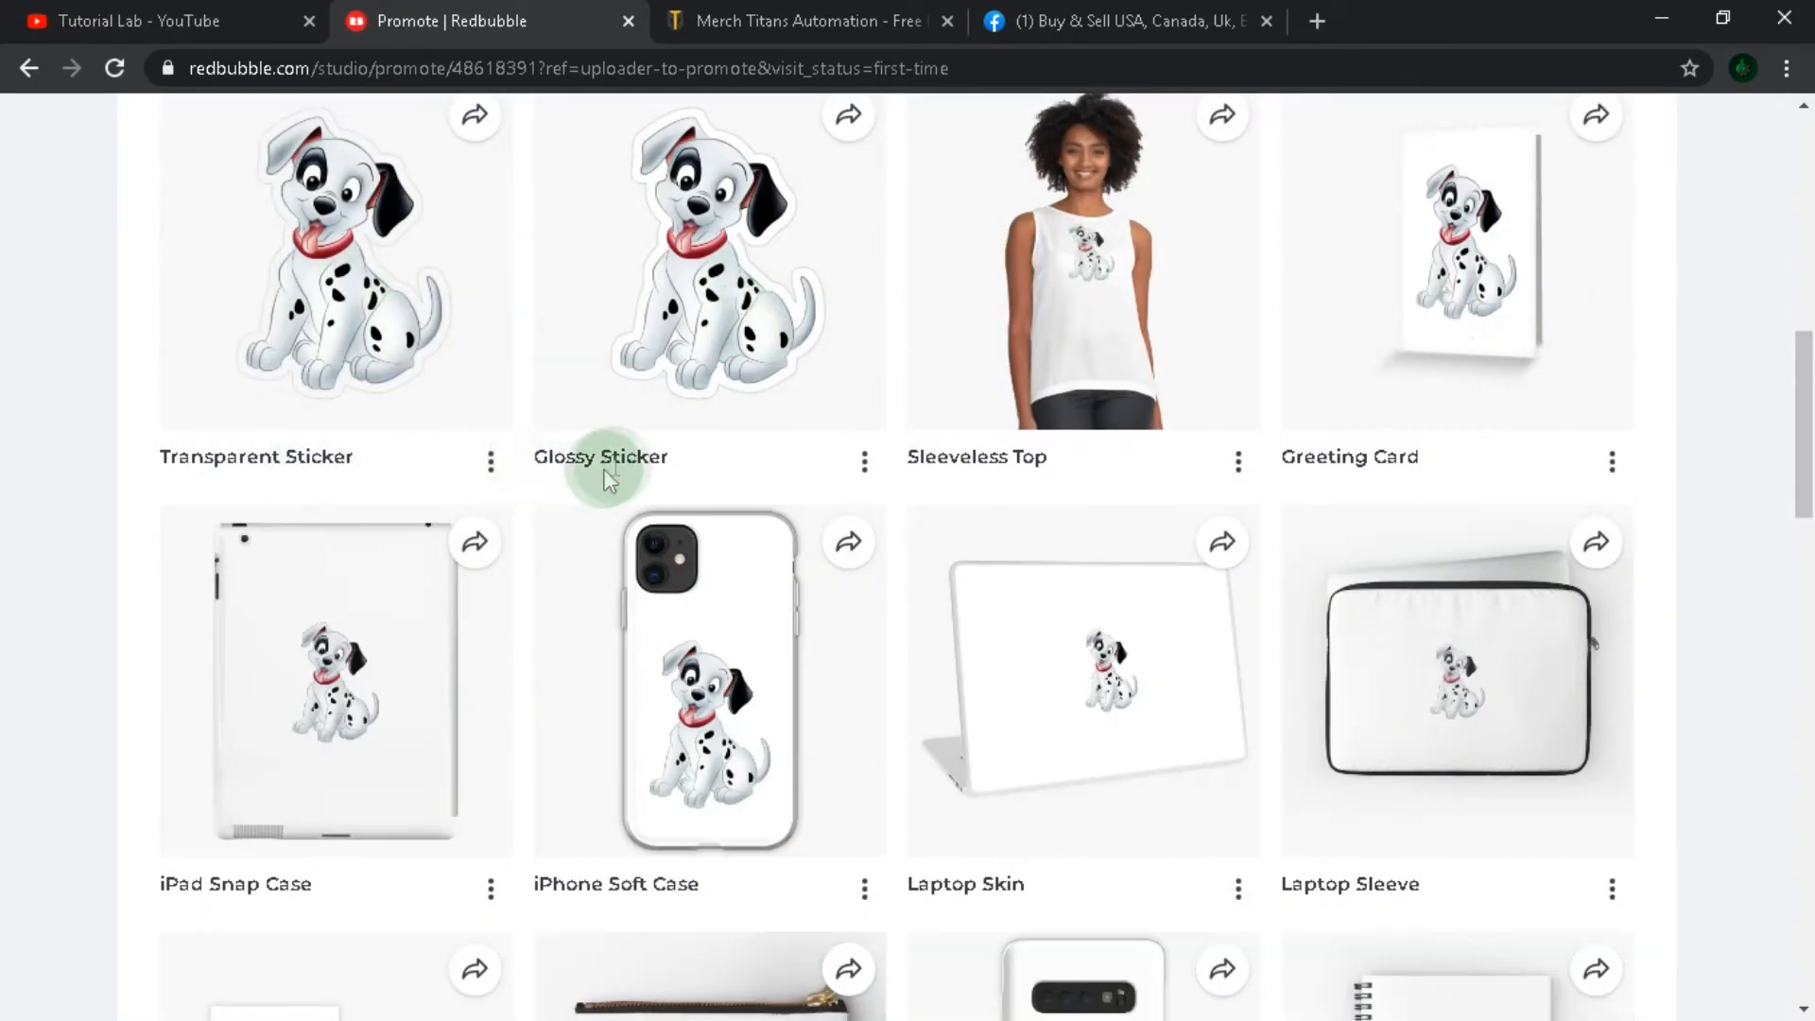
pyautogui.scroll(-3)
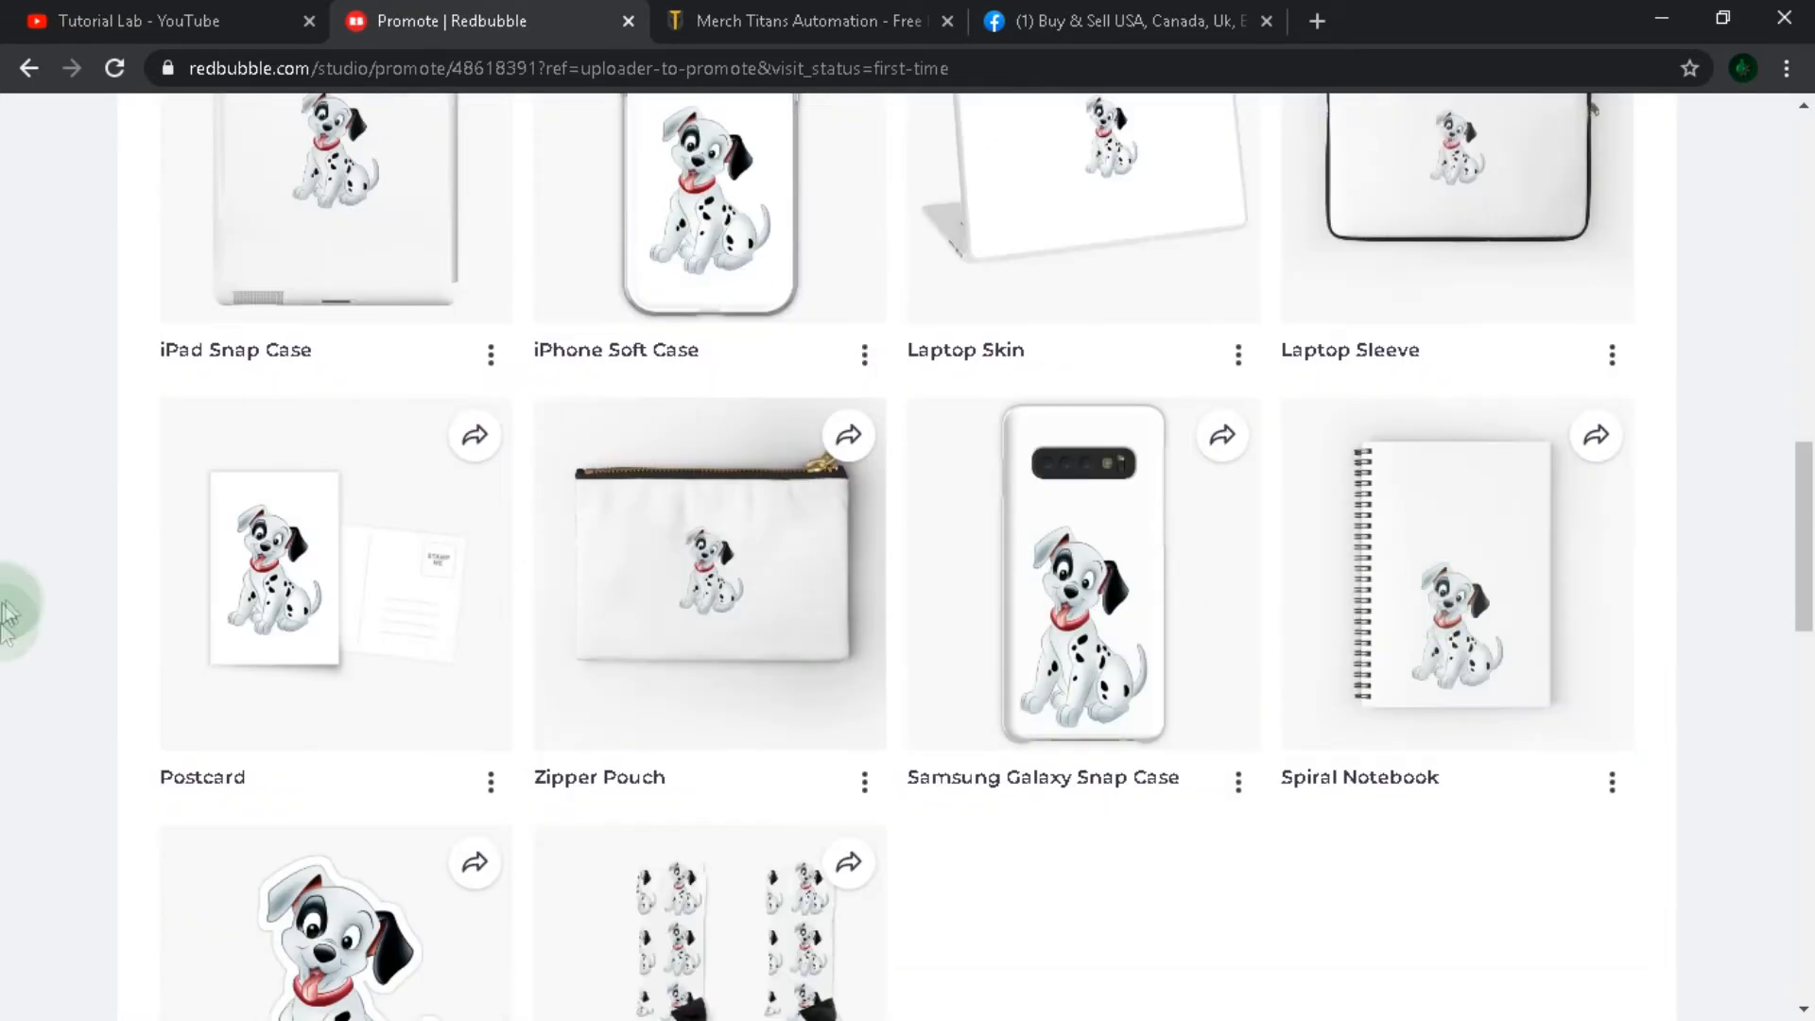
pyautogui.scroll(-3)
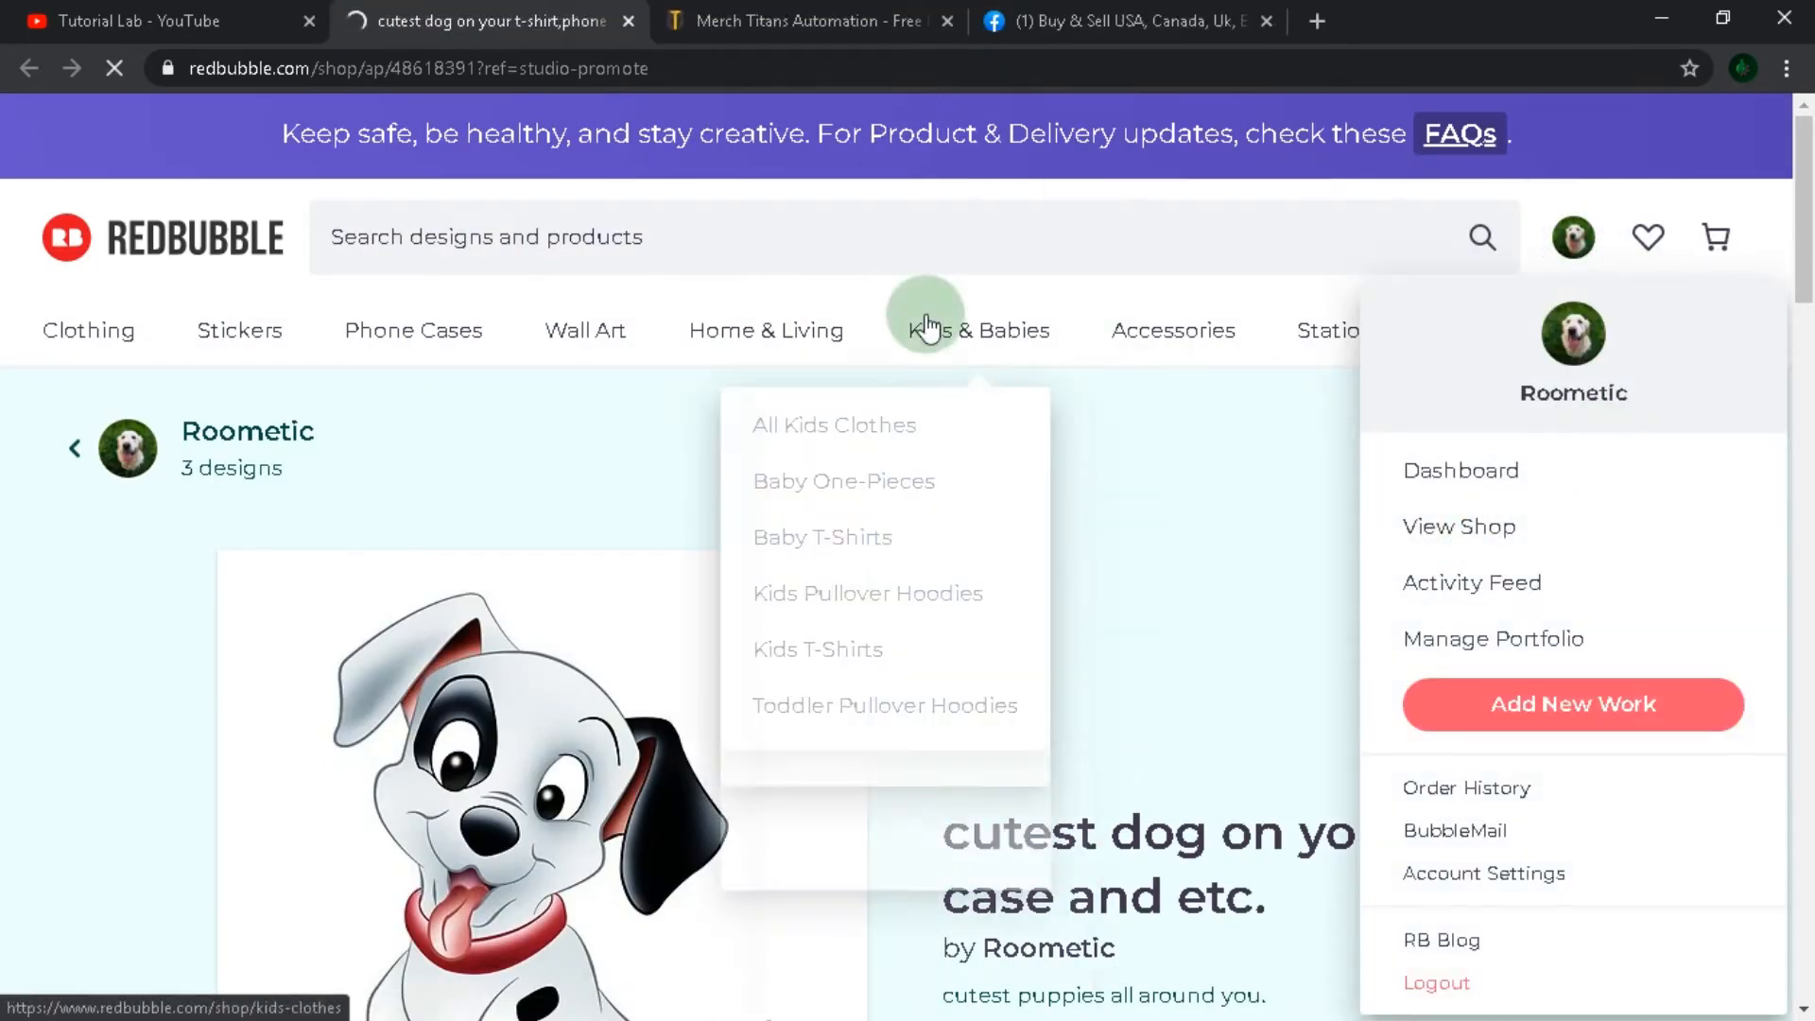
# Choose View Shop from the account dropdown to see all three designs.
pyautogui.click(1459, 527)
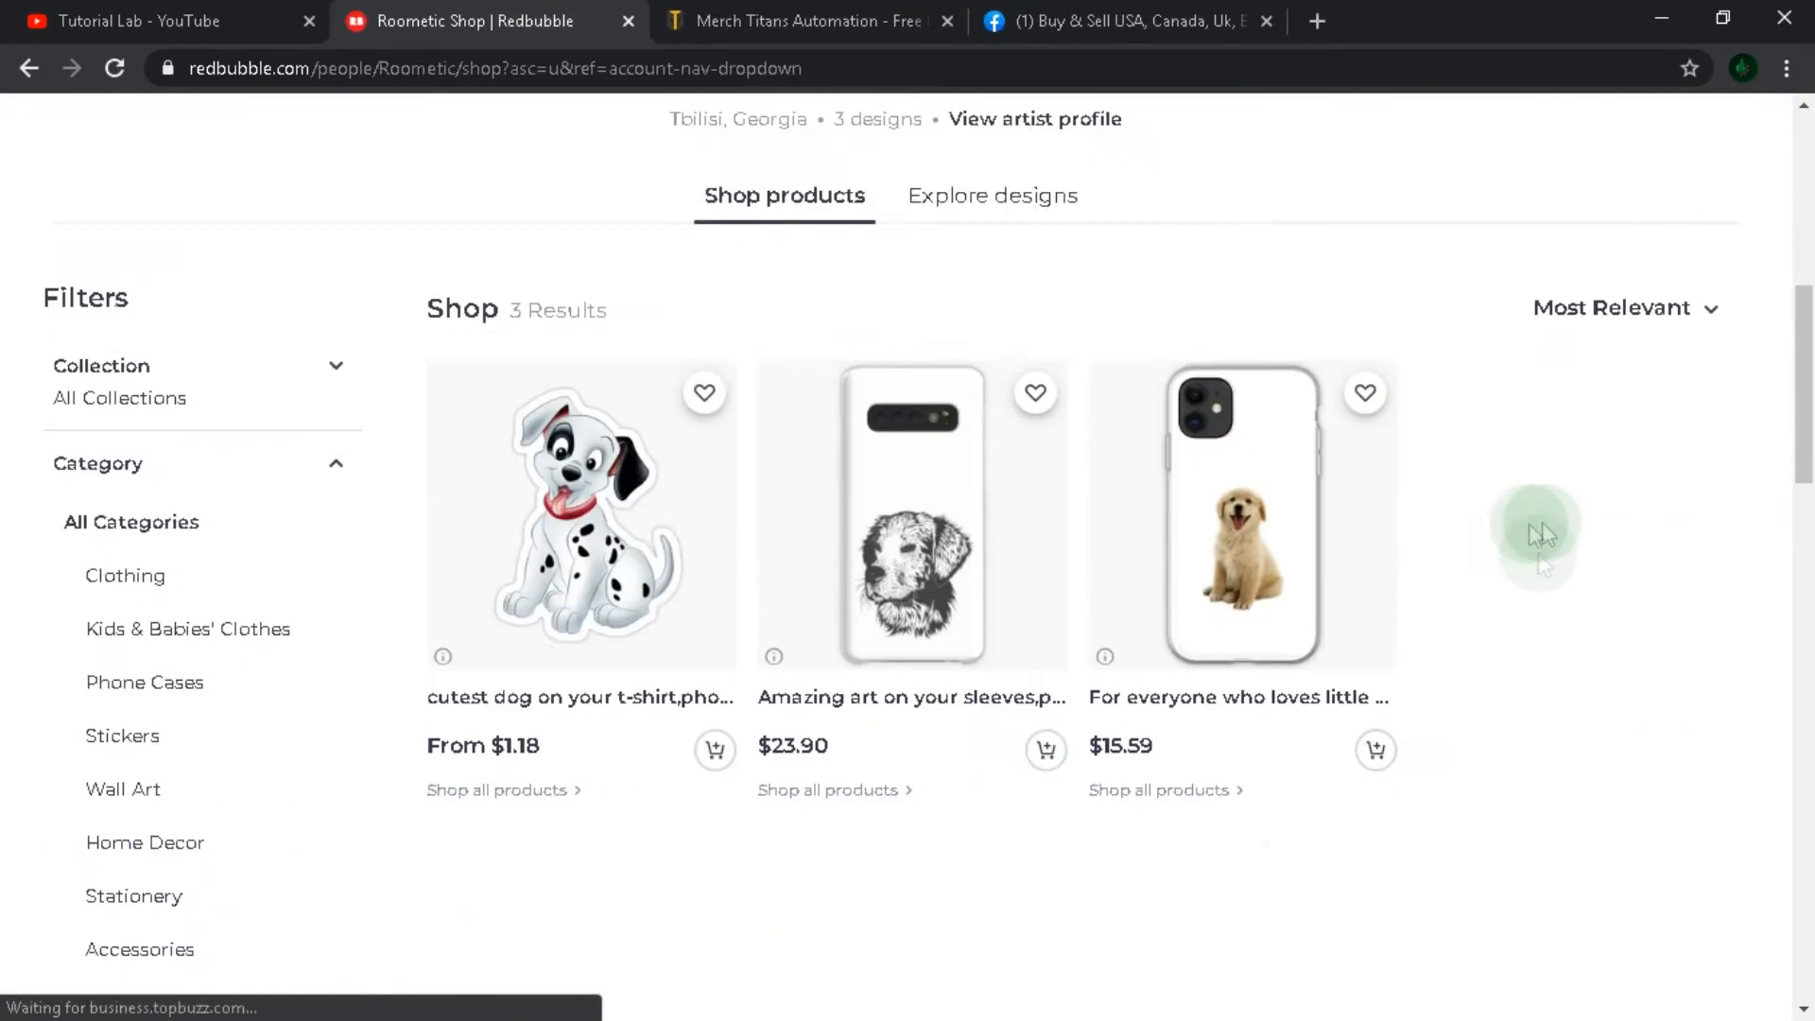
pyautogui.scroll(3)
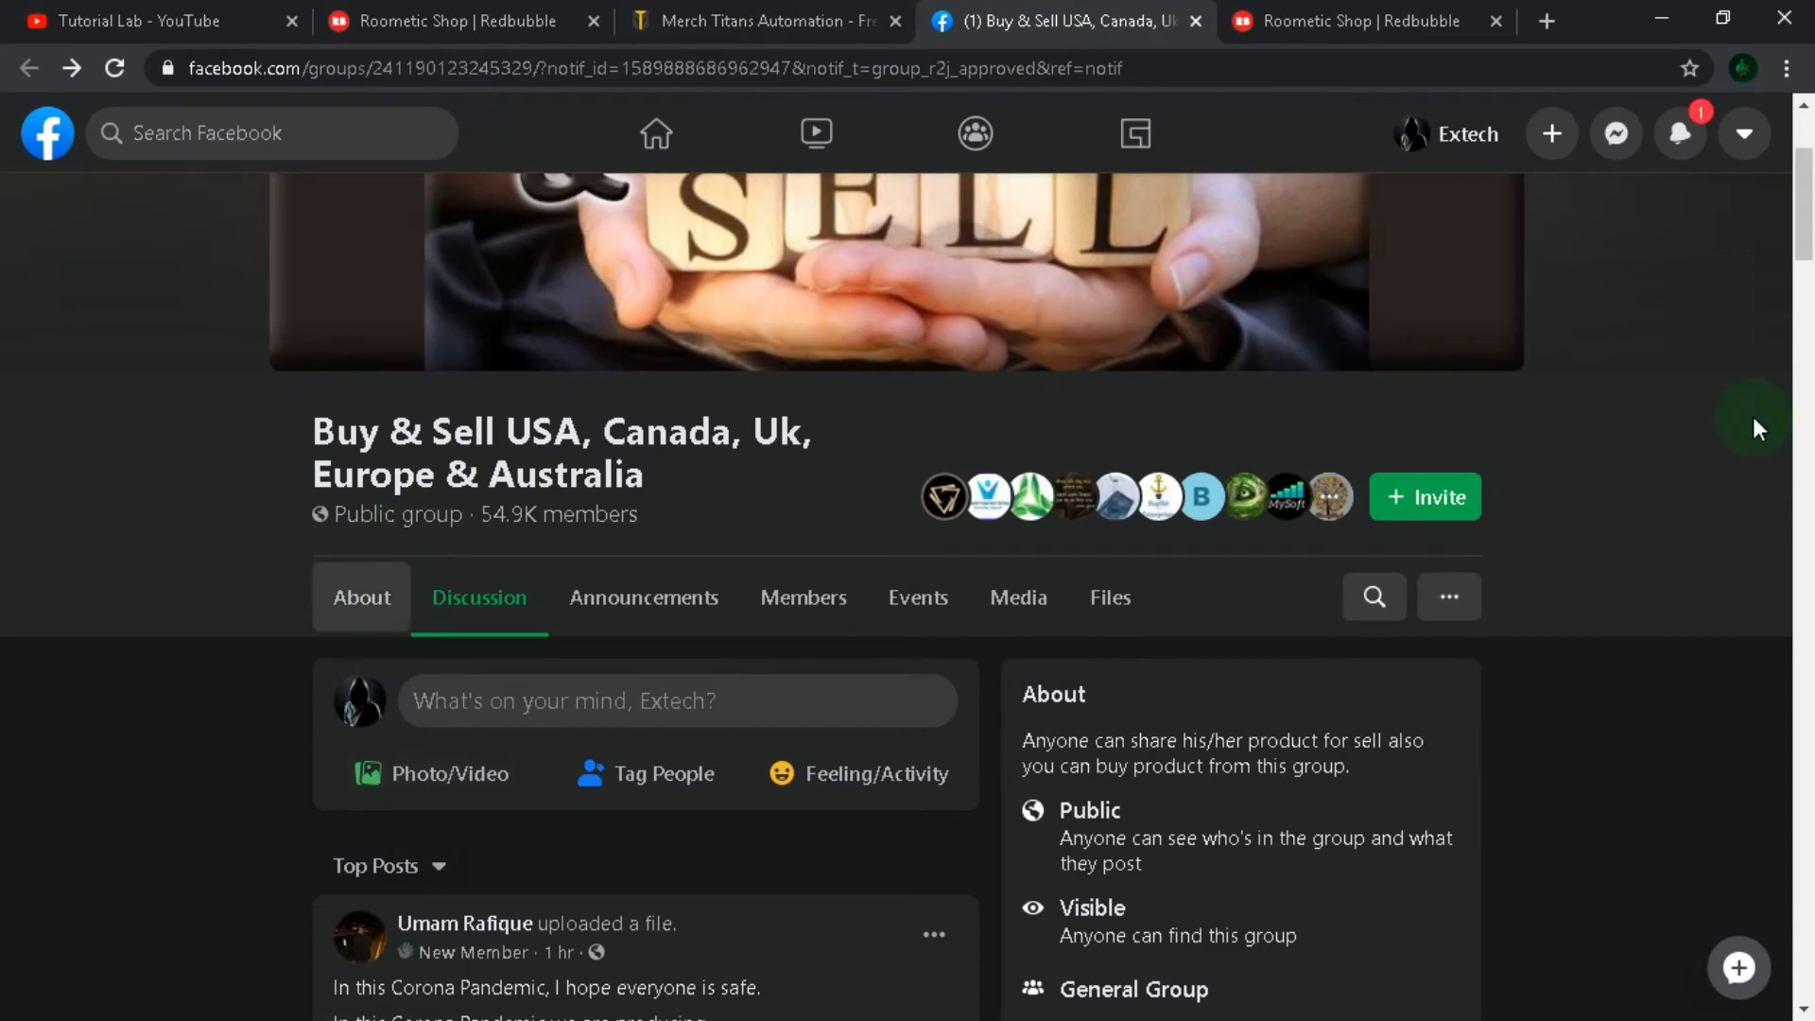
# Open Create Post from the Buy & Sell group's 'What's on your mind' box.
pyautogui.scroll(3)
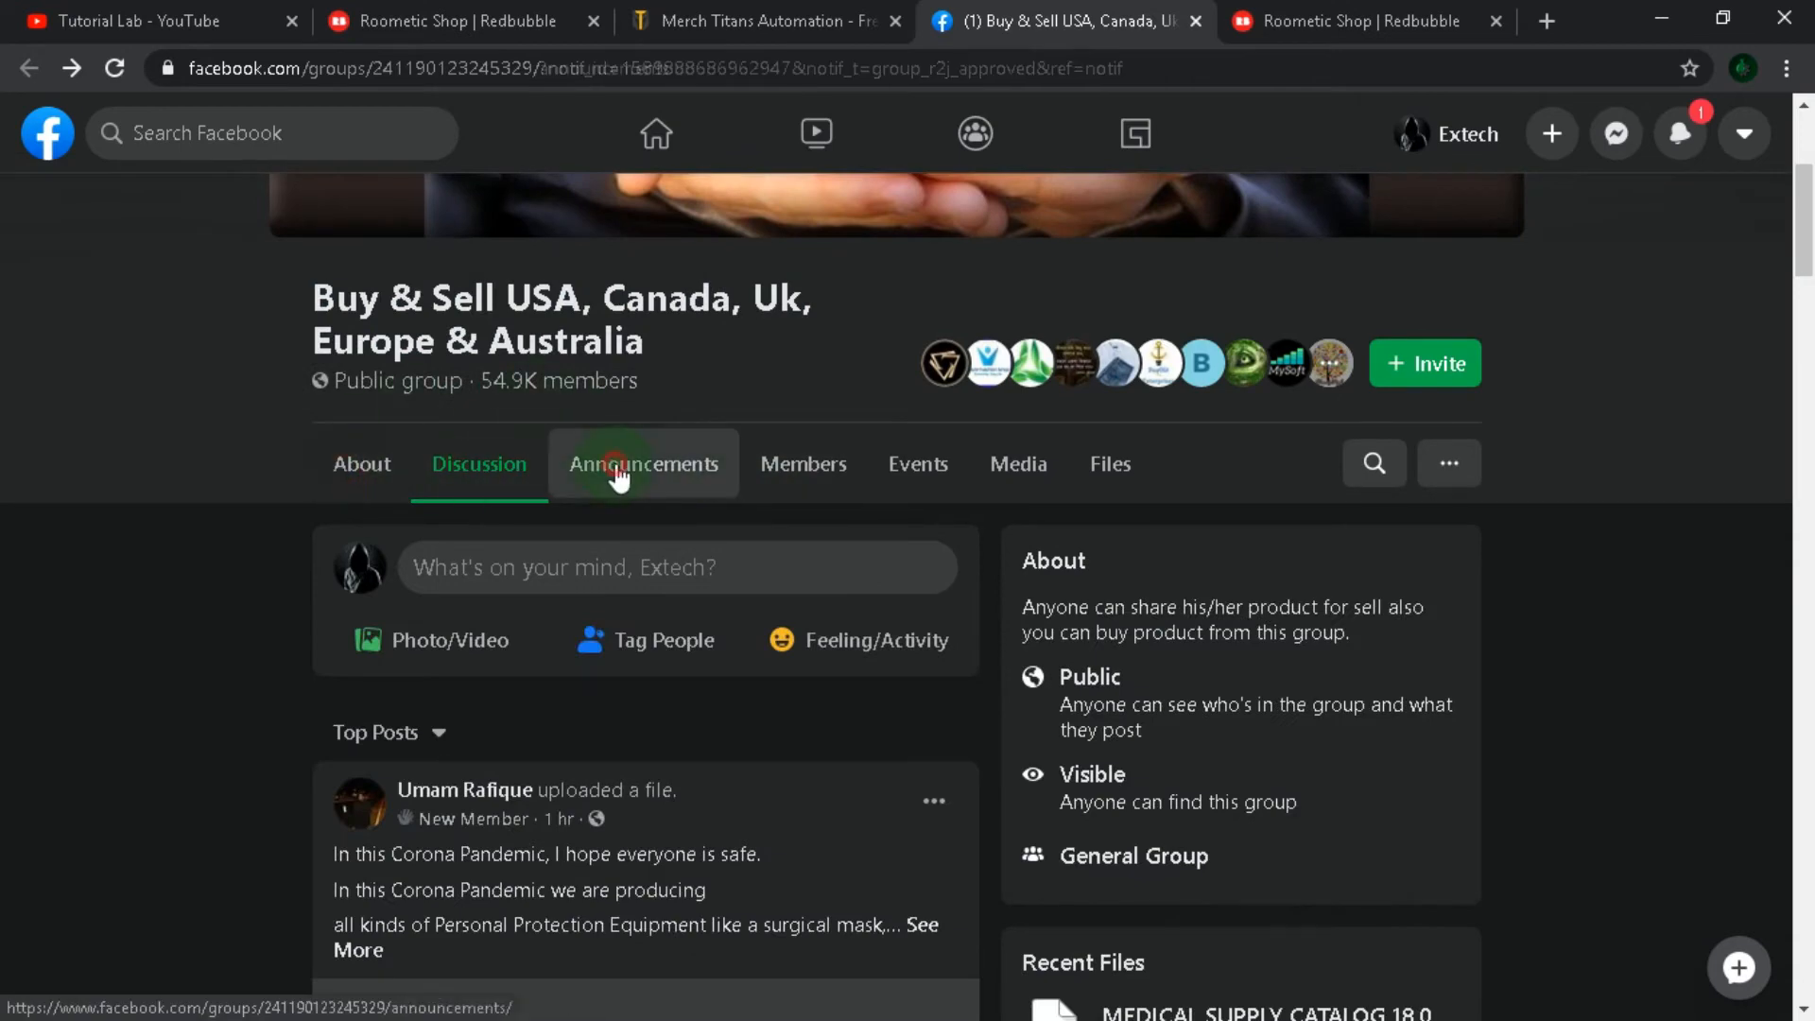
pyautogui.click(361, 463)
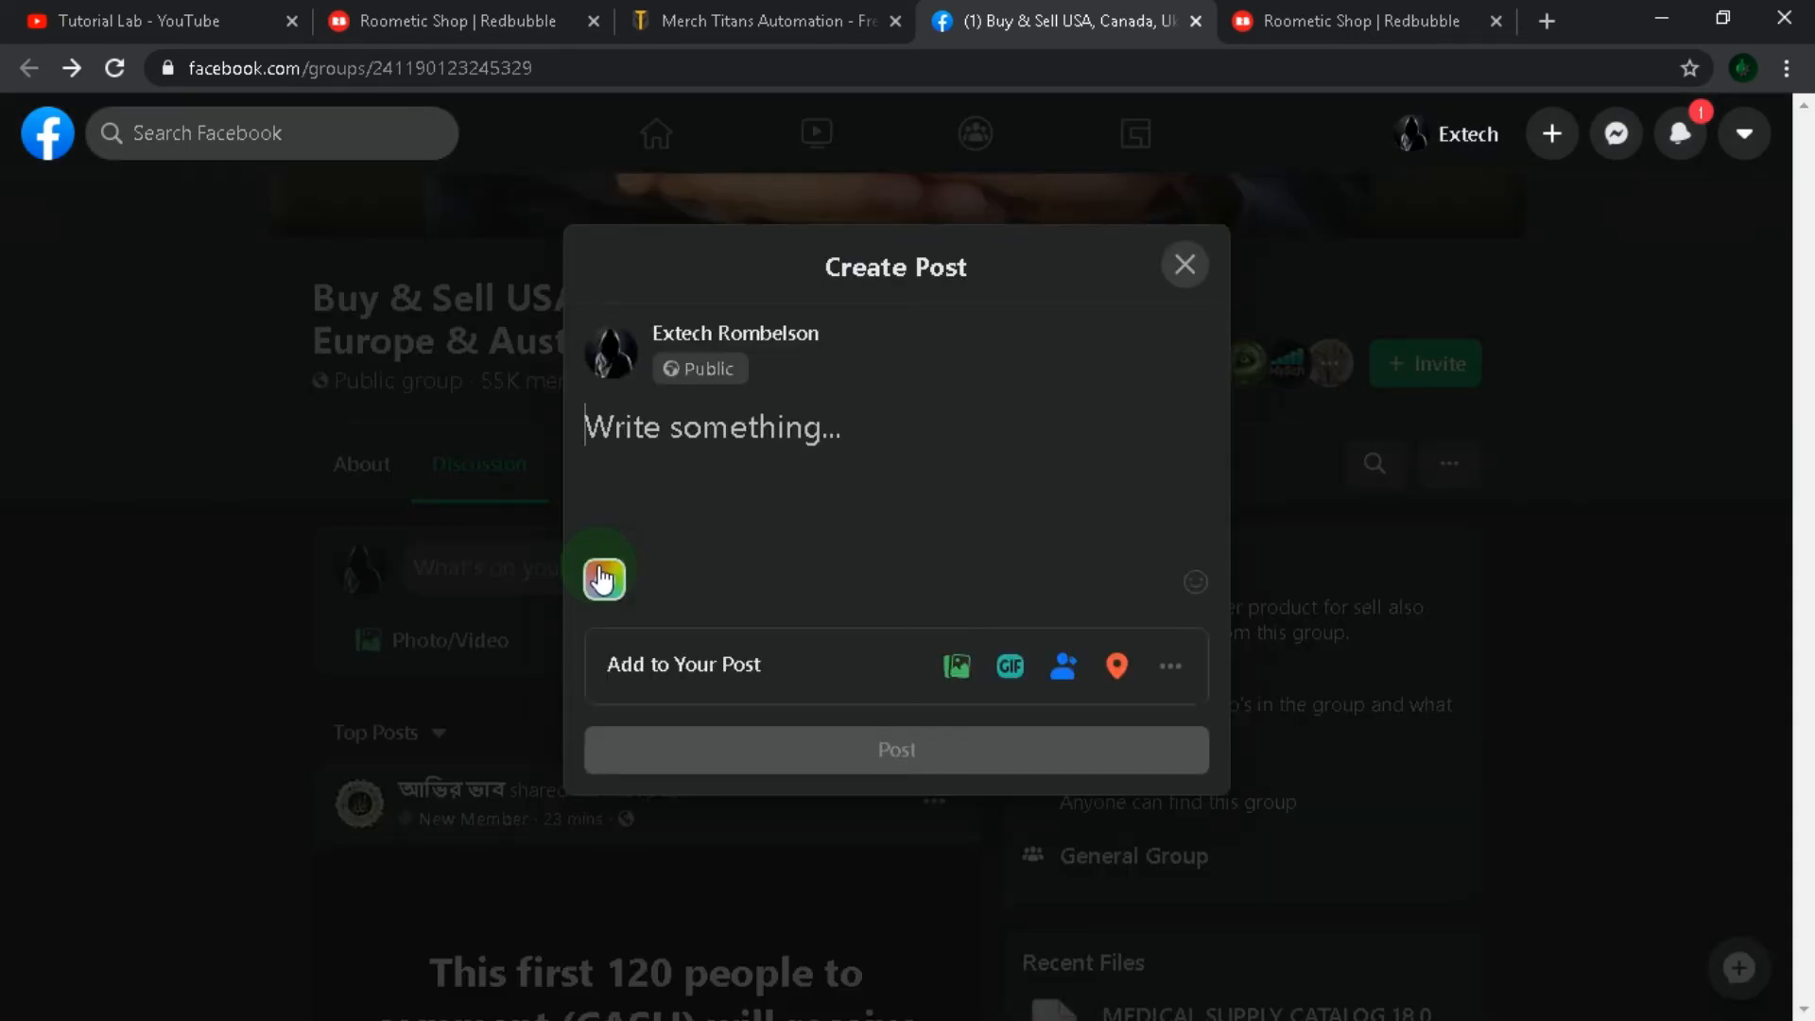
# Write a post praising the amazing shop and its cute phone case, then choose a photo to attach.
pyautogui.write('ill found')
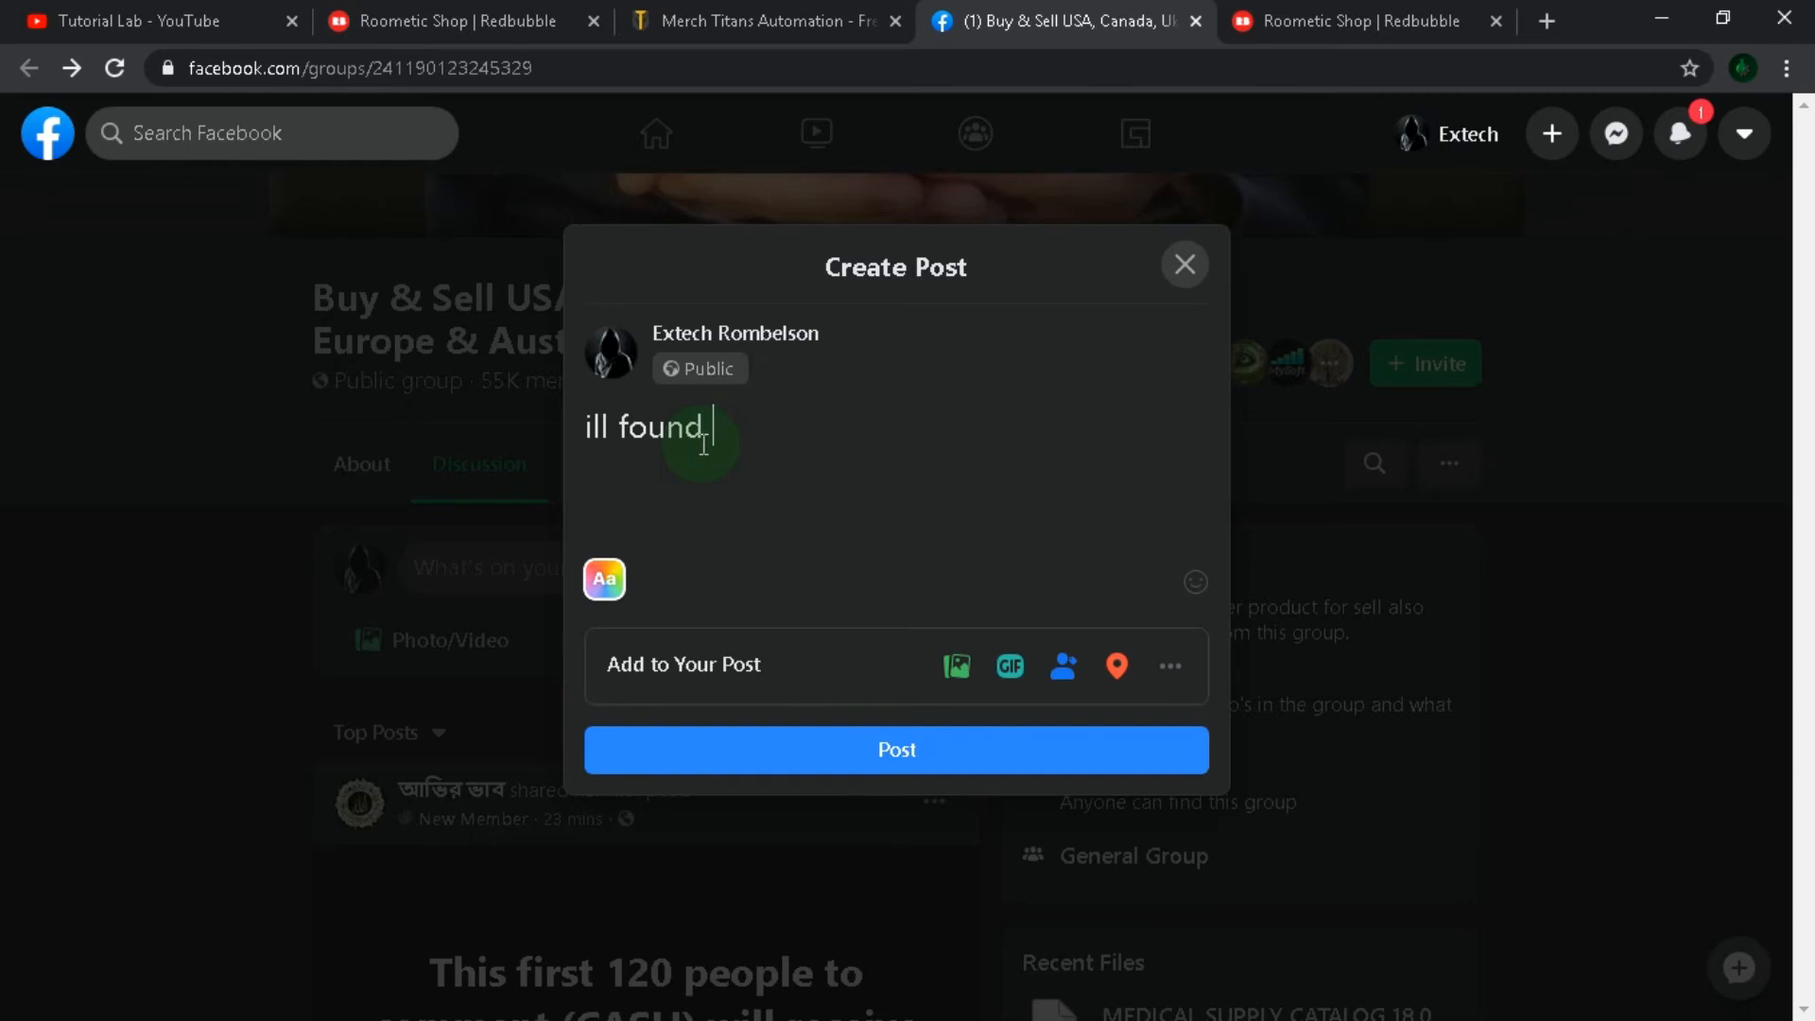
pyautogui.write('amazing shop.i alre')
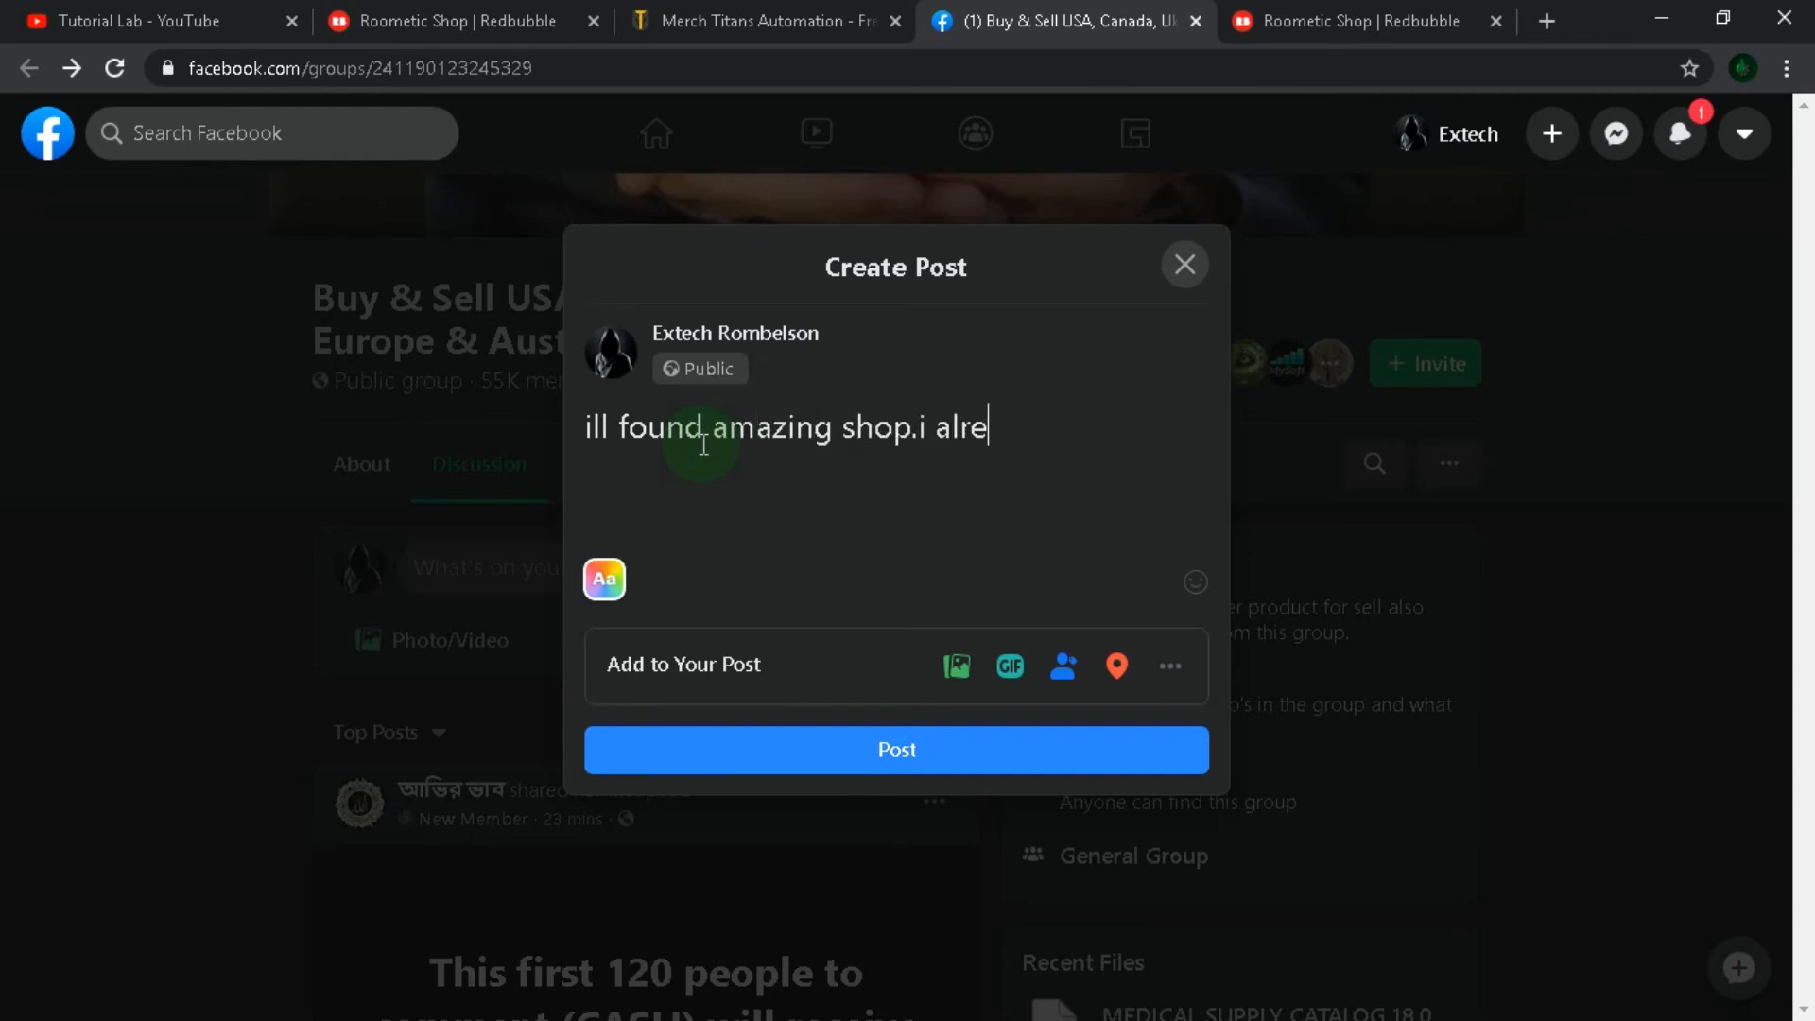
pyautogui.write('ady bought phone case and its cute')
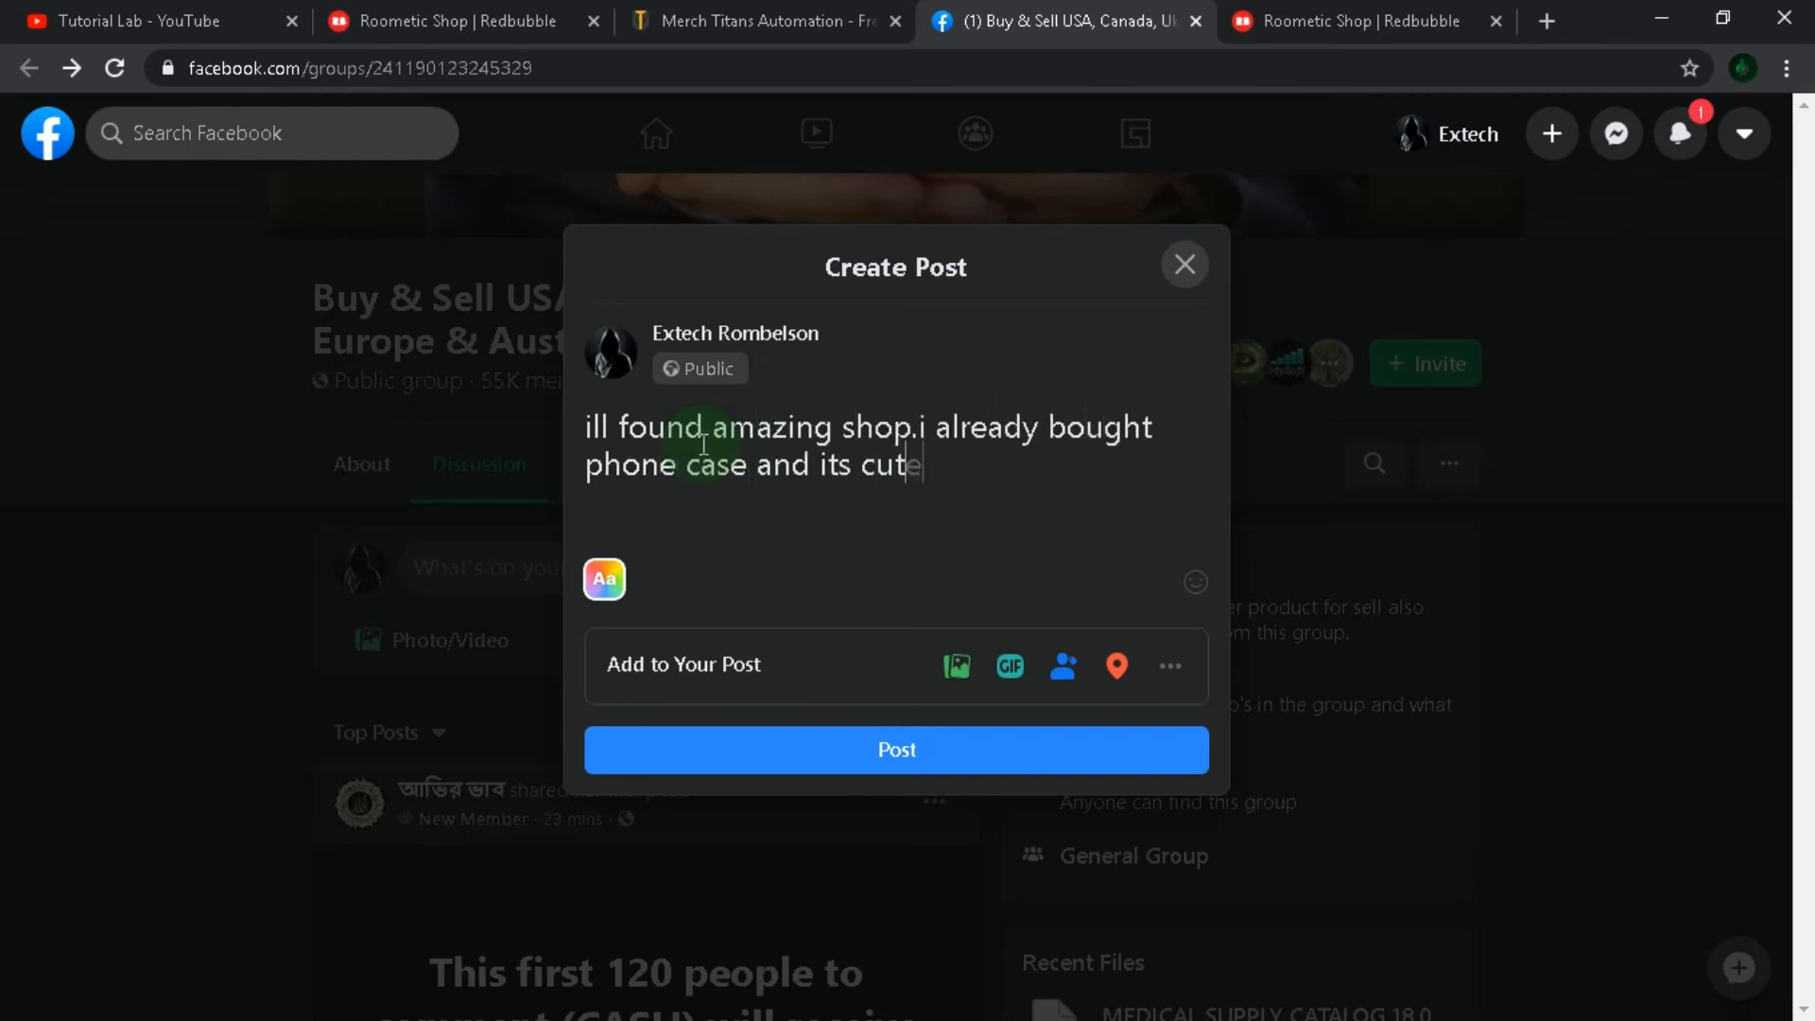
pyautogui.write('st thing ever.buy yours now.here is link:')
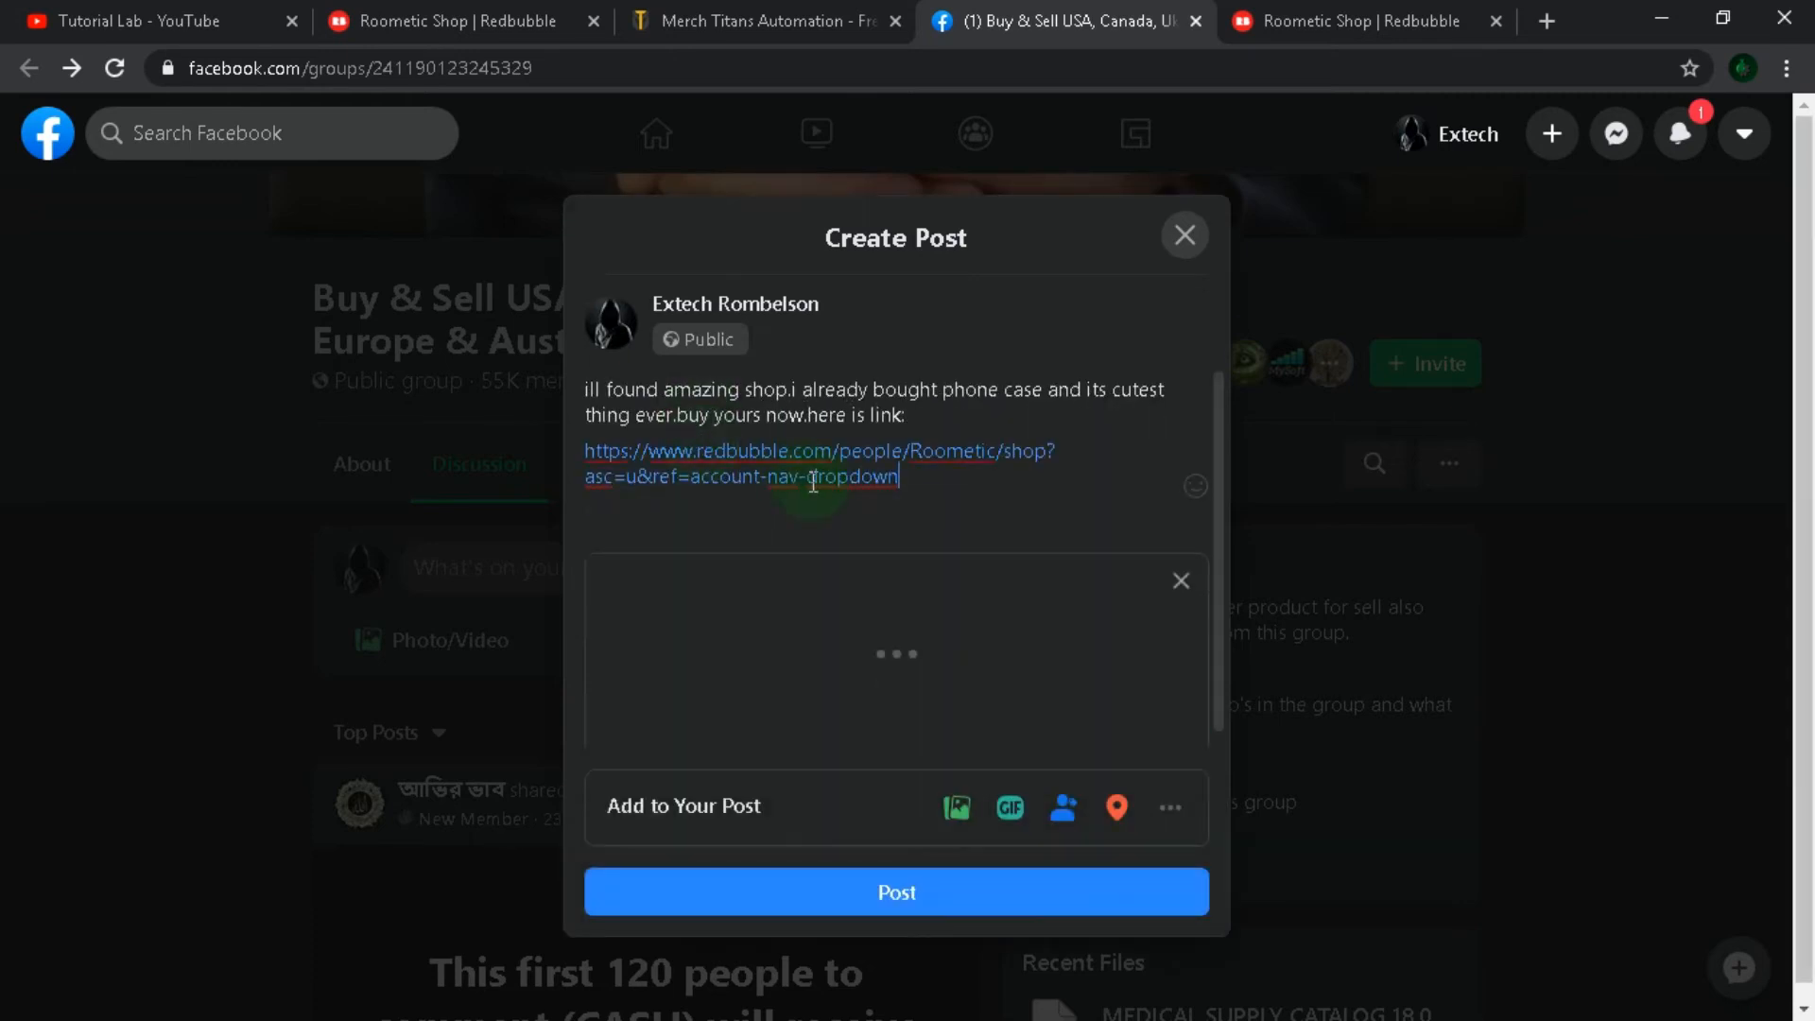
pyautogui.click(955, 805)
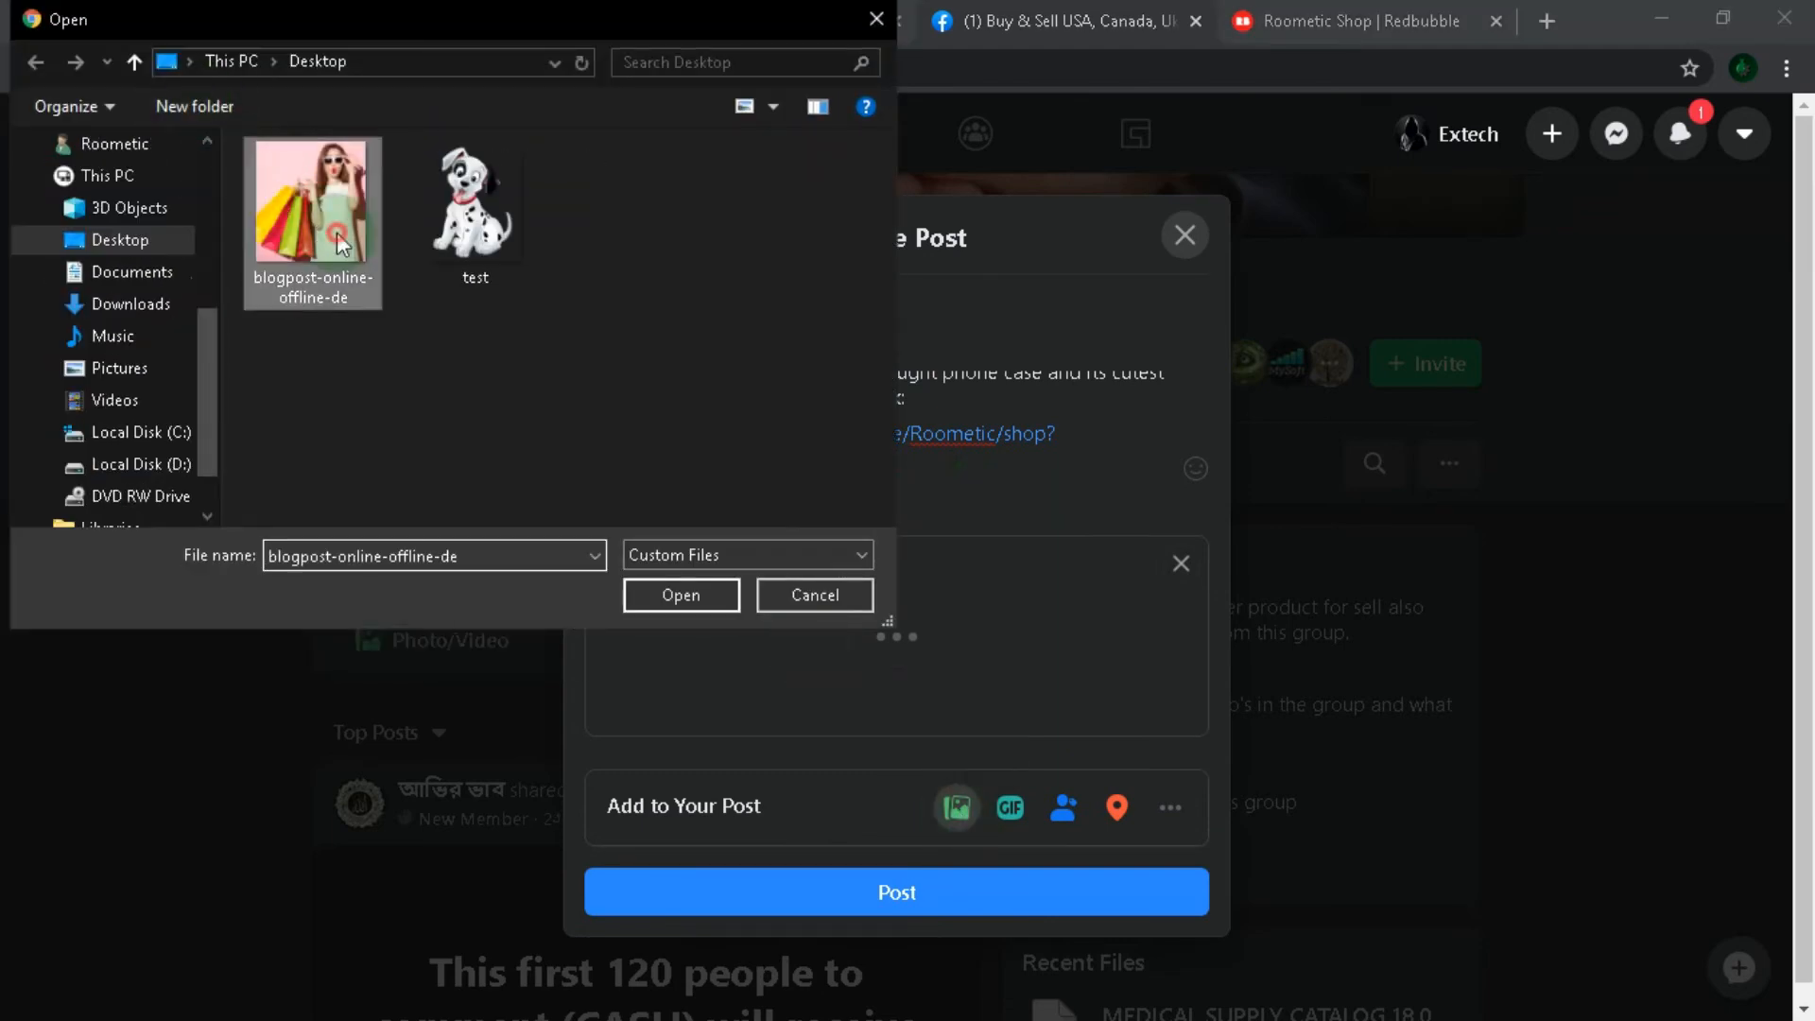
# Attach the blogpost-online-offline-de shopping photo and publish the post to the group.
pyautogui.click(680, 594)
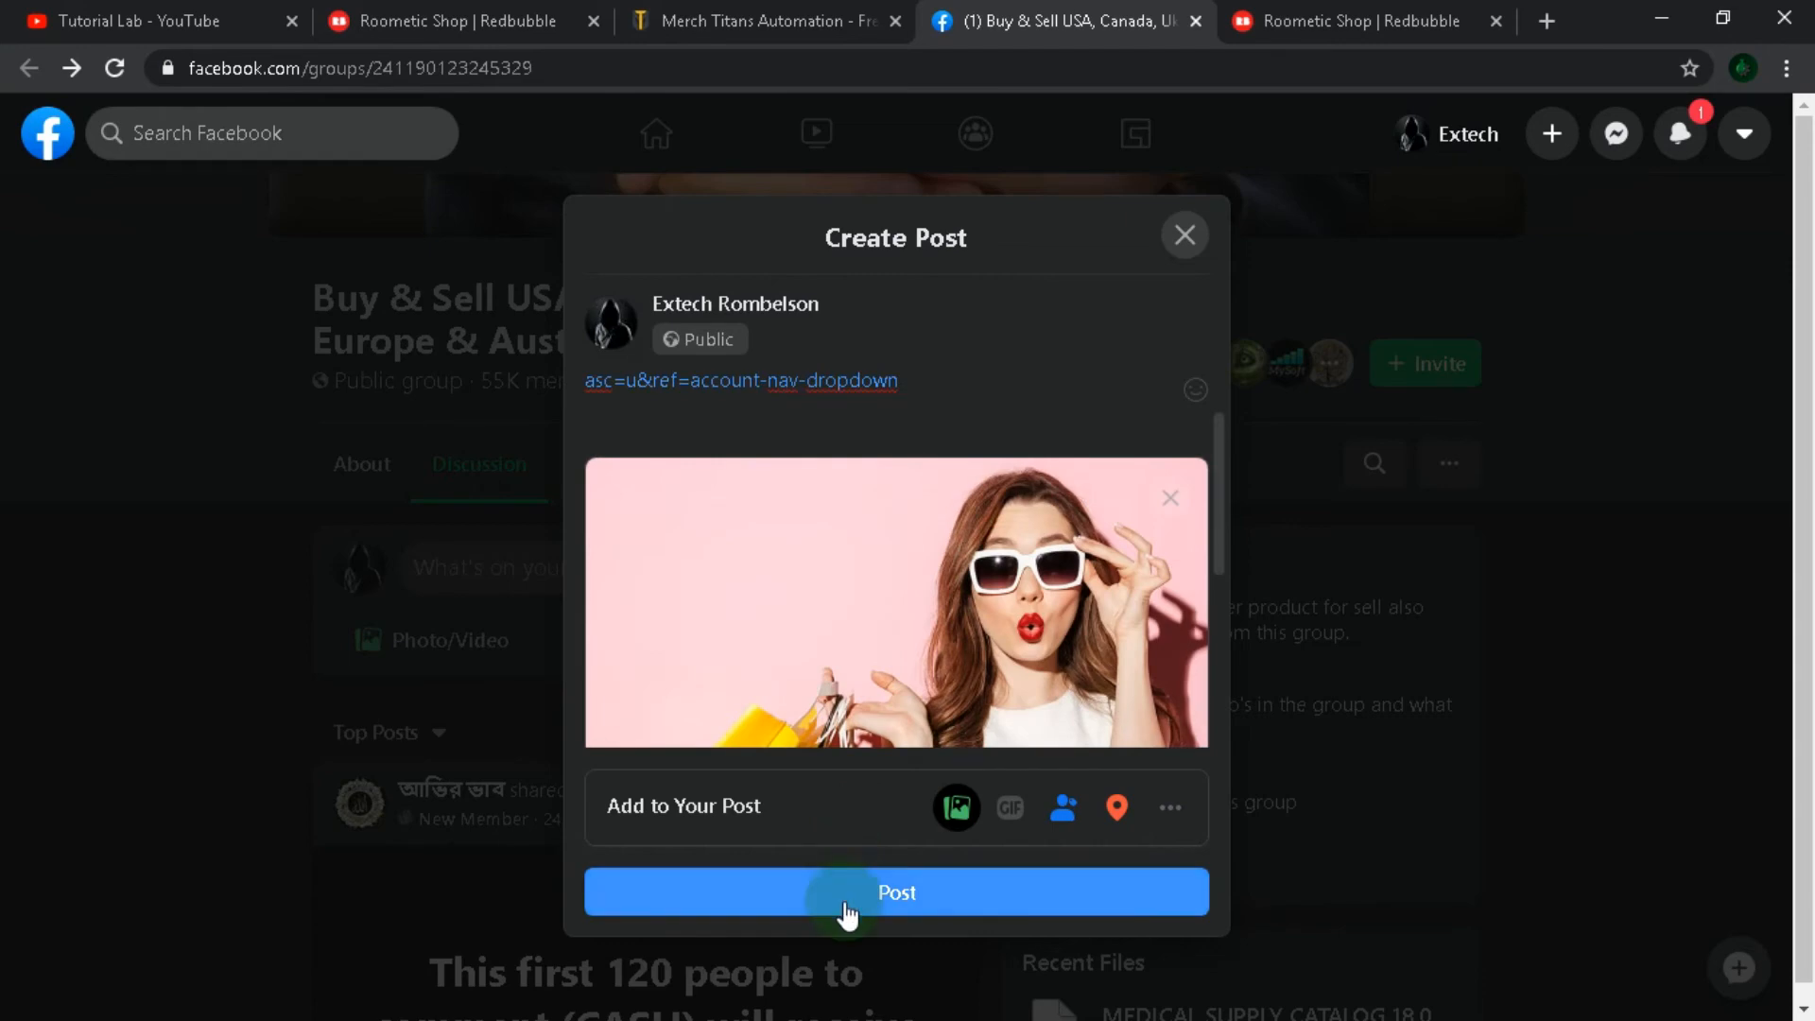
pyautogui.click(895, 891)
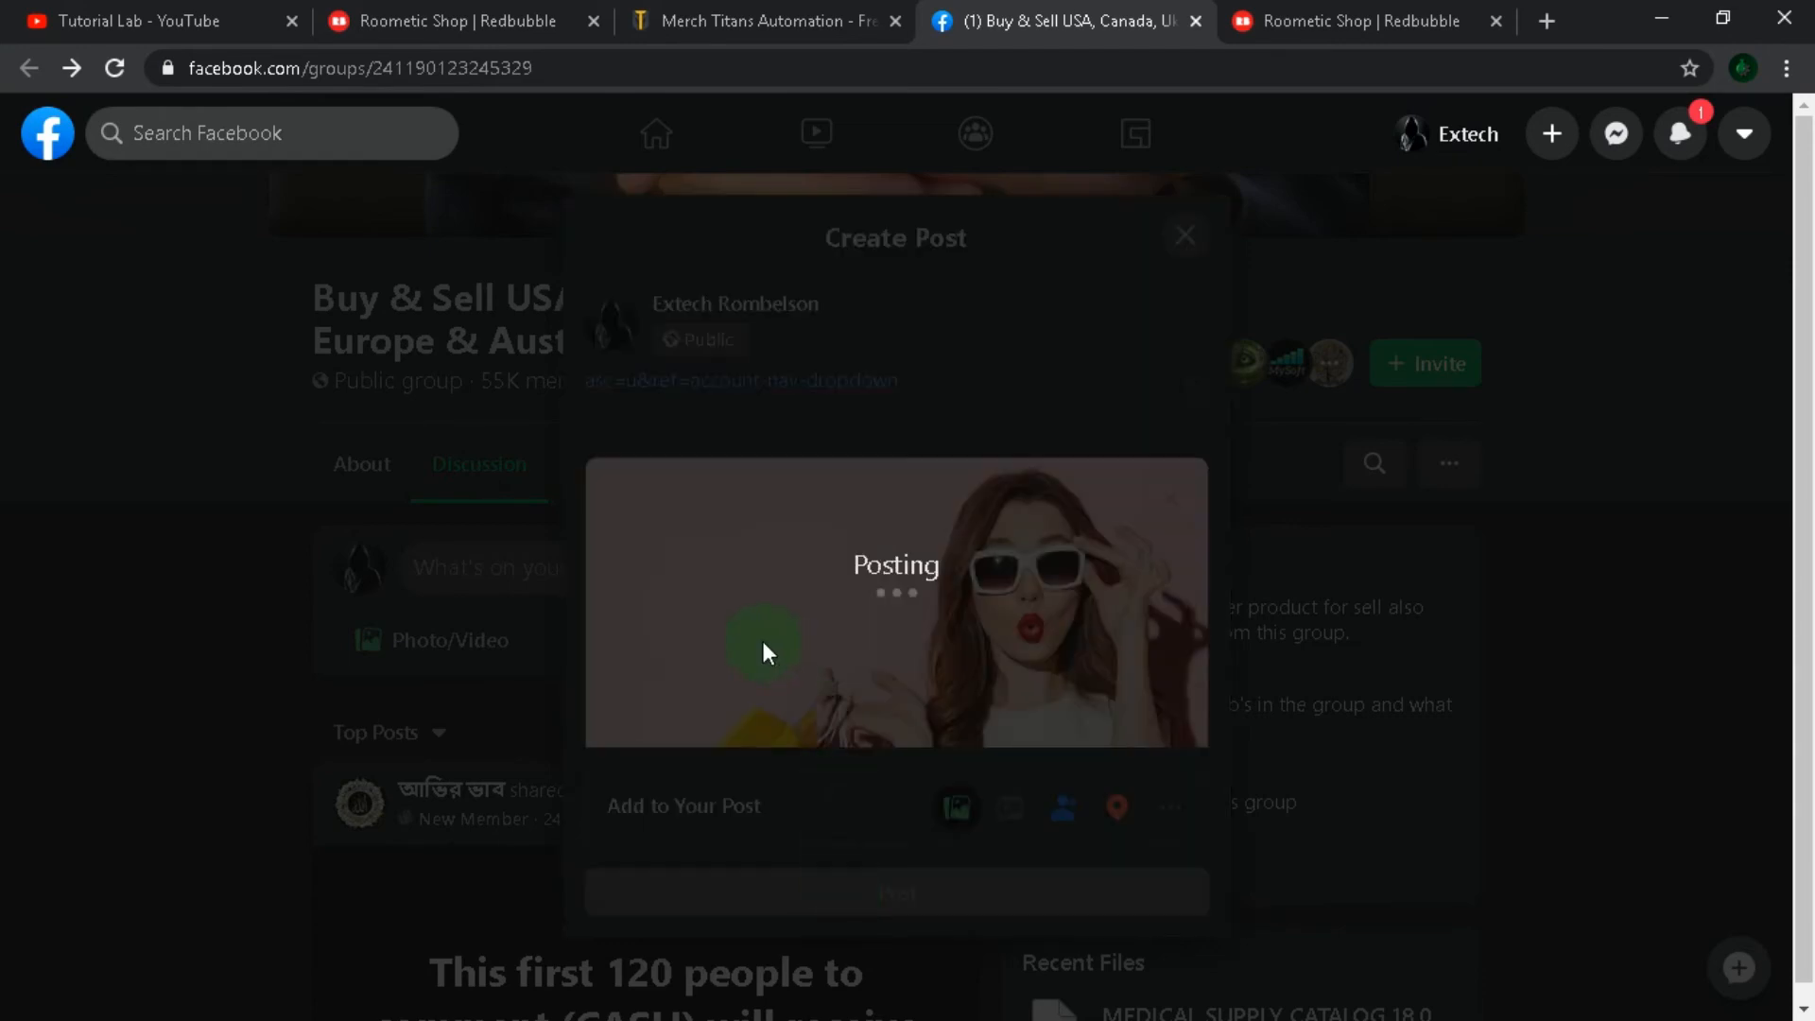